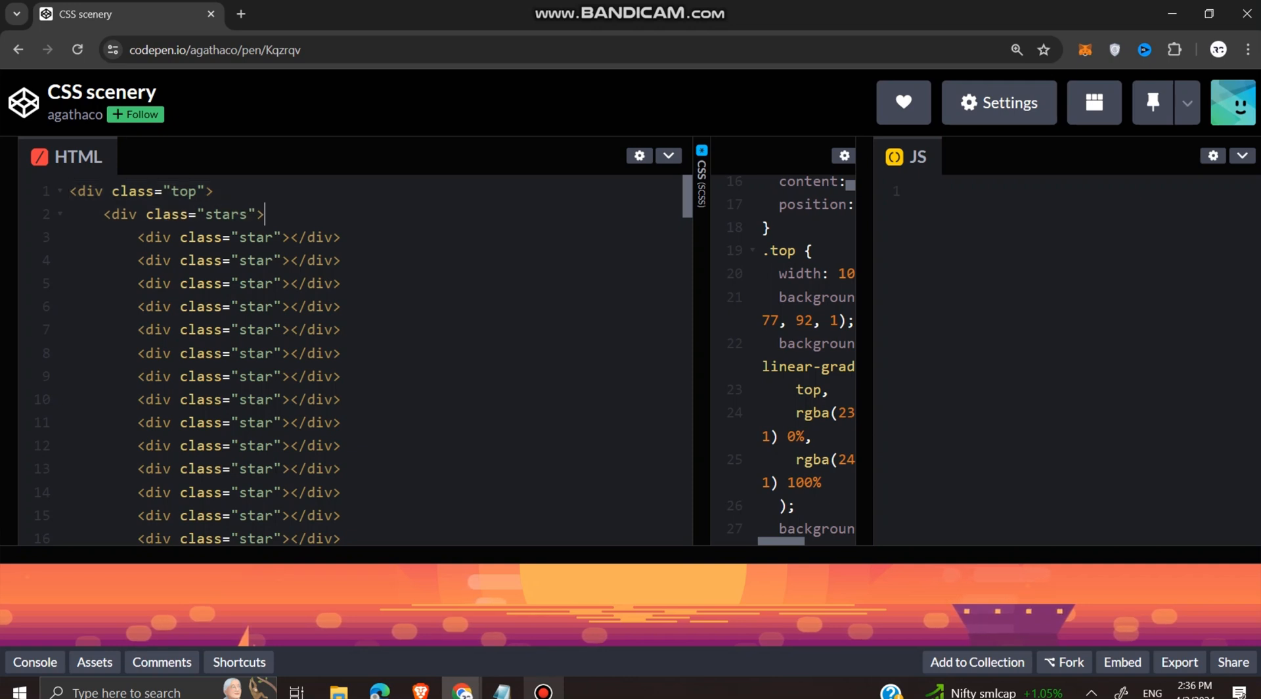
# Browse Listitdown's project code library, scrolling down and selecting entries along the way
pyautogui.scroll(-3)
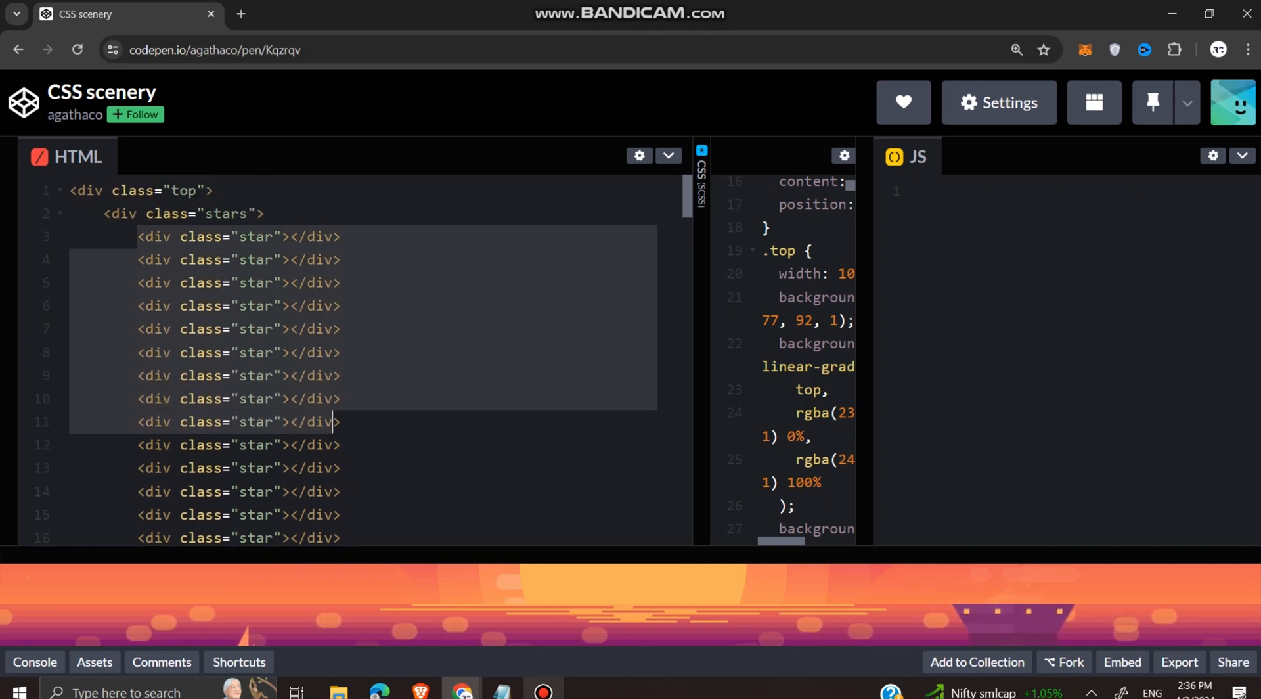
pyautogui.scroll(-3)
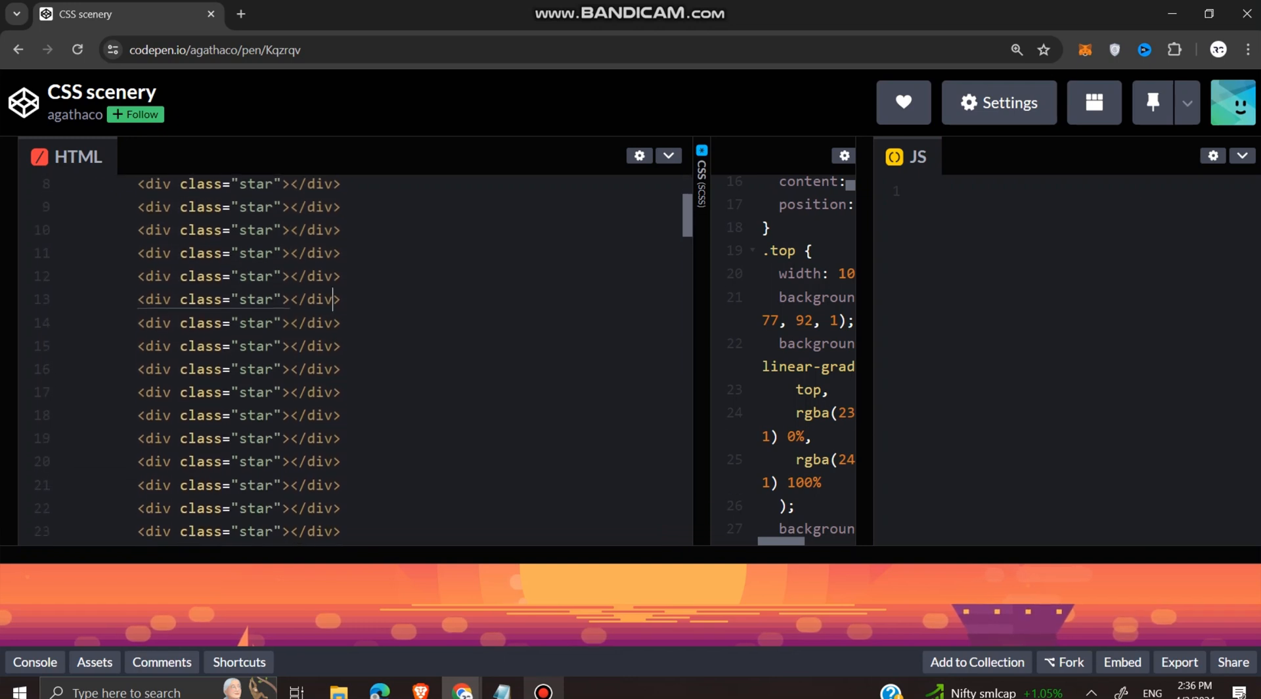
pyautogui.scroll(-3)
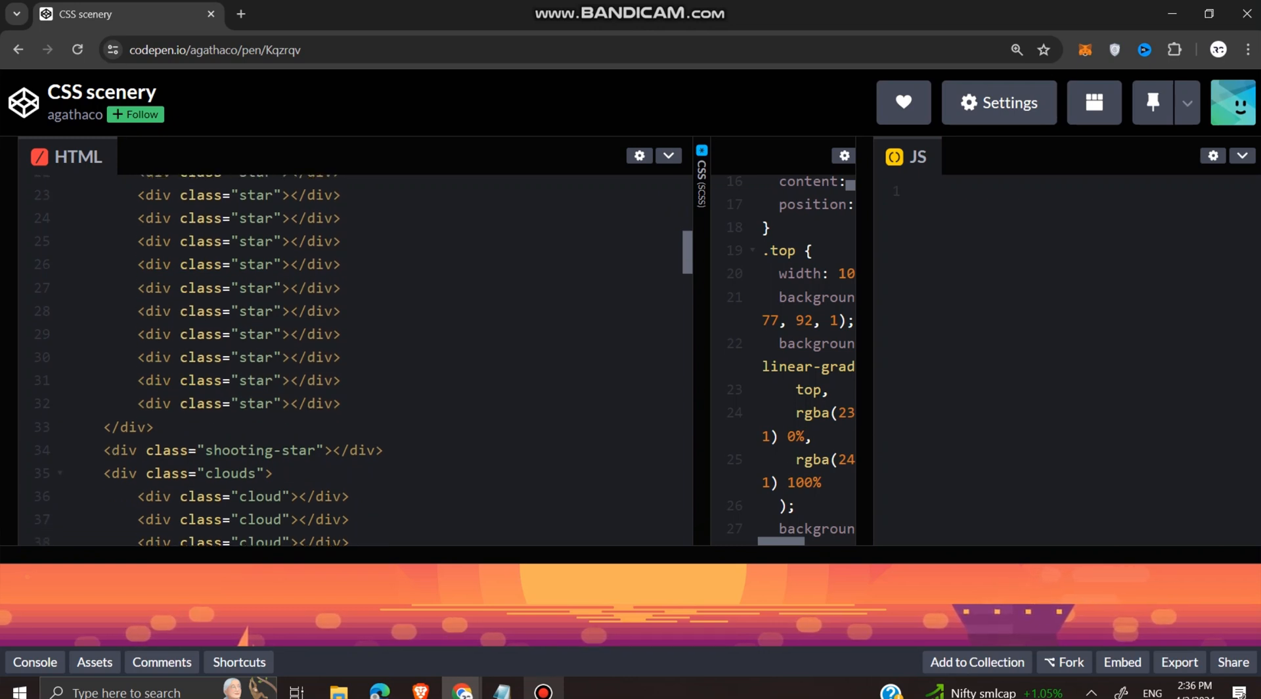
pyautogui.scroll(-3)
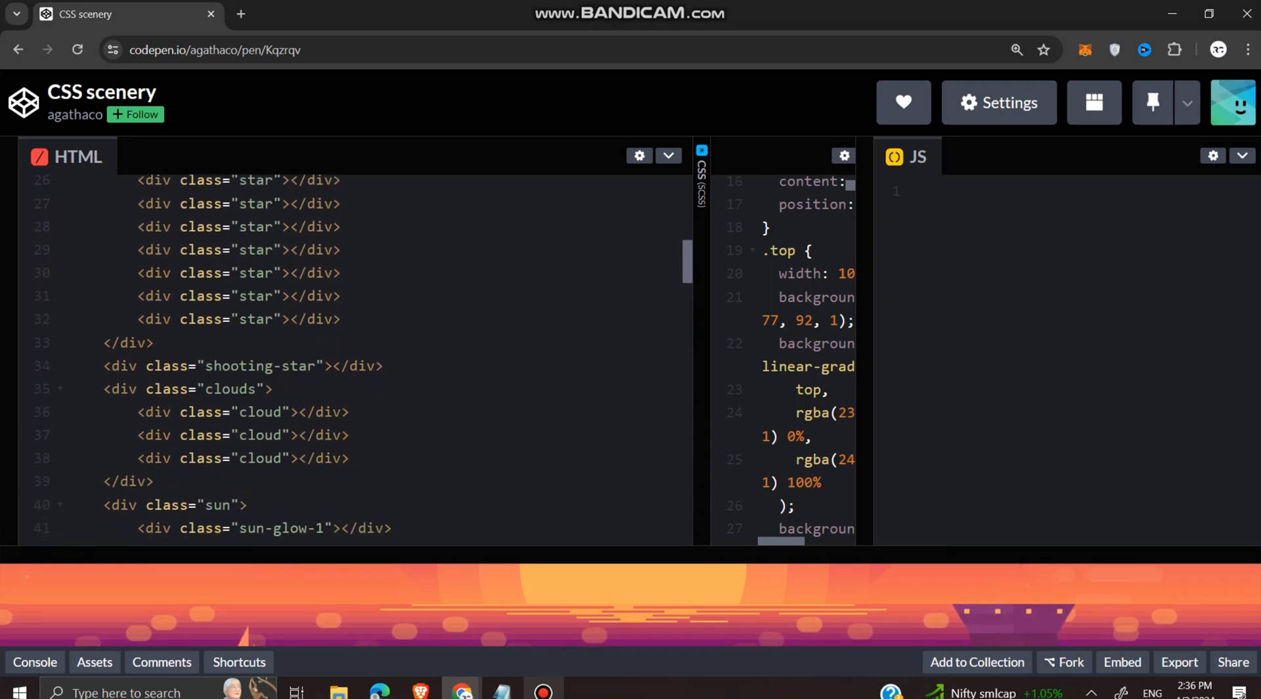
pyautogui.doubleClick(257, 365)
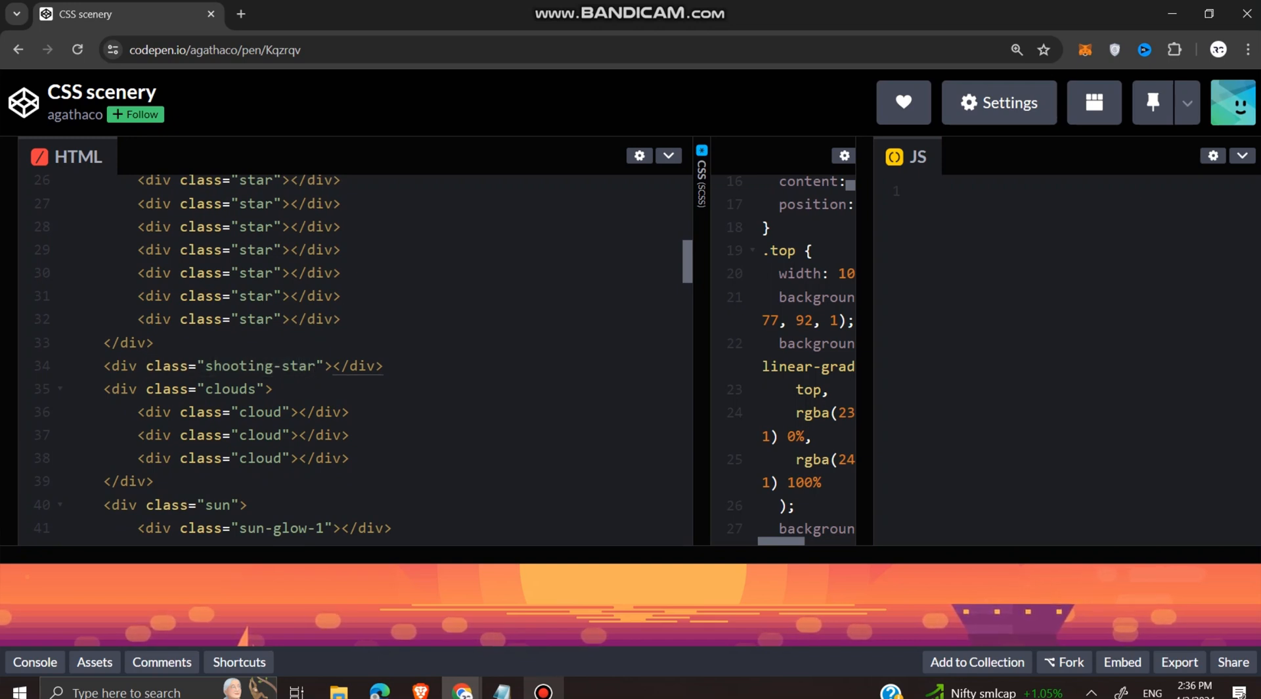
pyautogui.click(281, 412)
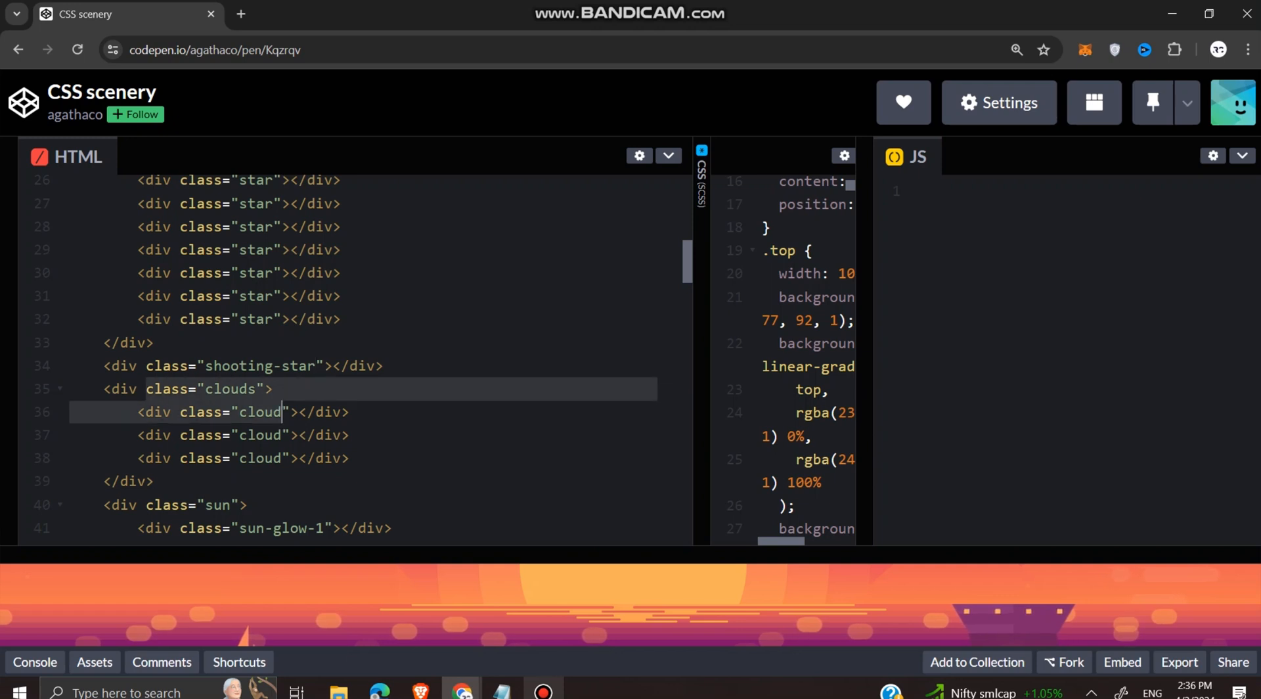
pyautogui.scroll(-3)
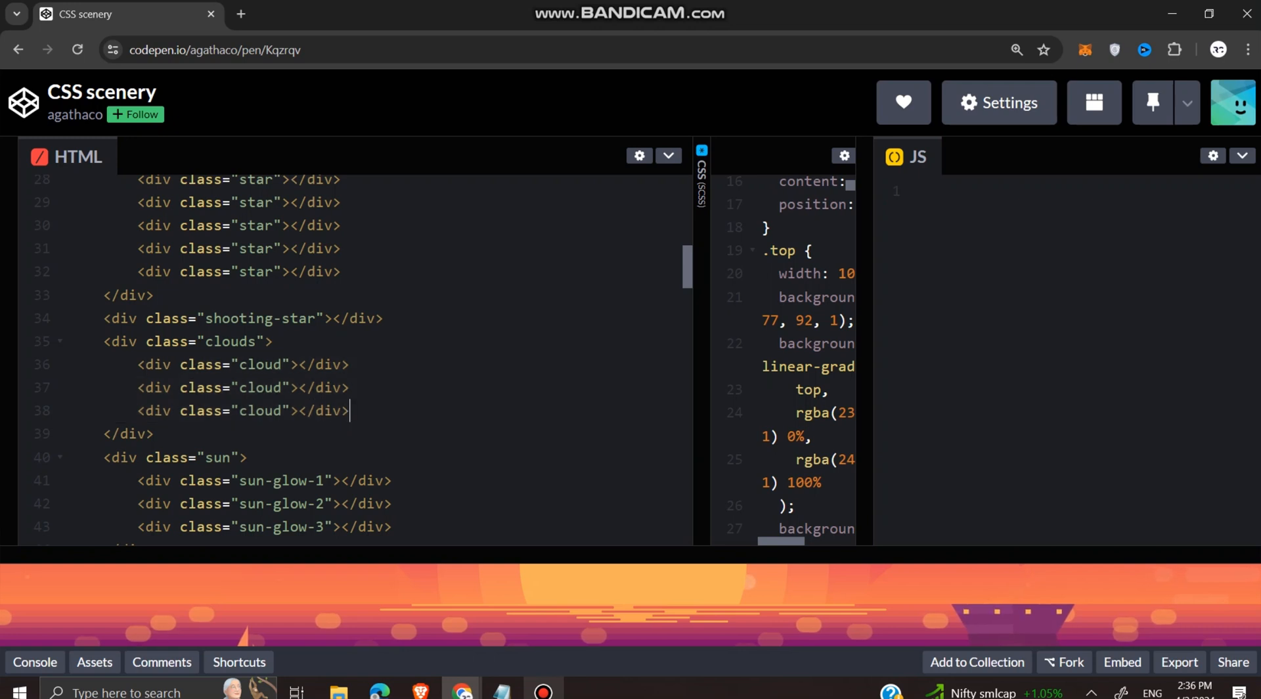
pyautogui.scroll(-3)
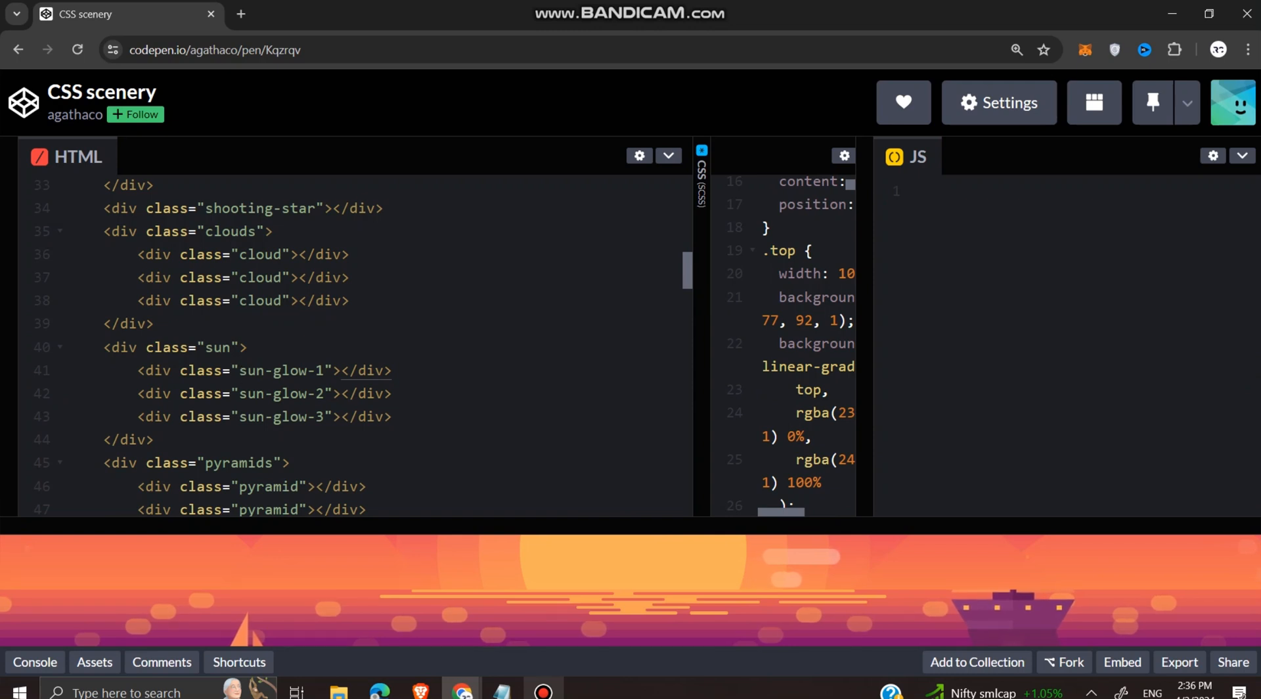
# Work further down the Listitdown code library, selecting more of its listed items
pyautogui.click(239, 371)
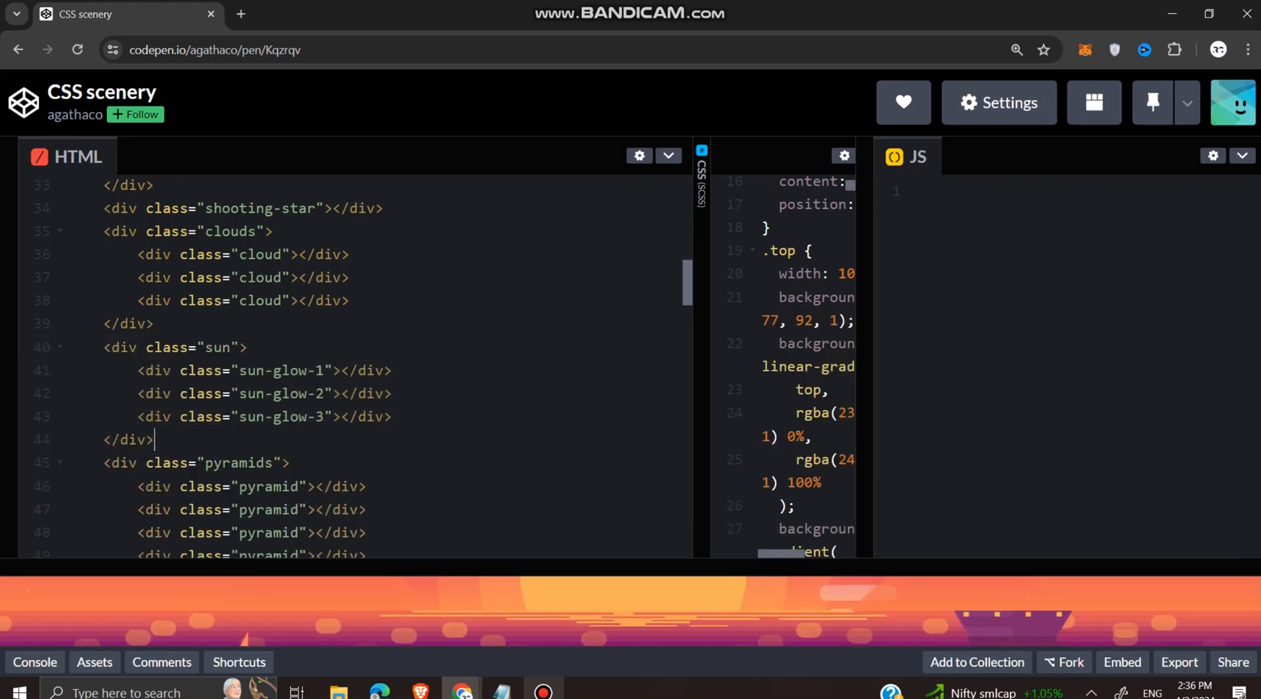
pyautogui.scroll(-3)
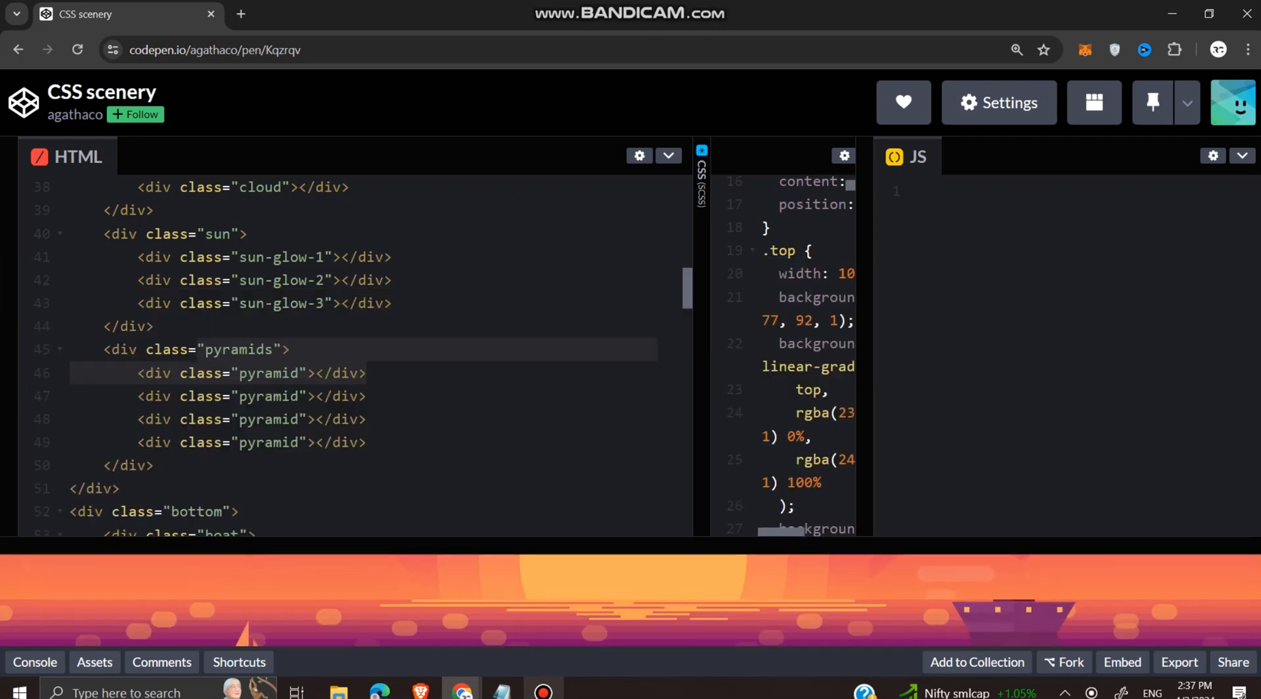
pyautogui.scroll(-3)
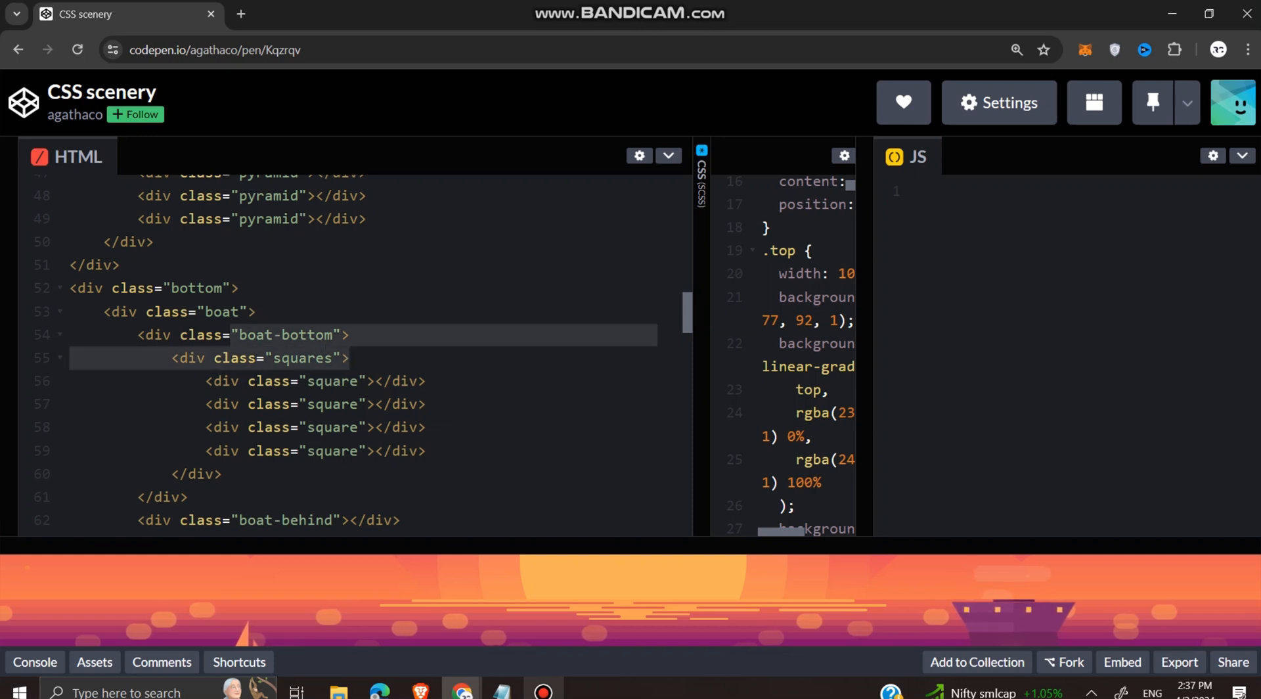
pyautogui.scroll(-3)
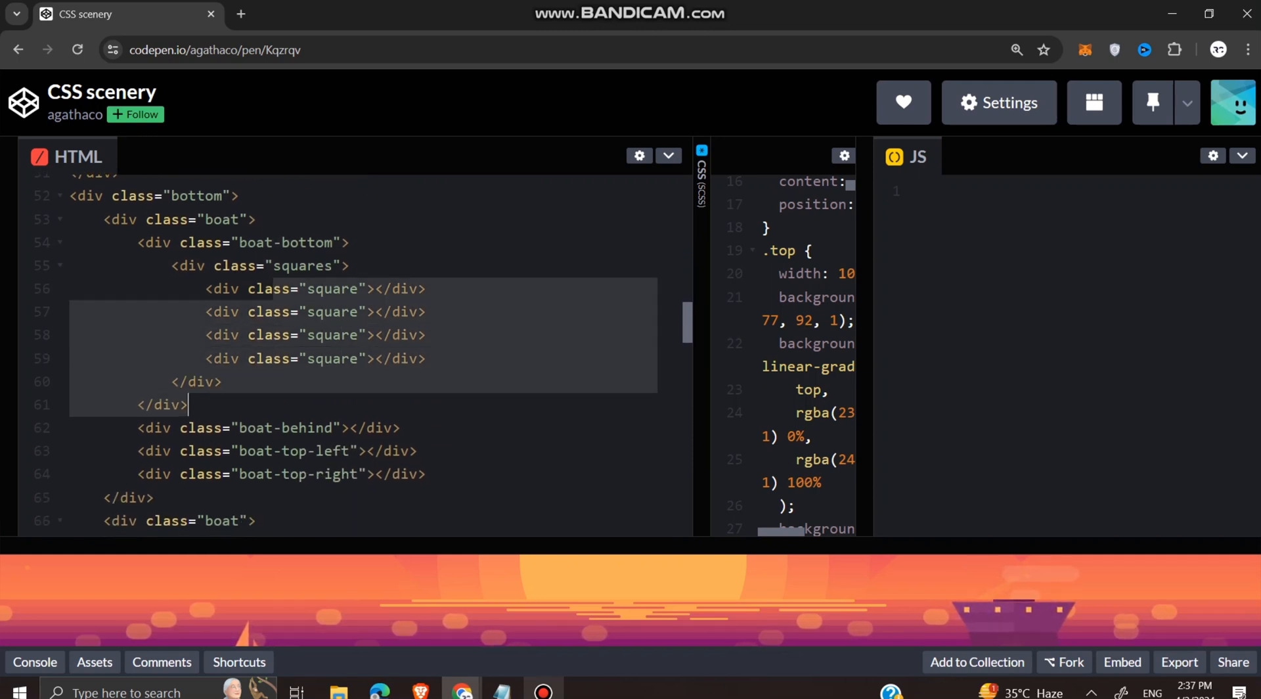
pyautogui.scroll(-3)
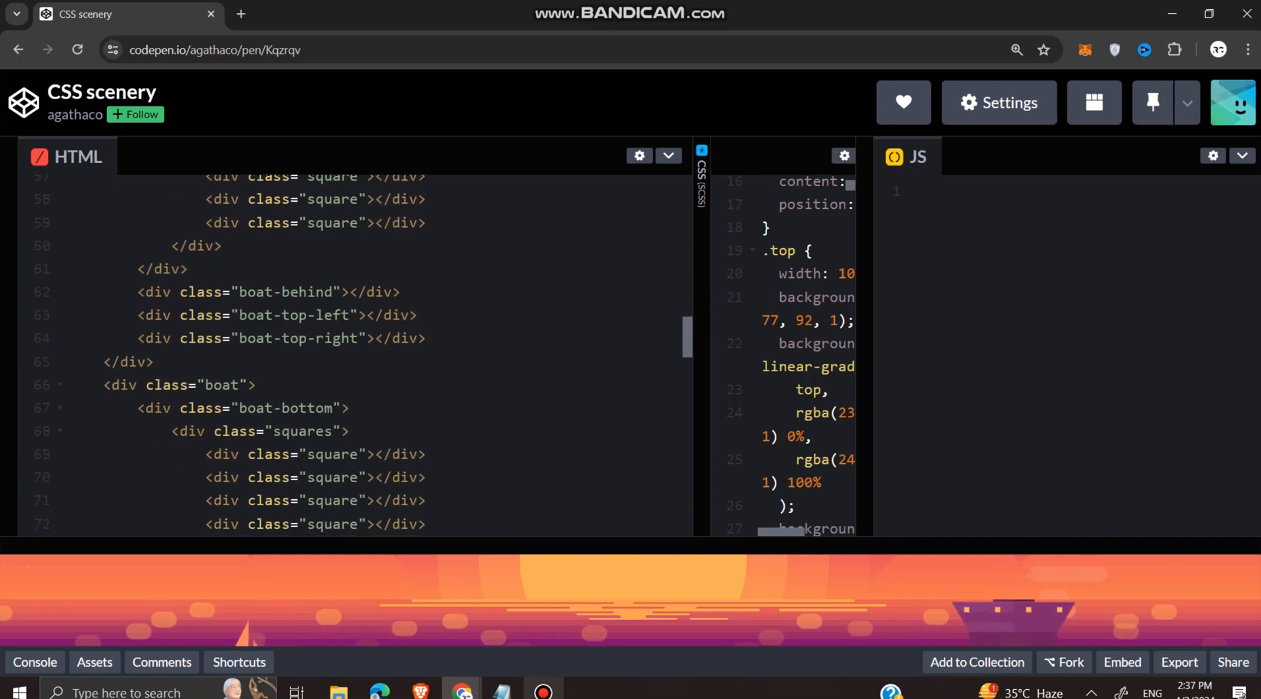
pyautogui.click(217, 292)
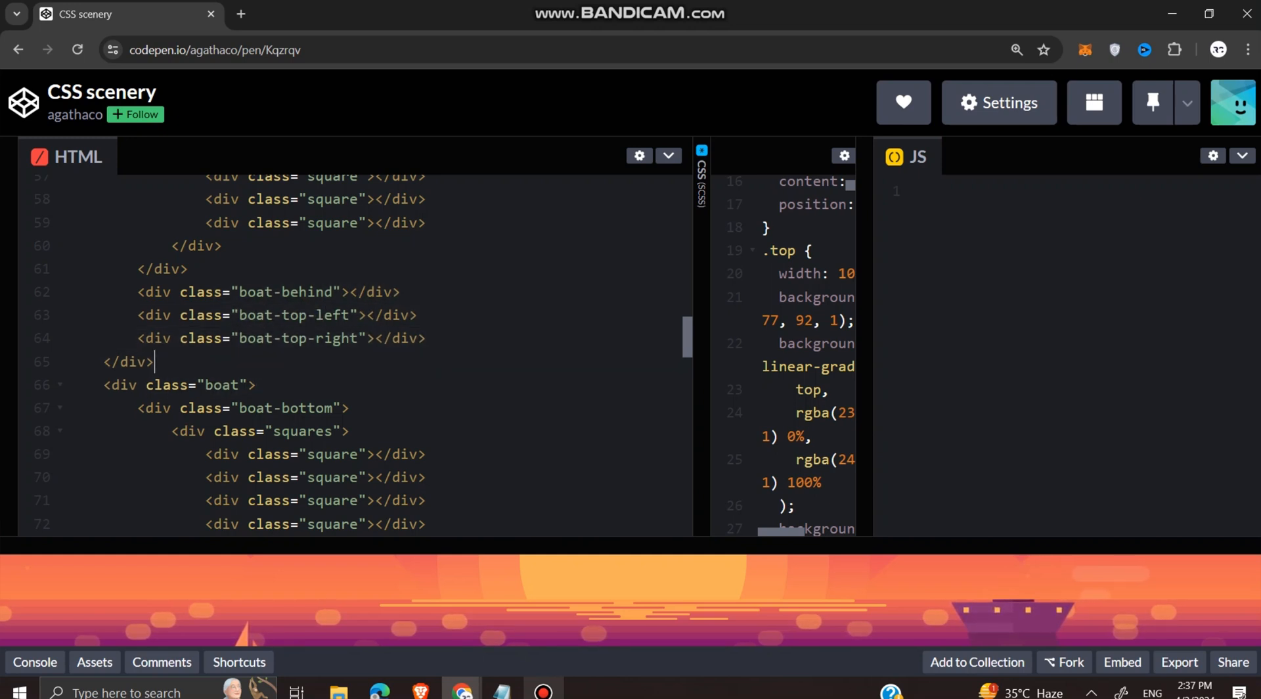
pyautogui.scroll(-3)
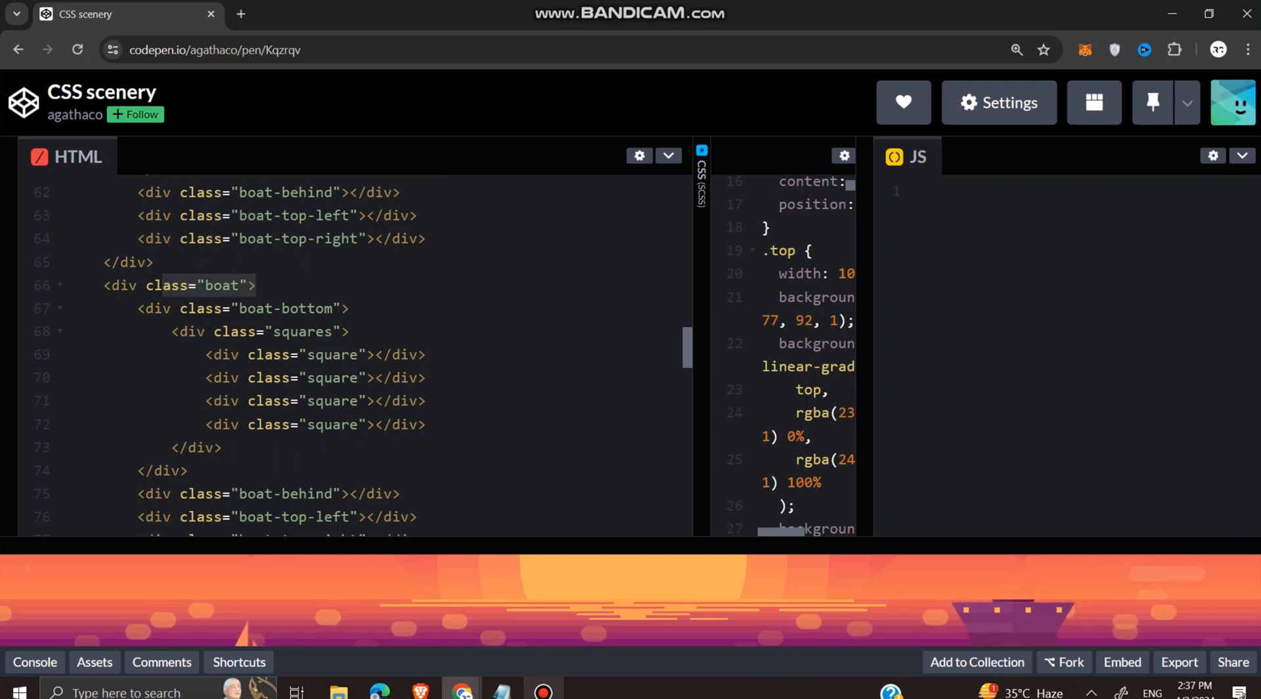
pyautogui.click(231, 308)
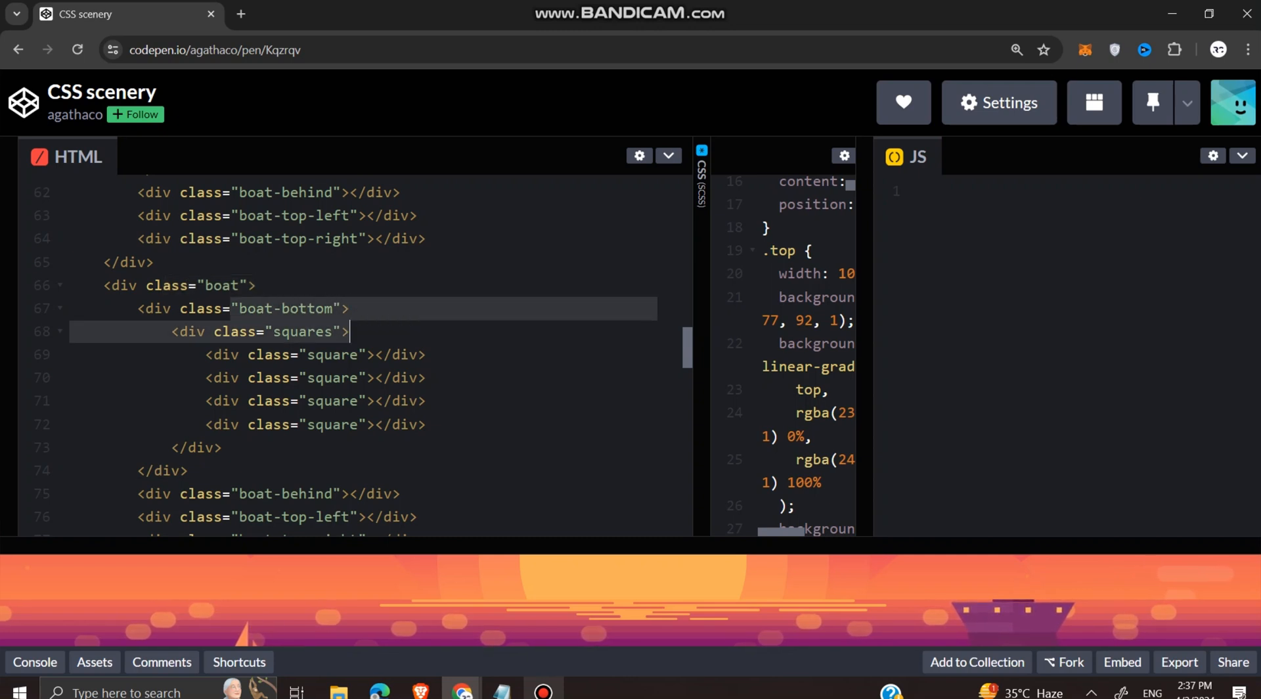
# Scroll on through Listitdown and move into the MERN ebook offers page
pyautogui.scroll(-3)
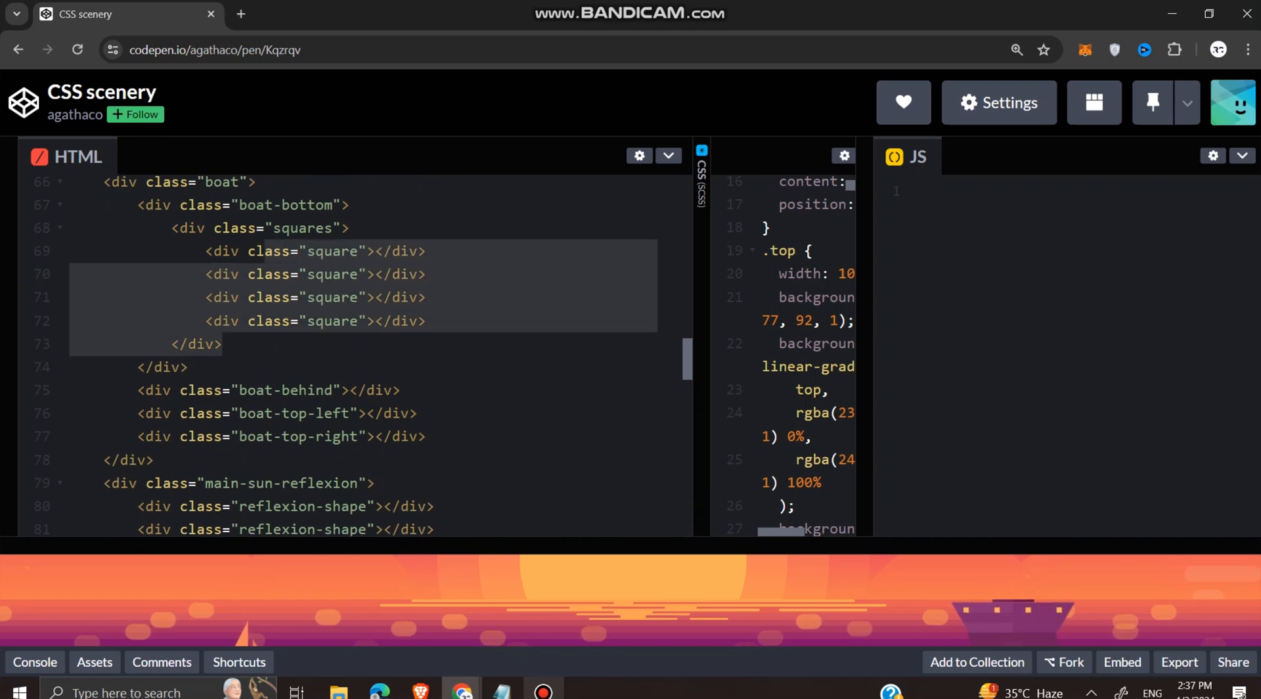
pyautogui.scroll(-3)
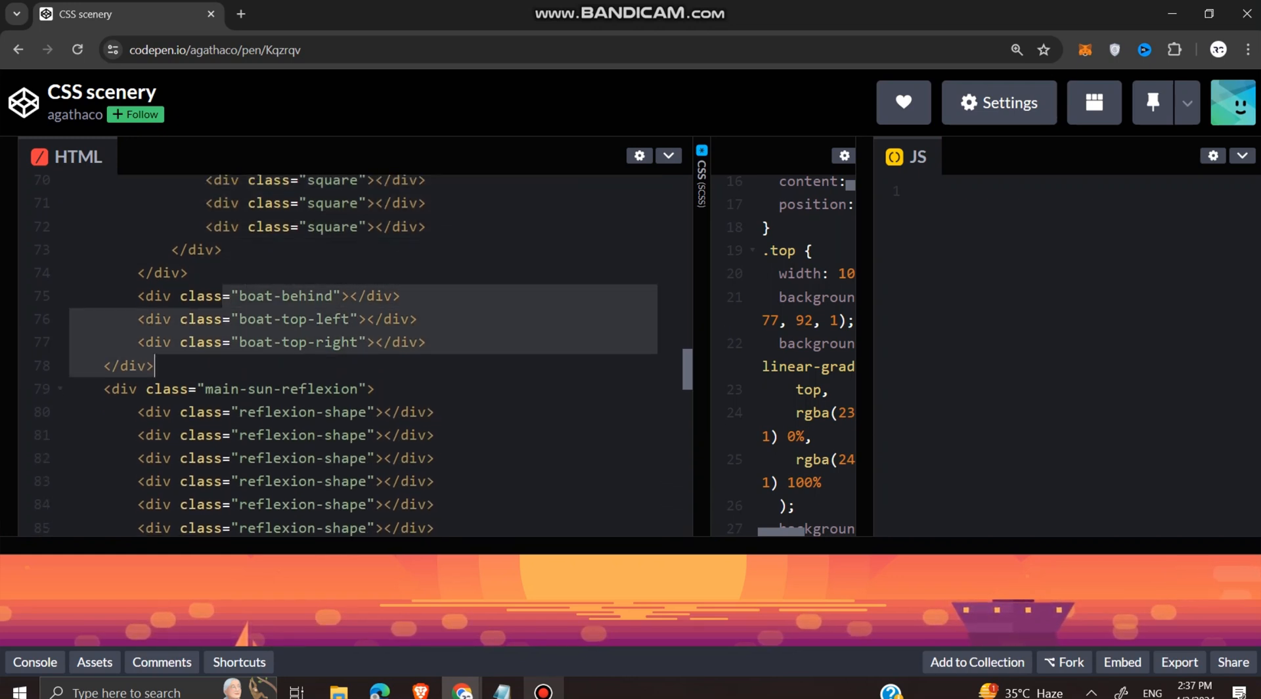
pyautogui.scroll(-3)
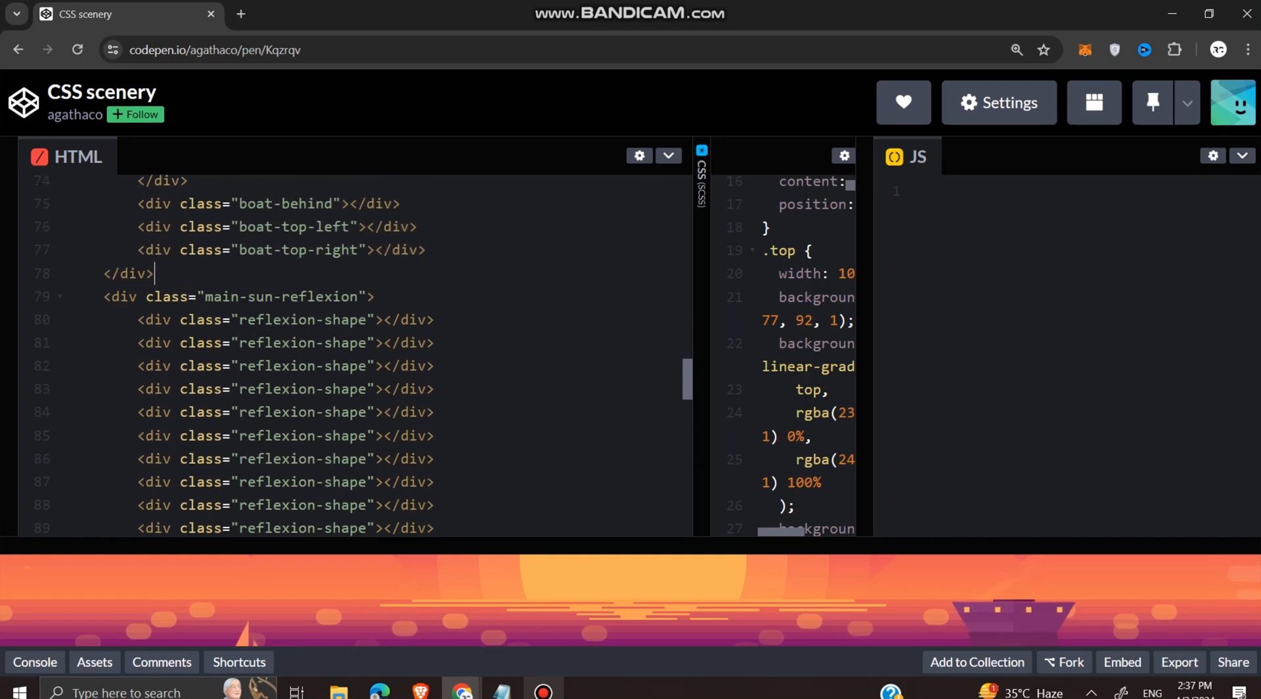
pyautogui.scroll(-3)
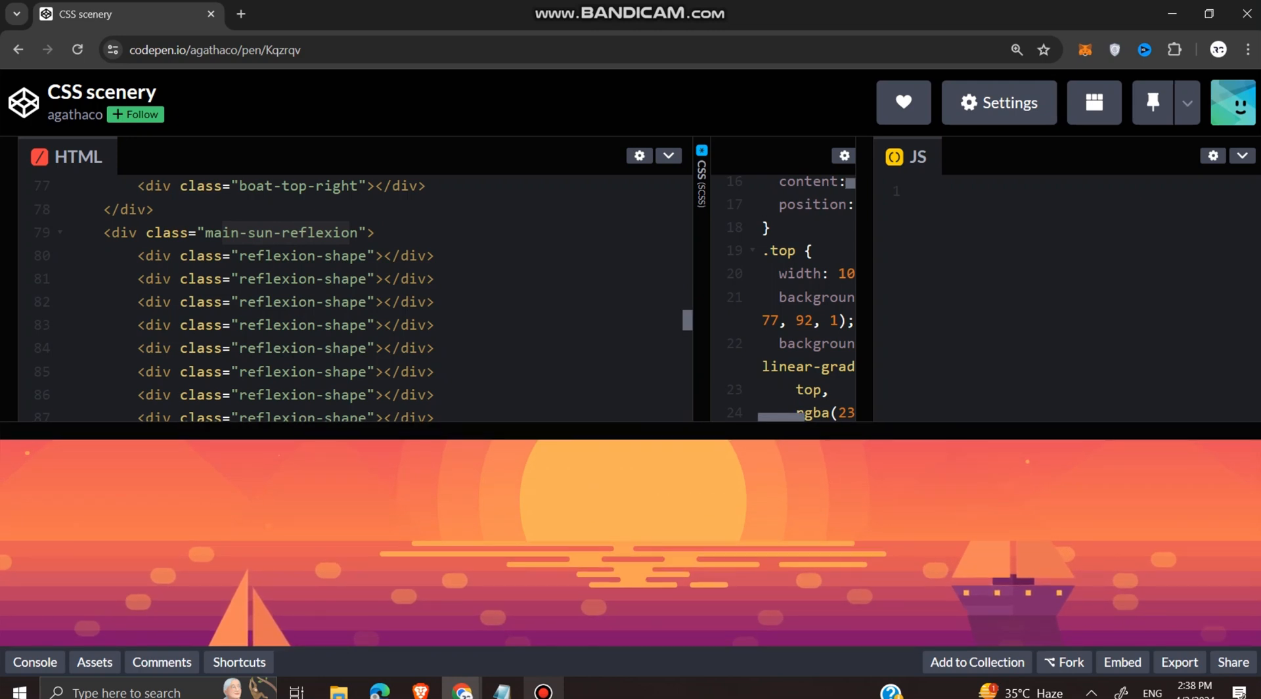
pyautogui.scroll(-3)
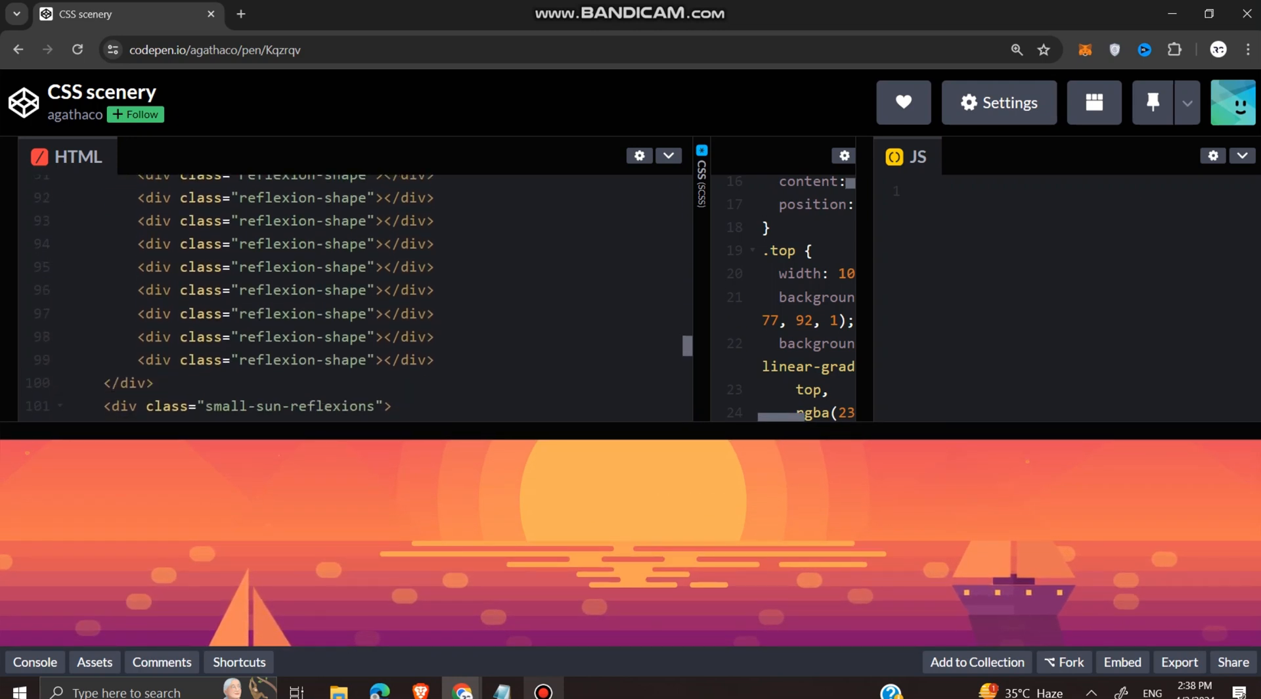
pyautogui.scroll(-3)
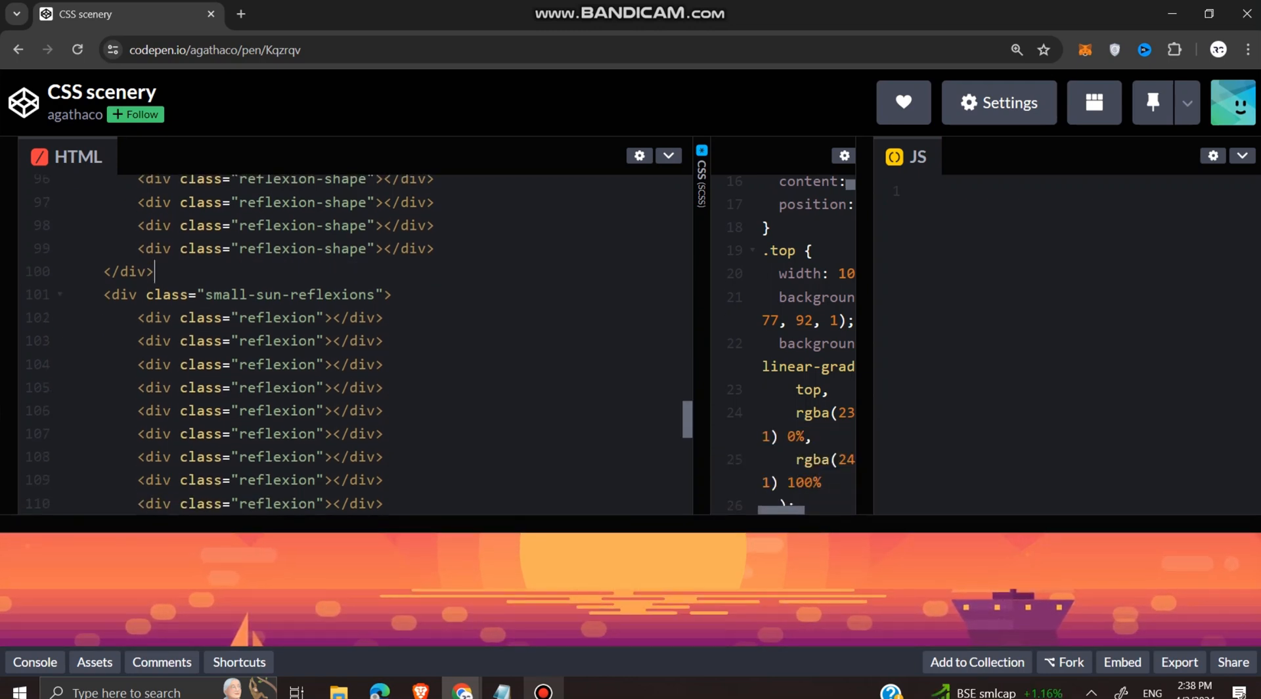
pyautogui.doubleClick(292, 294)
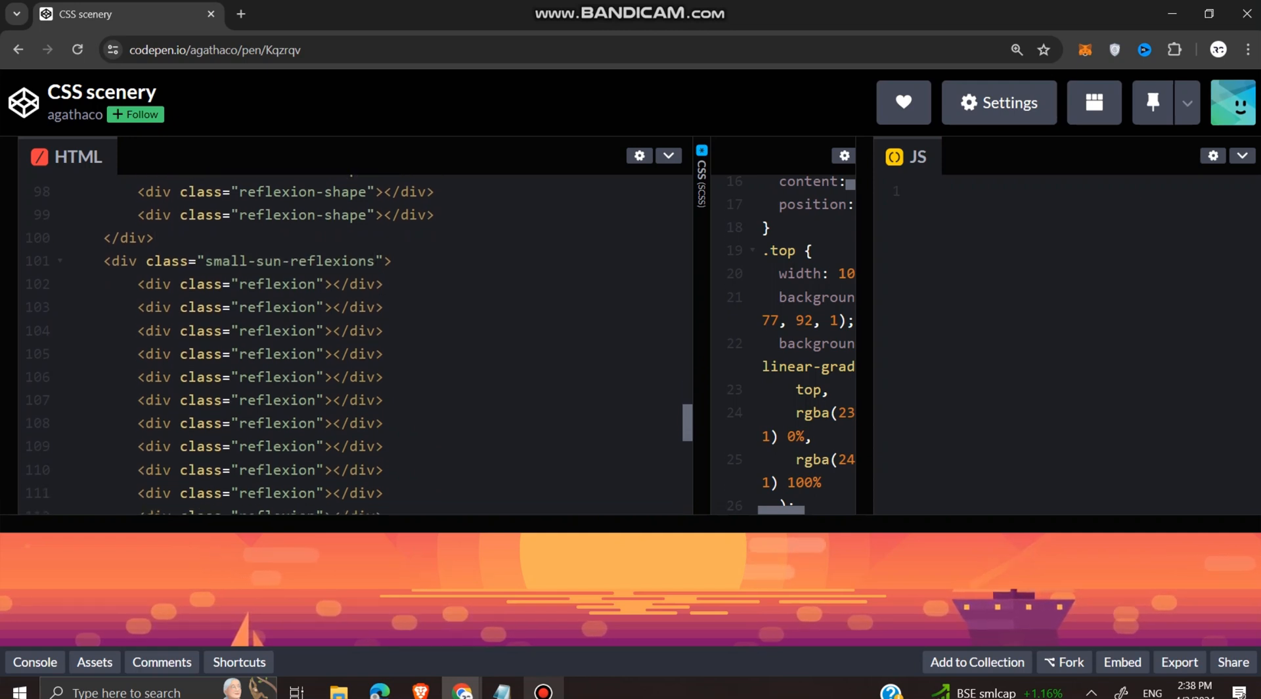
# Look through the MERN ebook offers page, then return to the CSS scenery pen
pyautogui.scroll(-3)
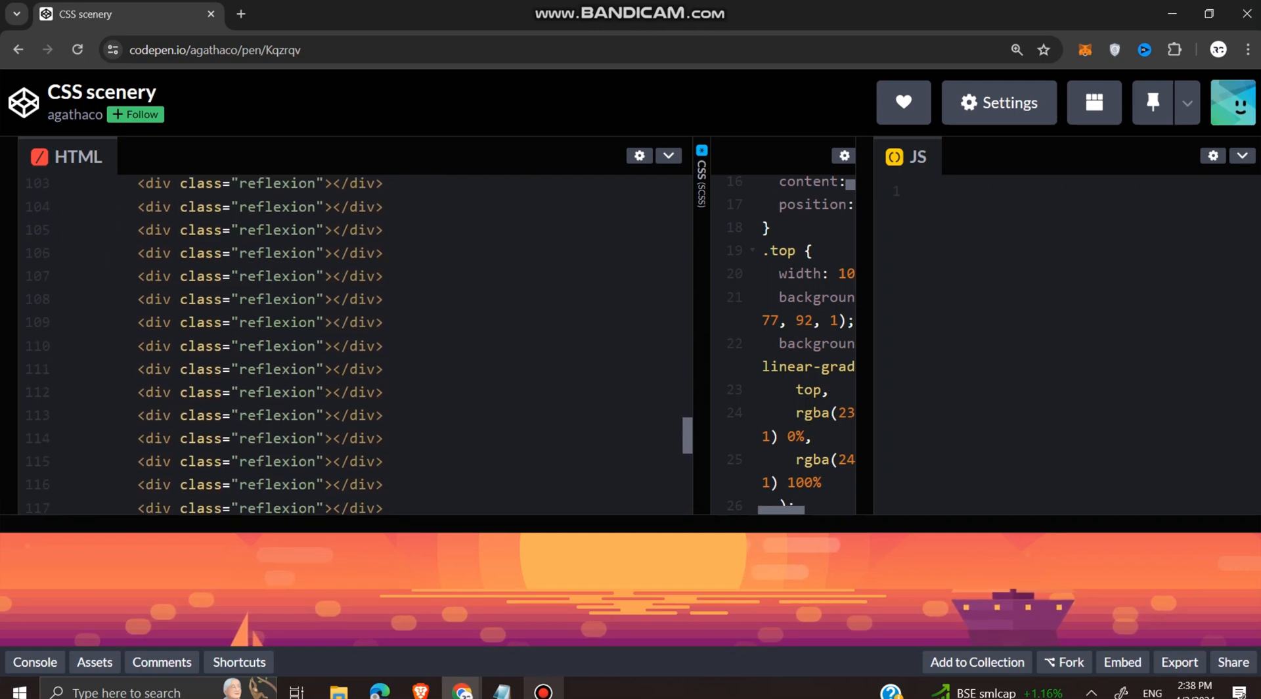
pyautogui.scroll(-3)
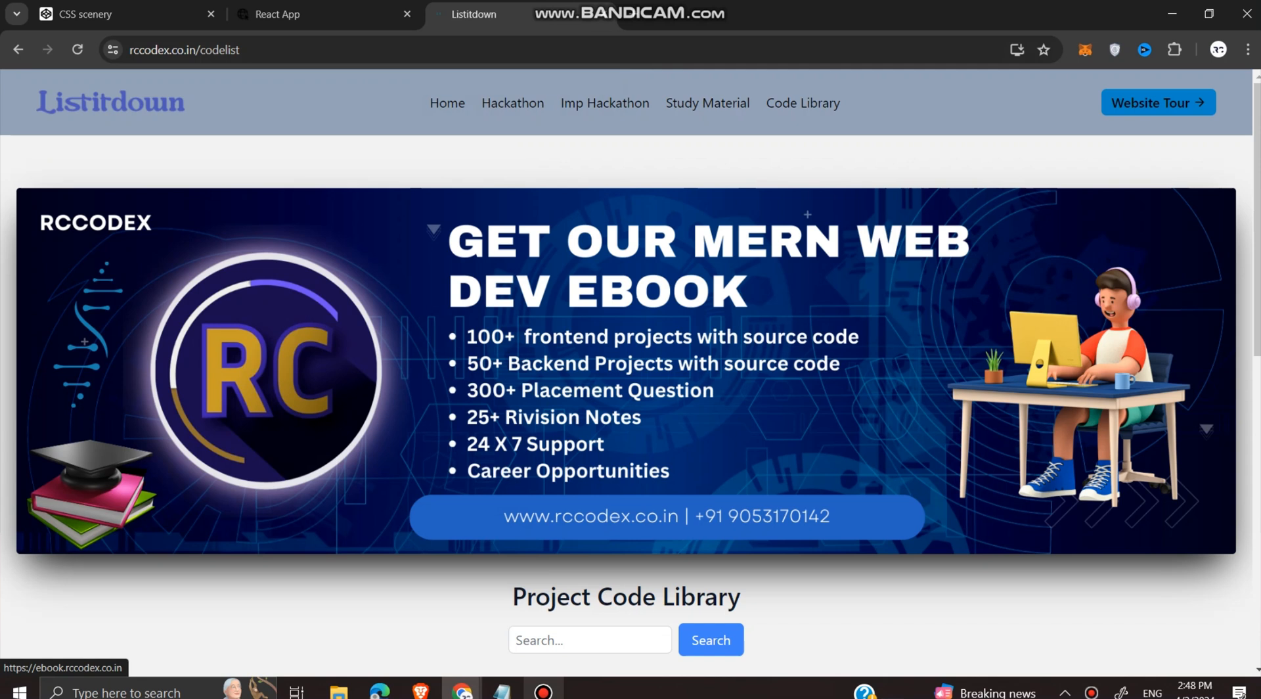
pyautogui.scroll(-3)
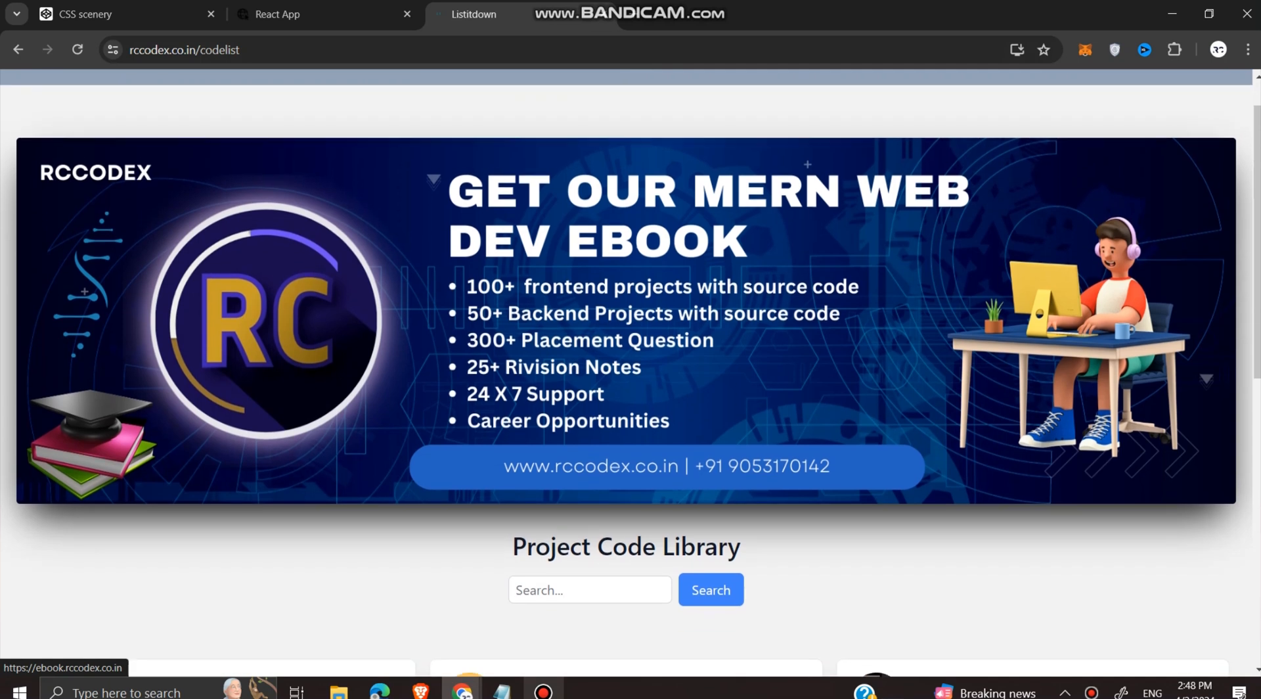
pyautogui.scroll(-3)
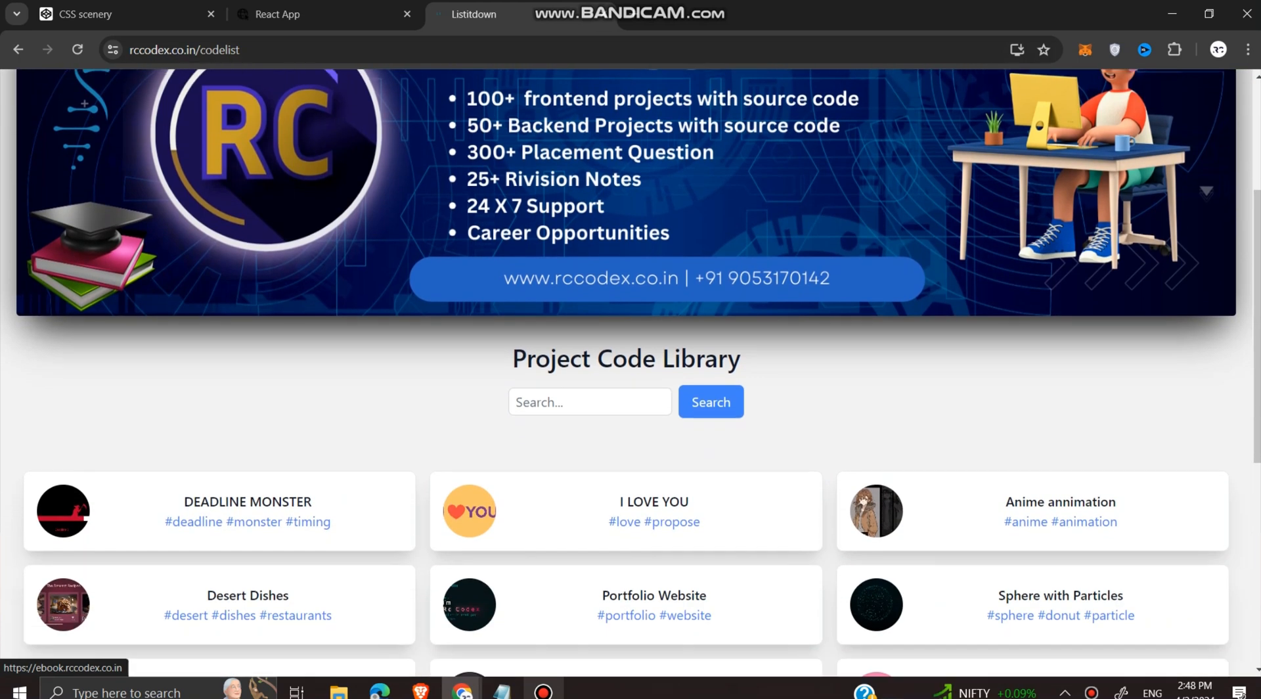
pyautogui.scroll(-3)
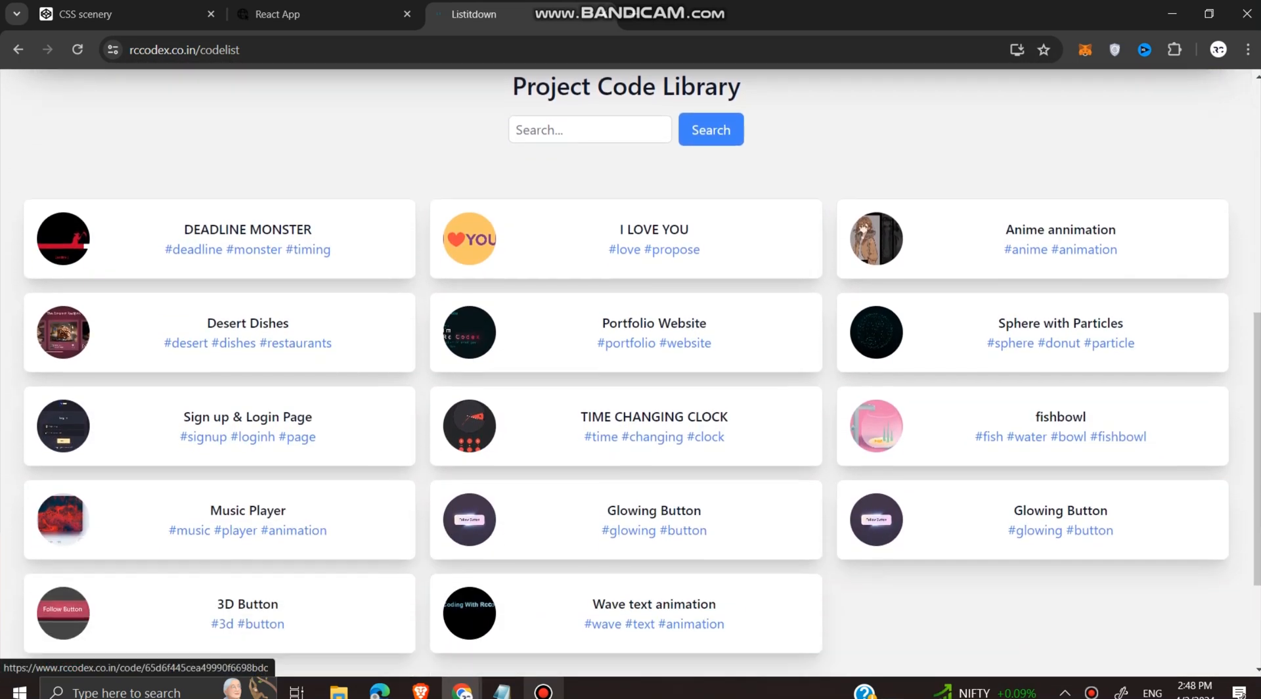
pyautogui.scroll(3)
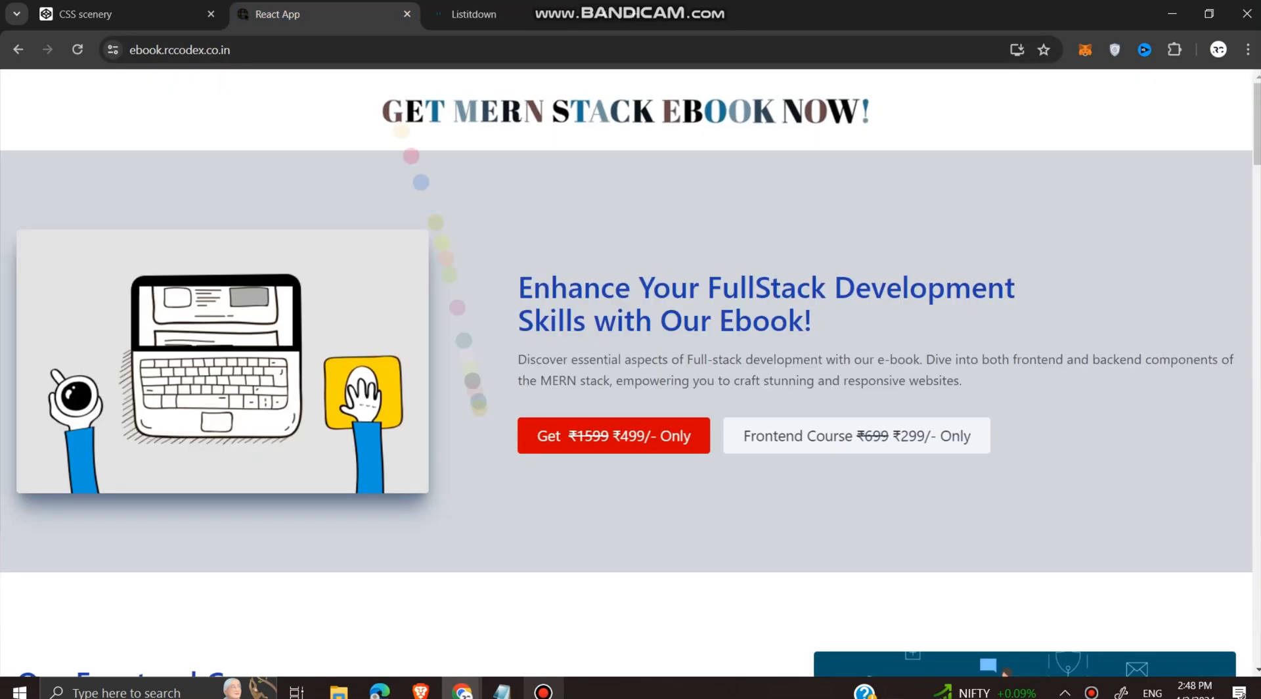
pyautogui.scroll(-3)
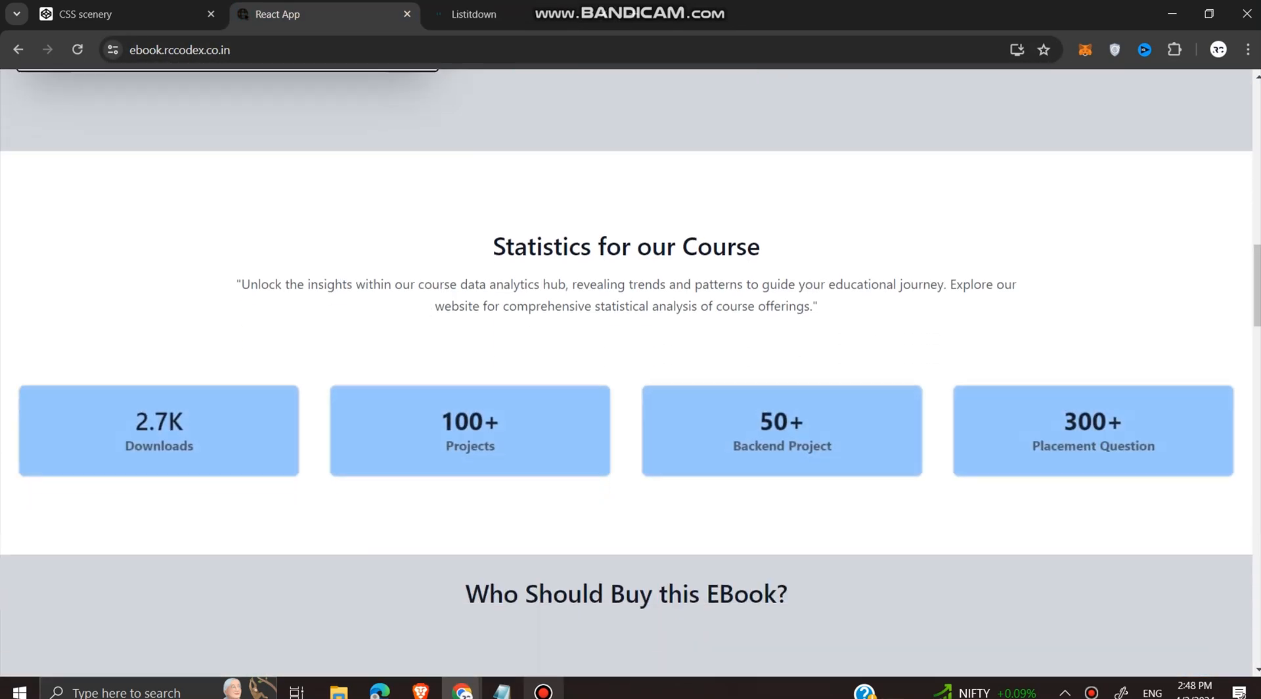
pyautogui.scroll(-3)
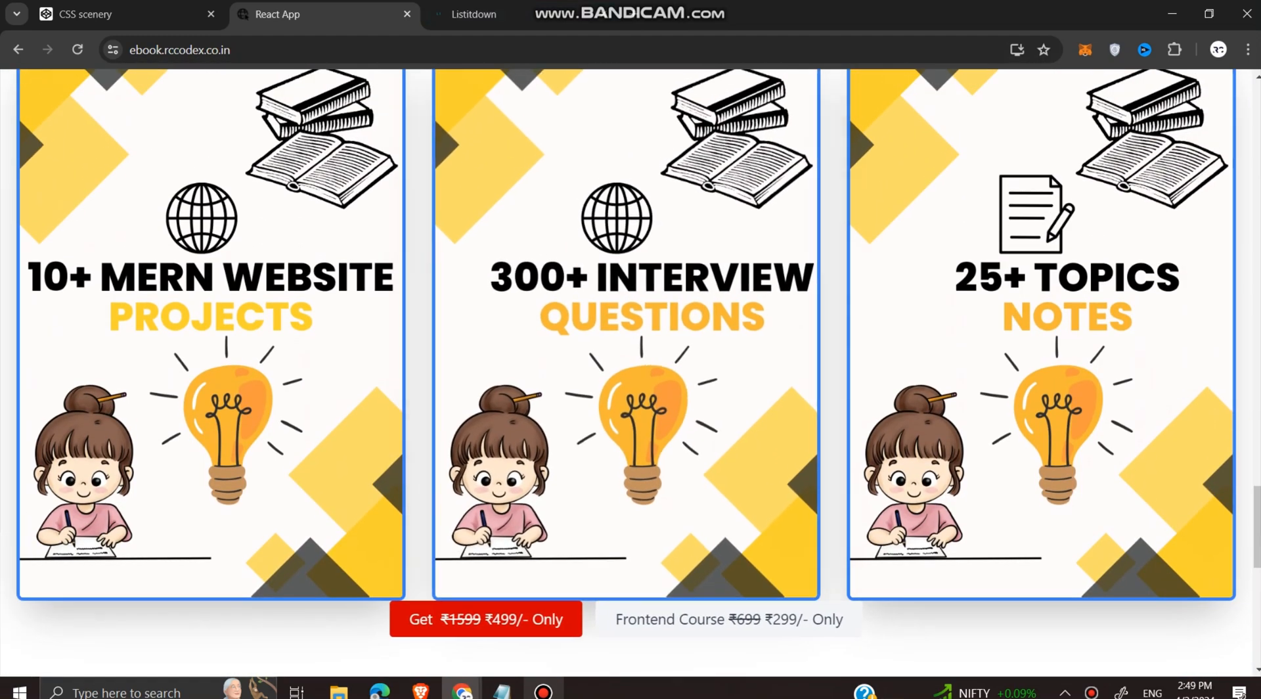
pyautogui.click(475, 15)
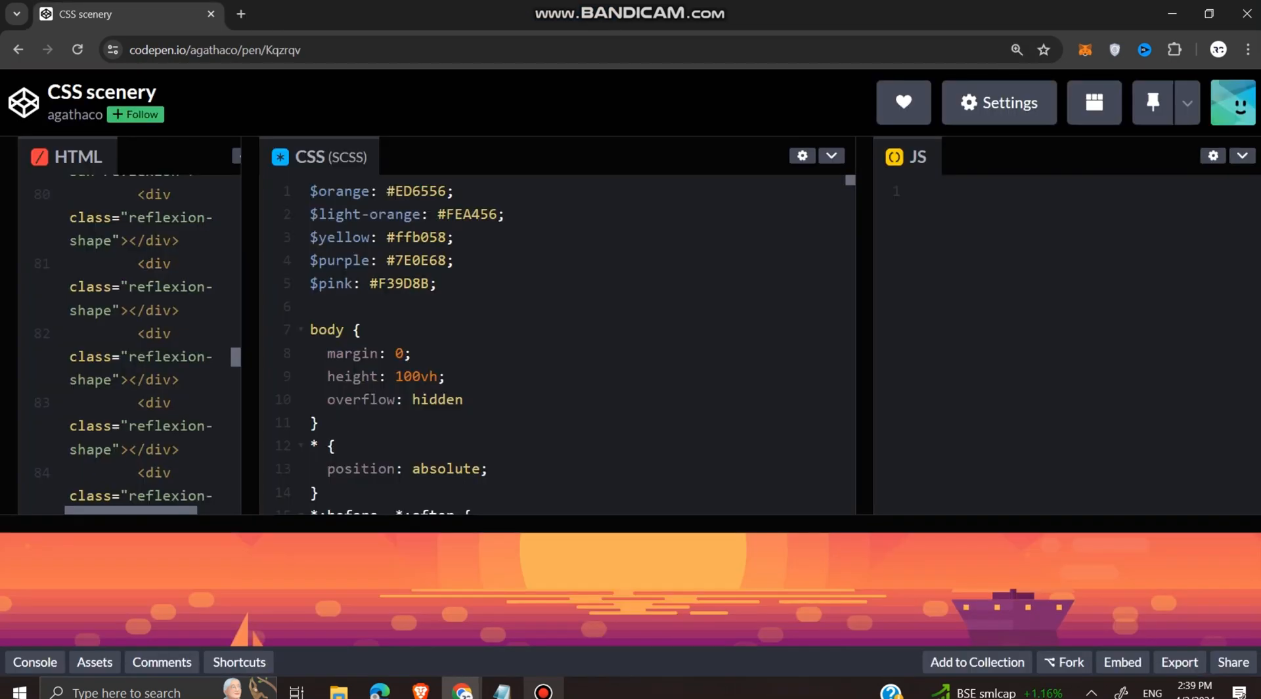
pyautogui.click(457, 190)
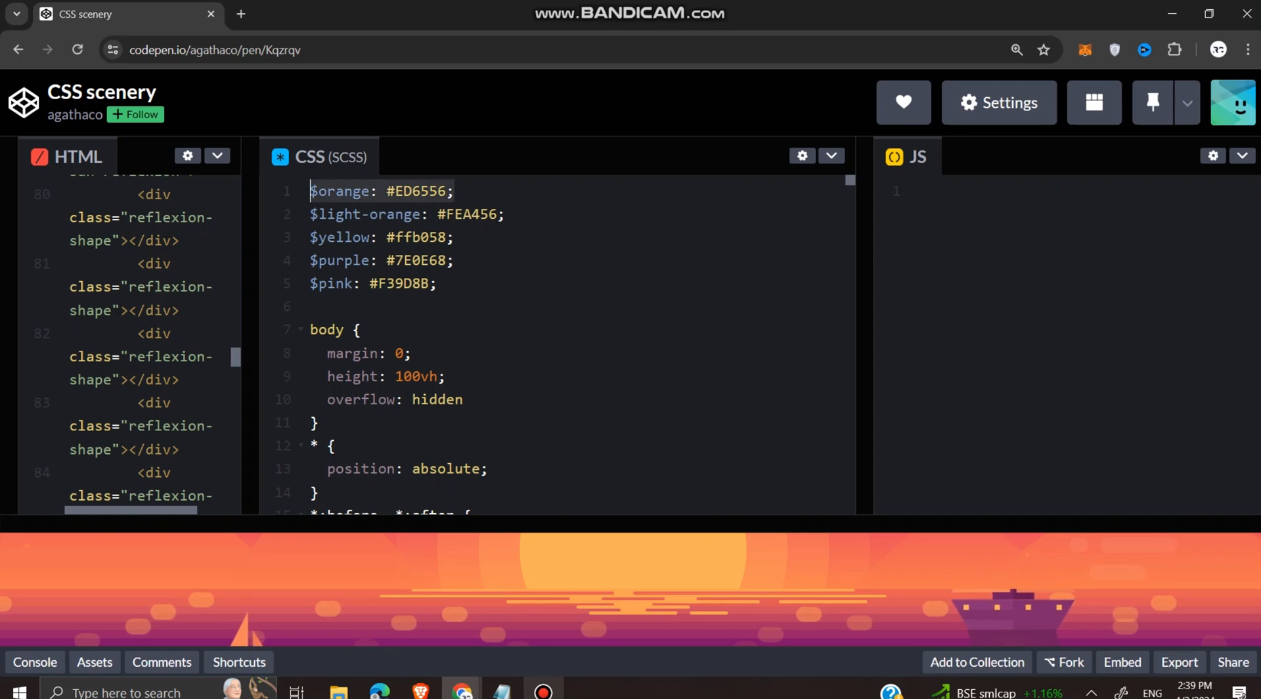
pyautogui.click(454, 190)
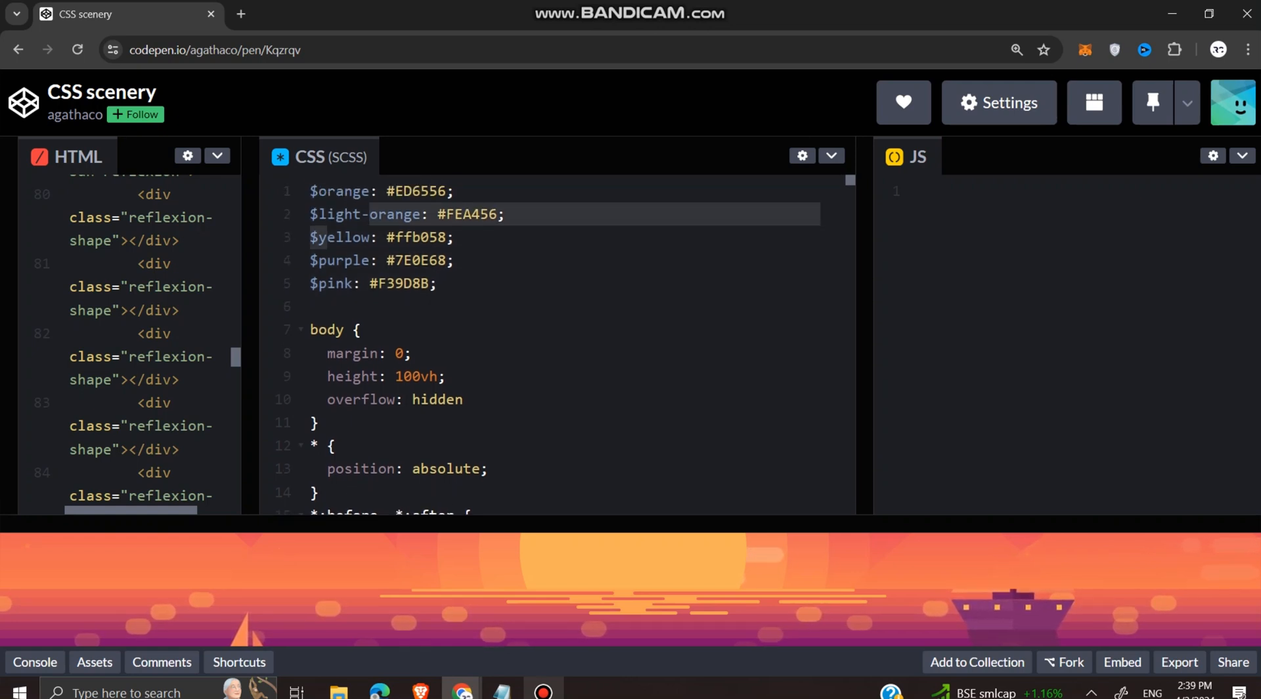
pyautogui.click(313, 307)
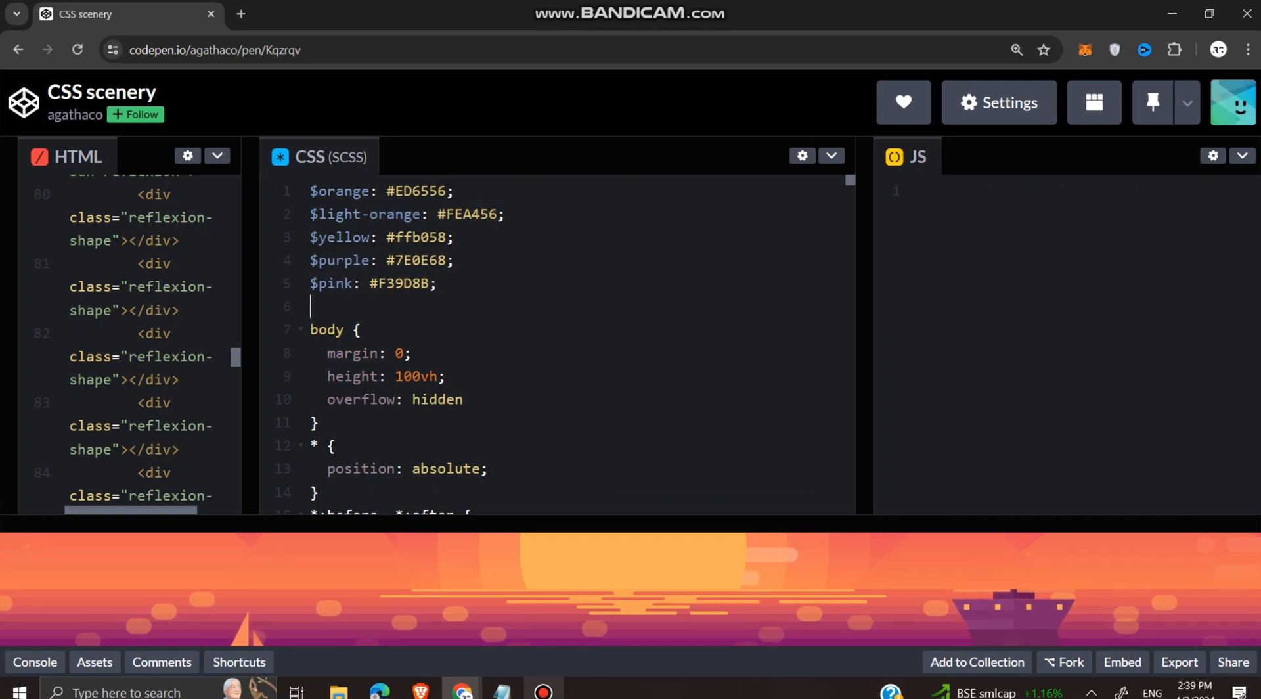
pyautogui.scroll(-3)
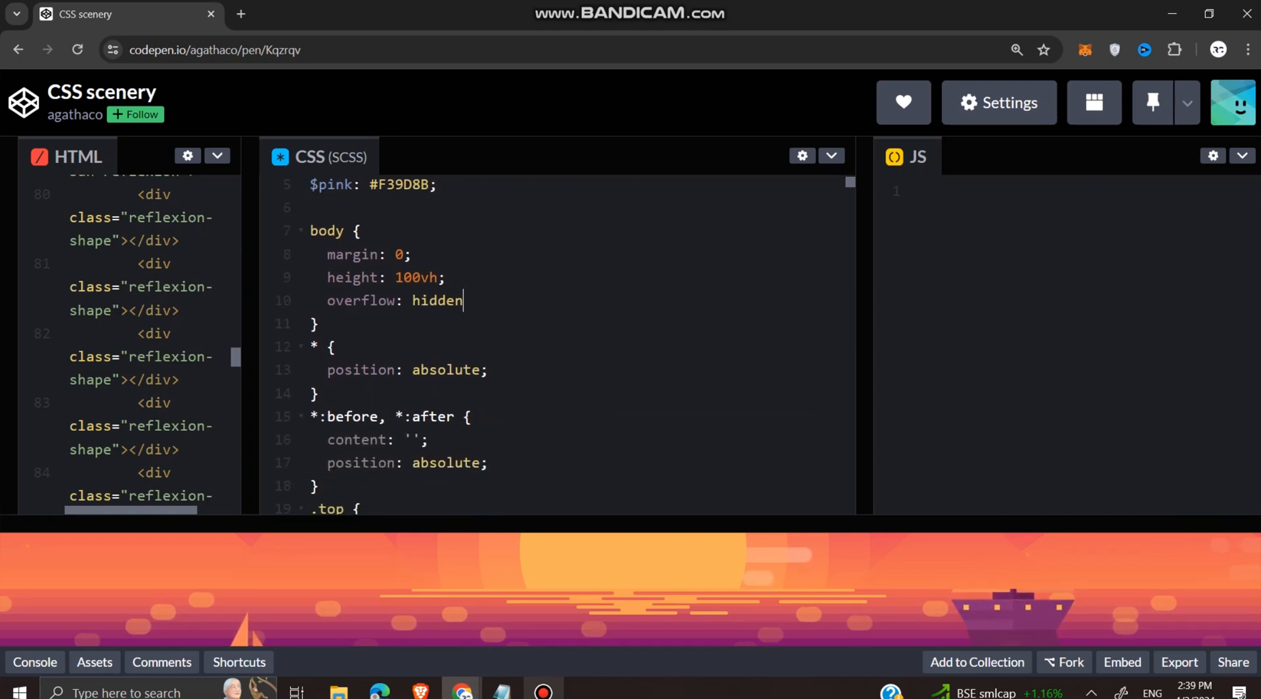
pyautogui.scroll(-3)
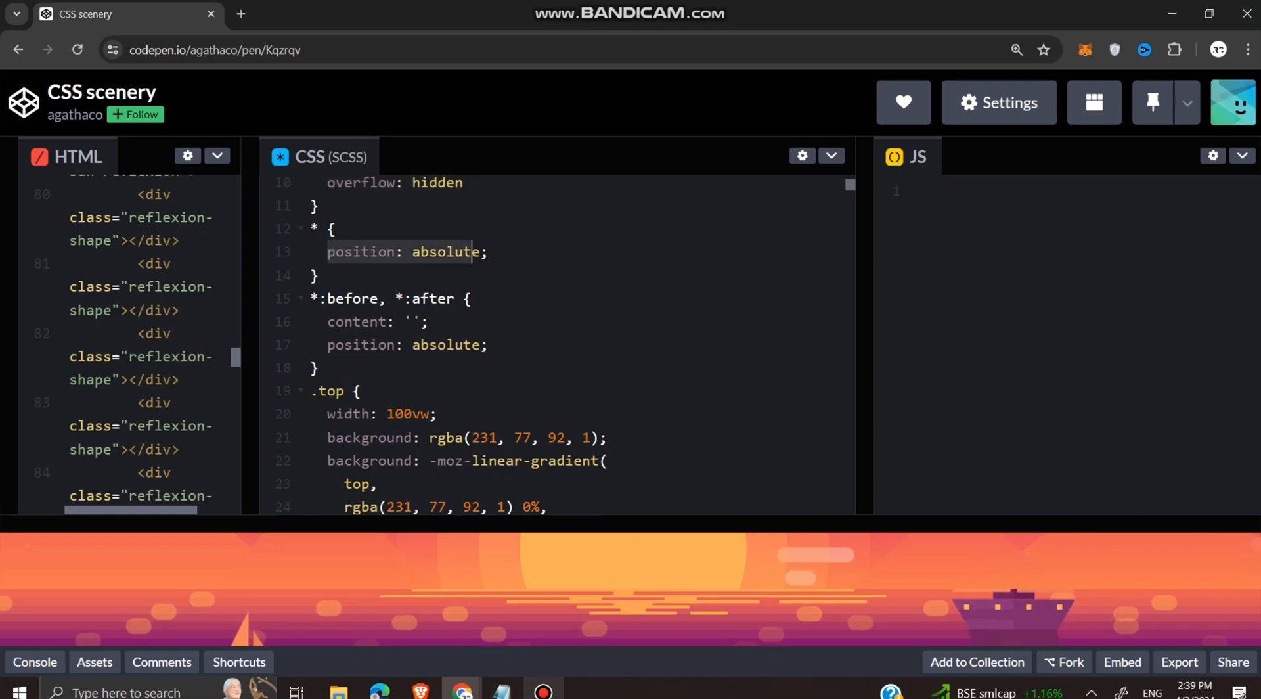
pyautogui.scroll(-3)
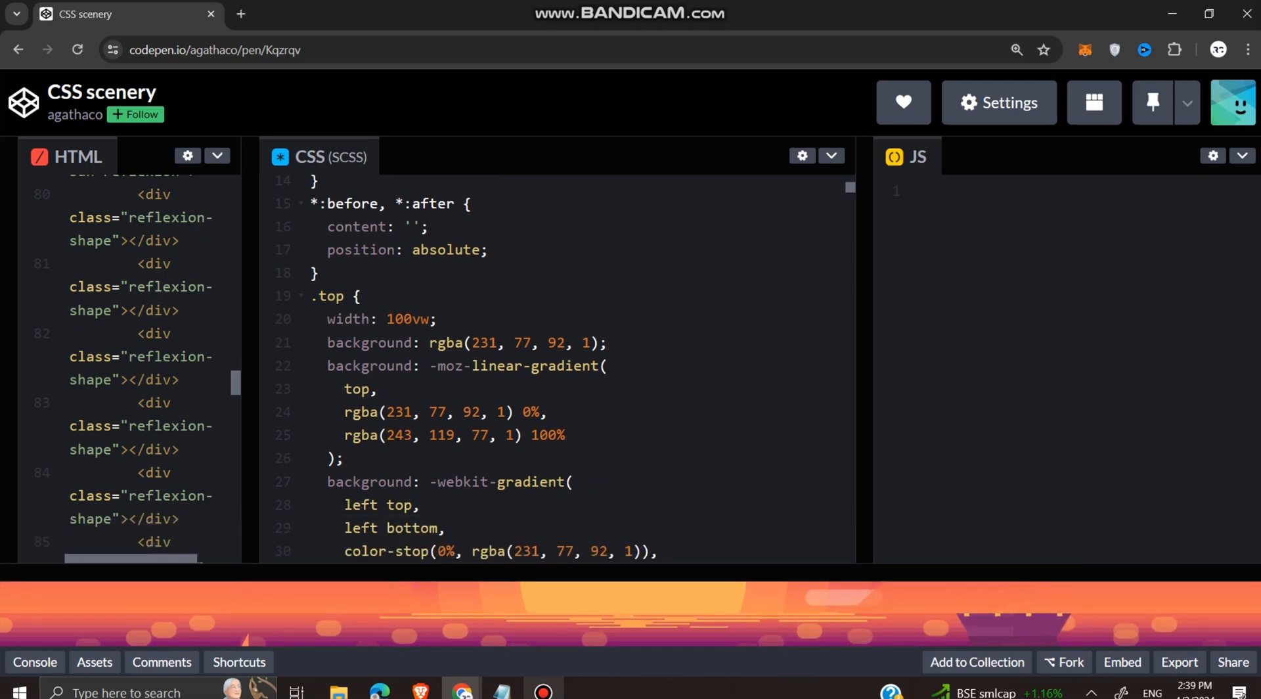
pyautogui.scroll(-3)
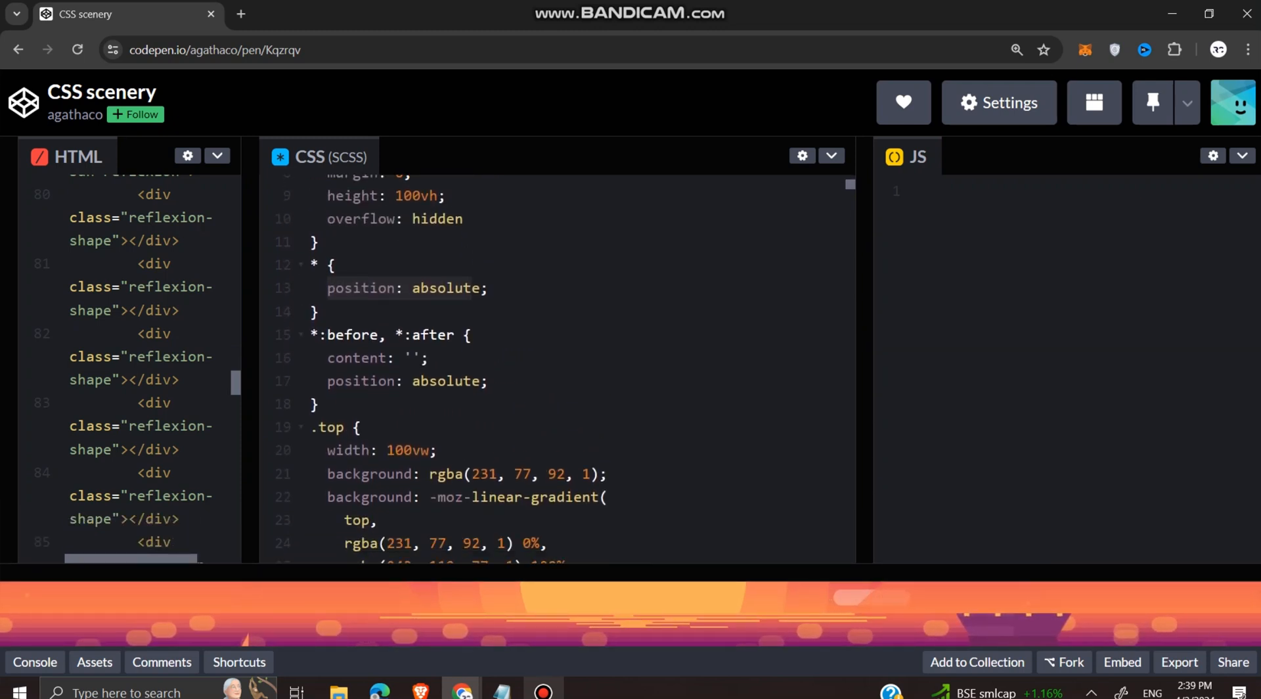
pyautogui.scroll(-3)
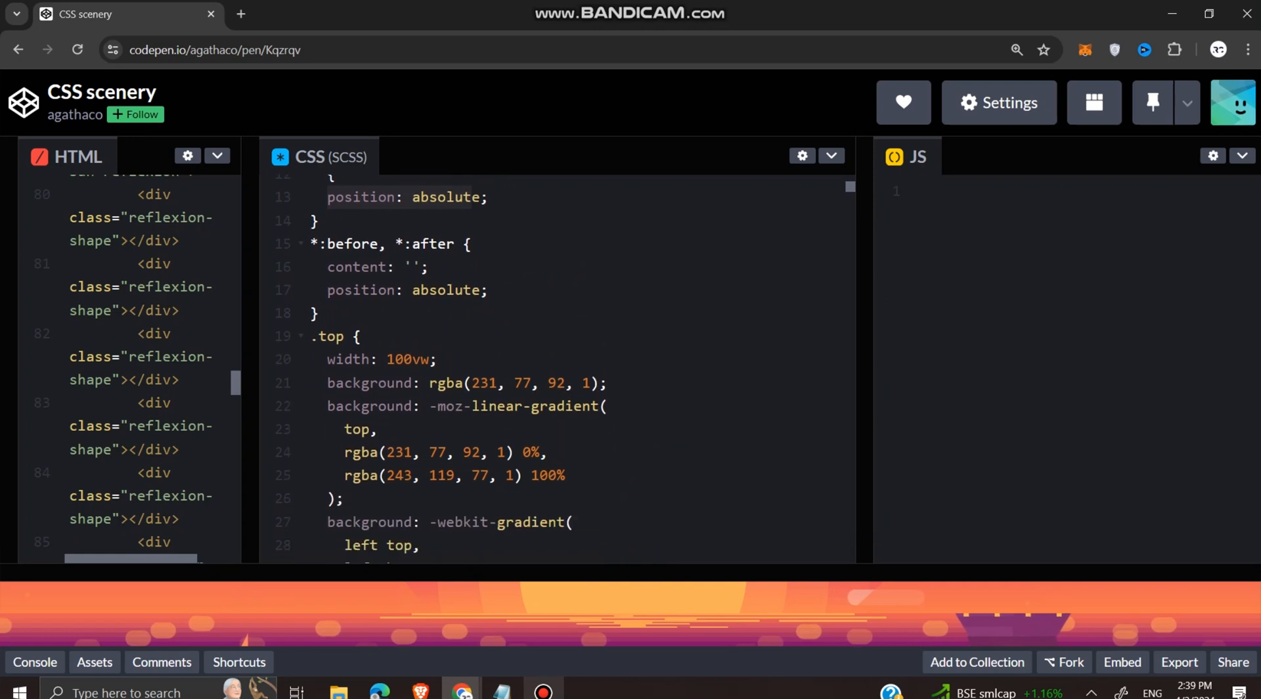
pyautogui.scroll(-3)
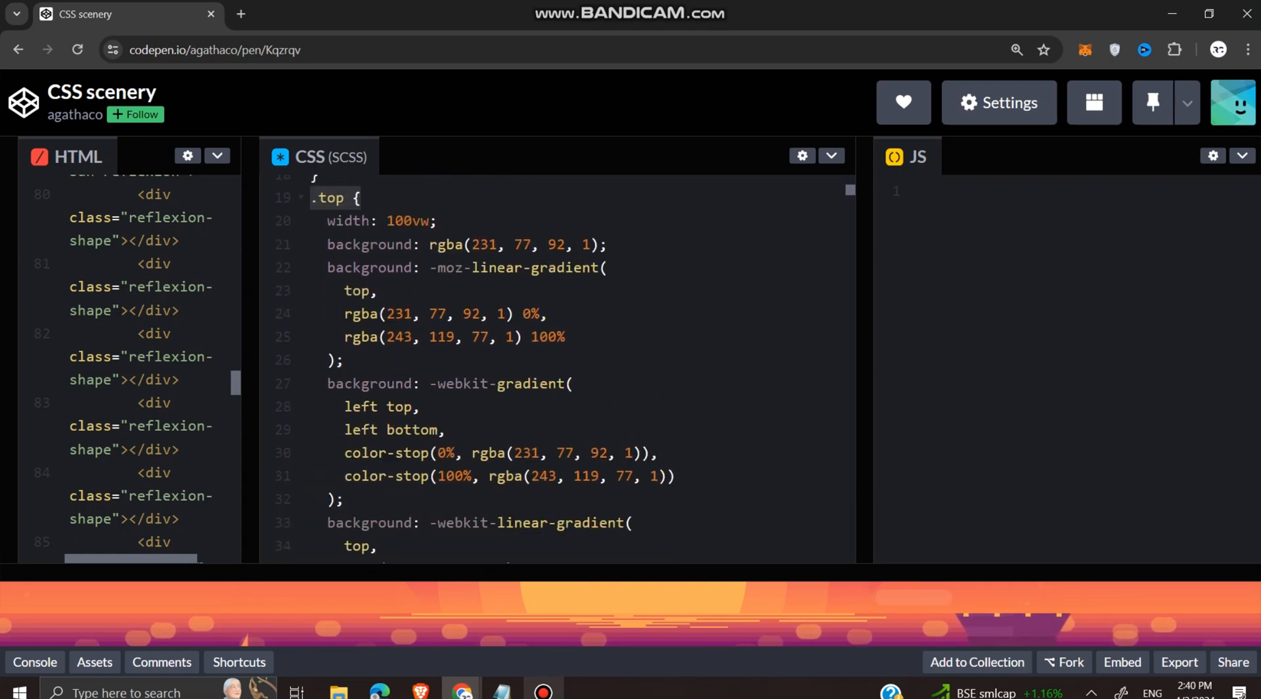
pyautogui.scroll(-3)
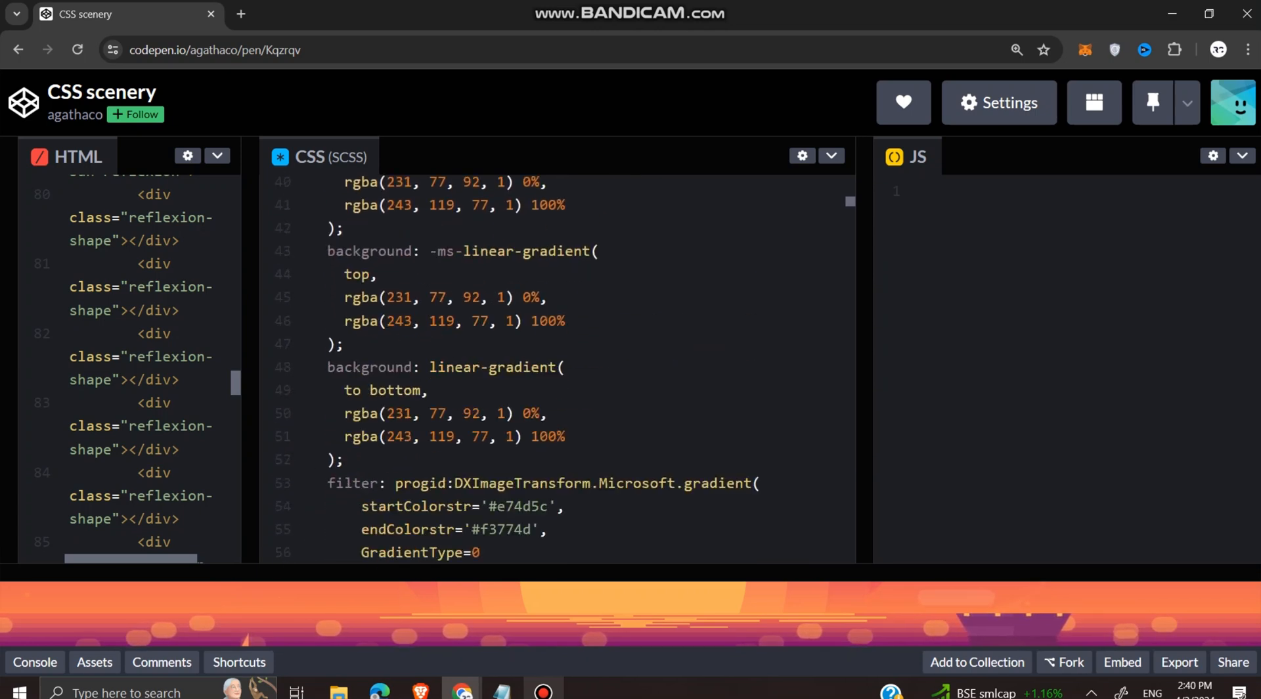
pyautogui.scroll(-3)
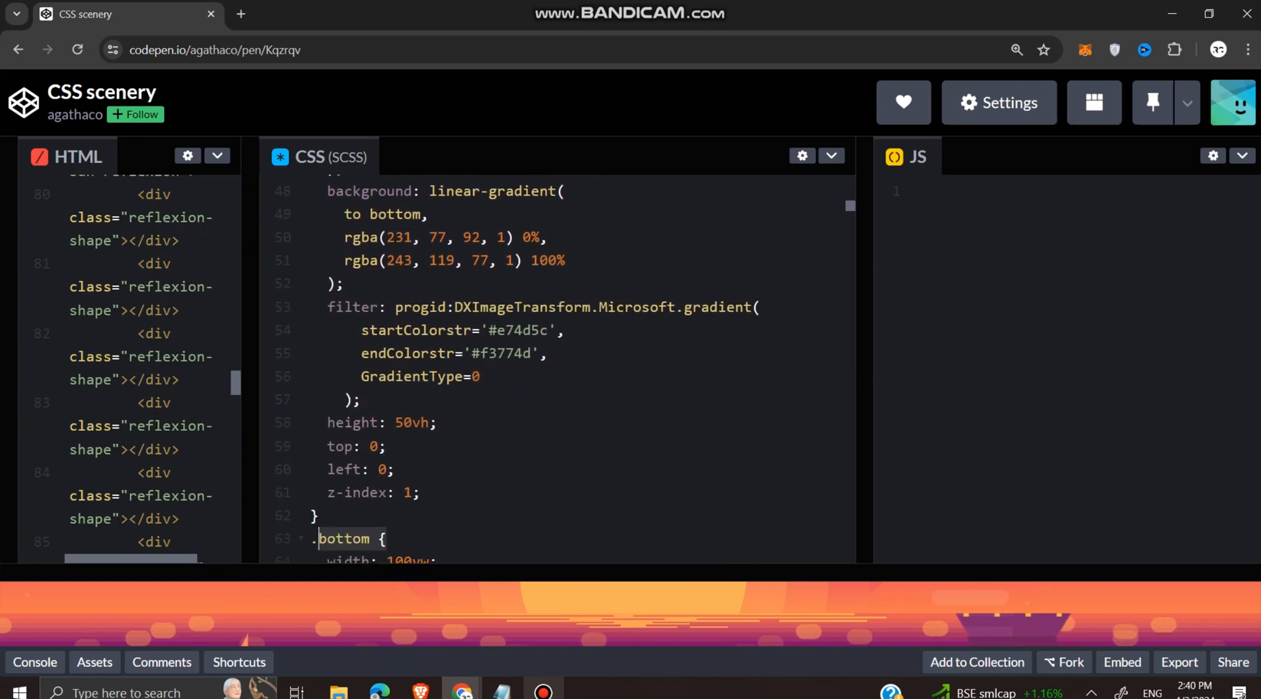
pyautogui.scroll(-3)
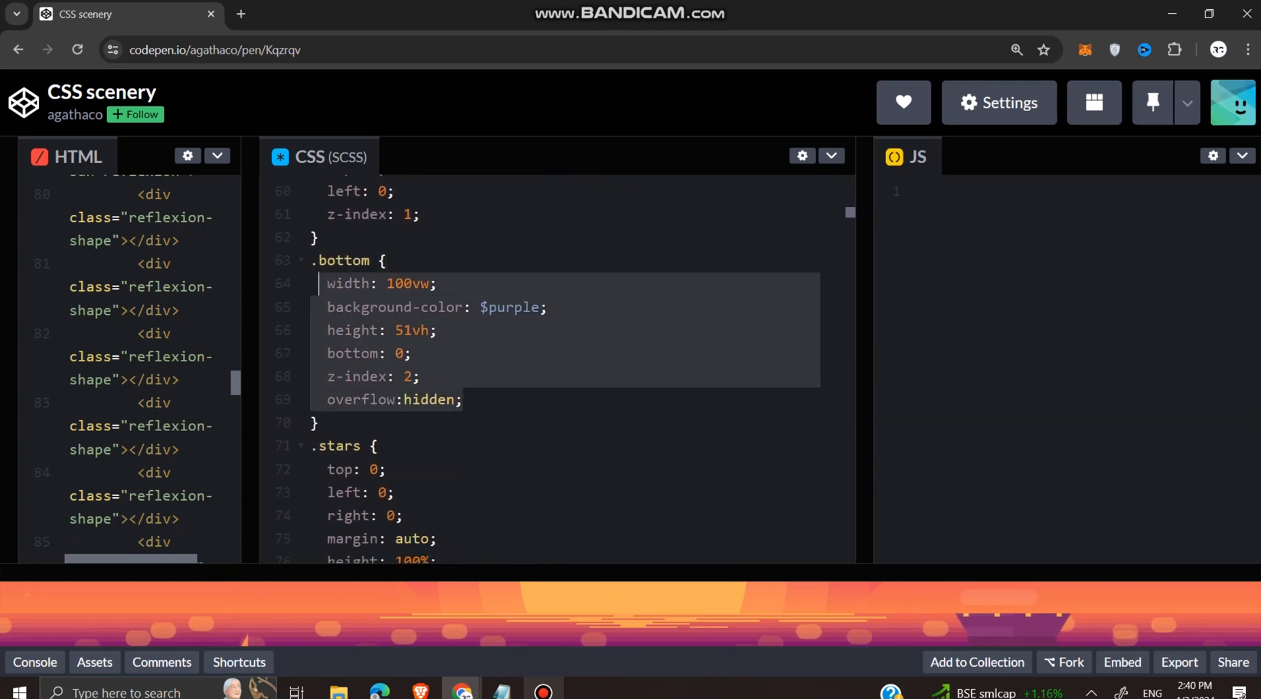
pyautogui.scroll(-3)
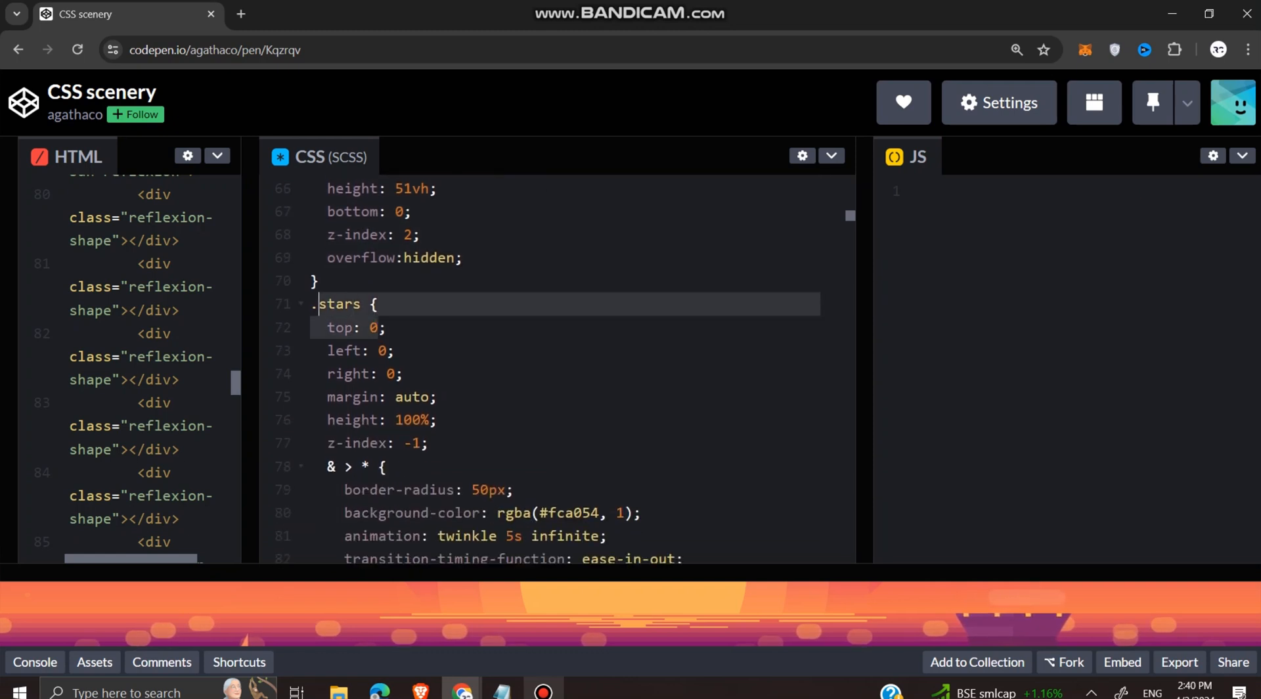
pyautogui.scroll(-3)
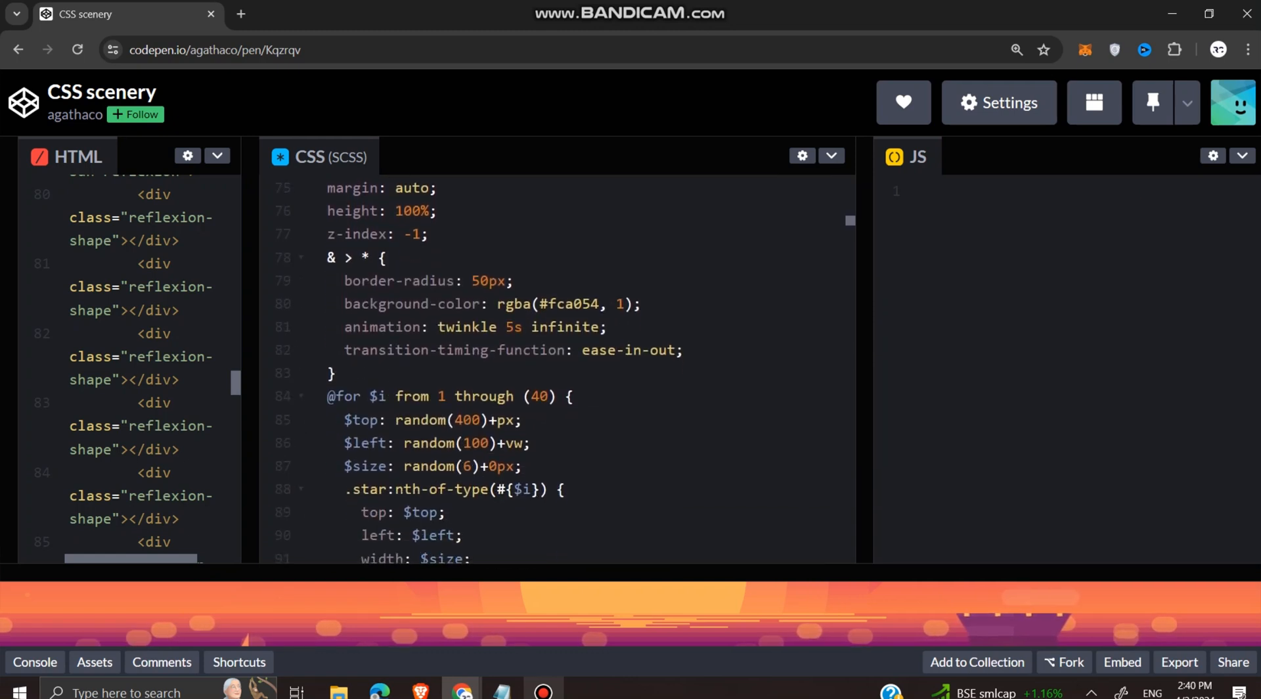
pyautogui.scroll(-3)
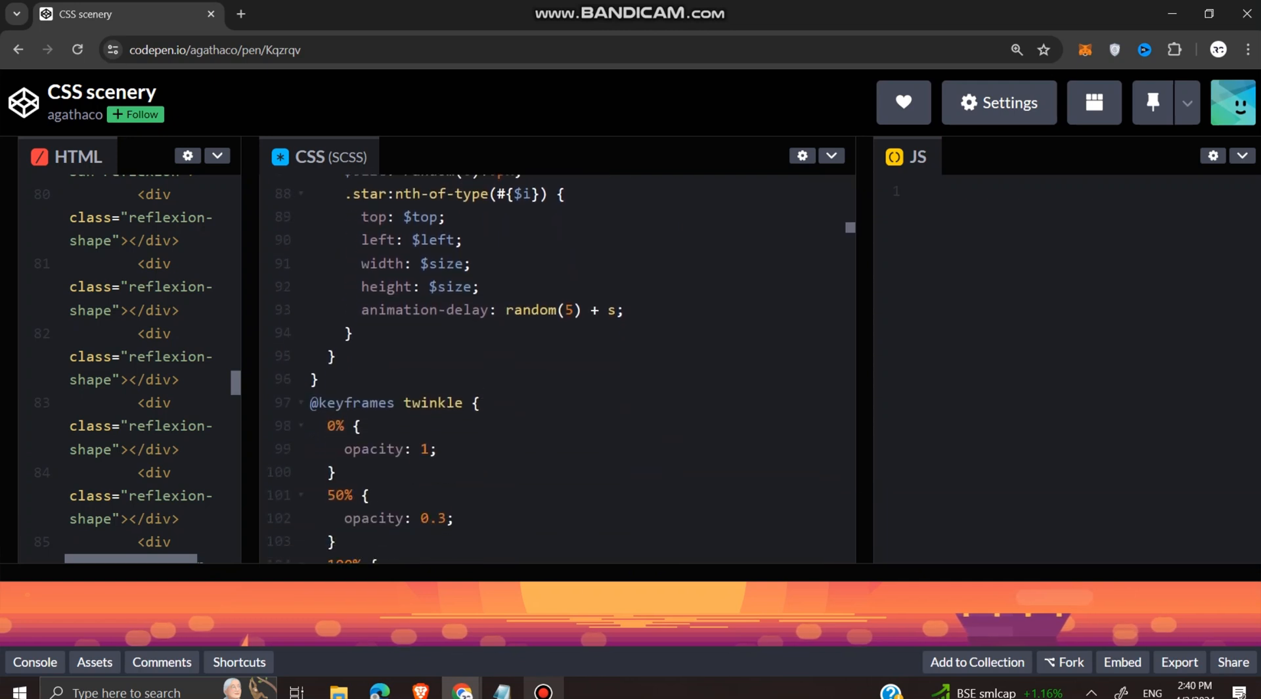
pyautogui.scroll(-3)
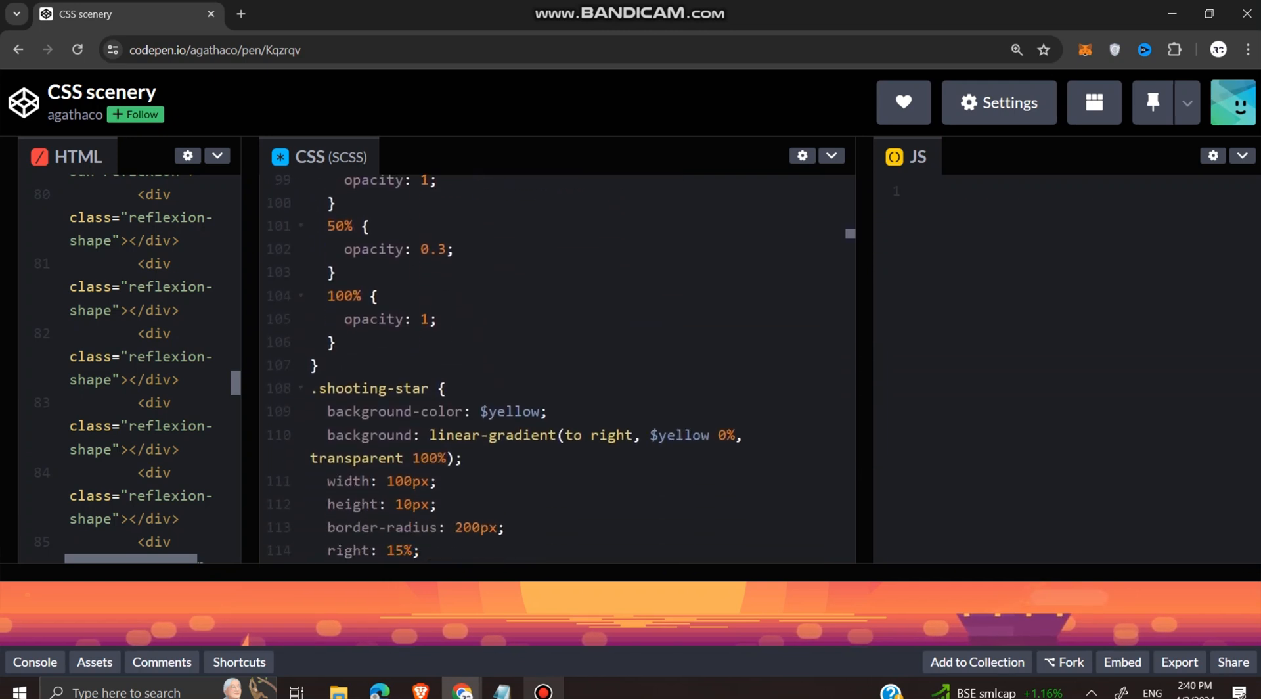
pyautogui.scroll(-3)
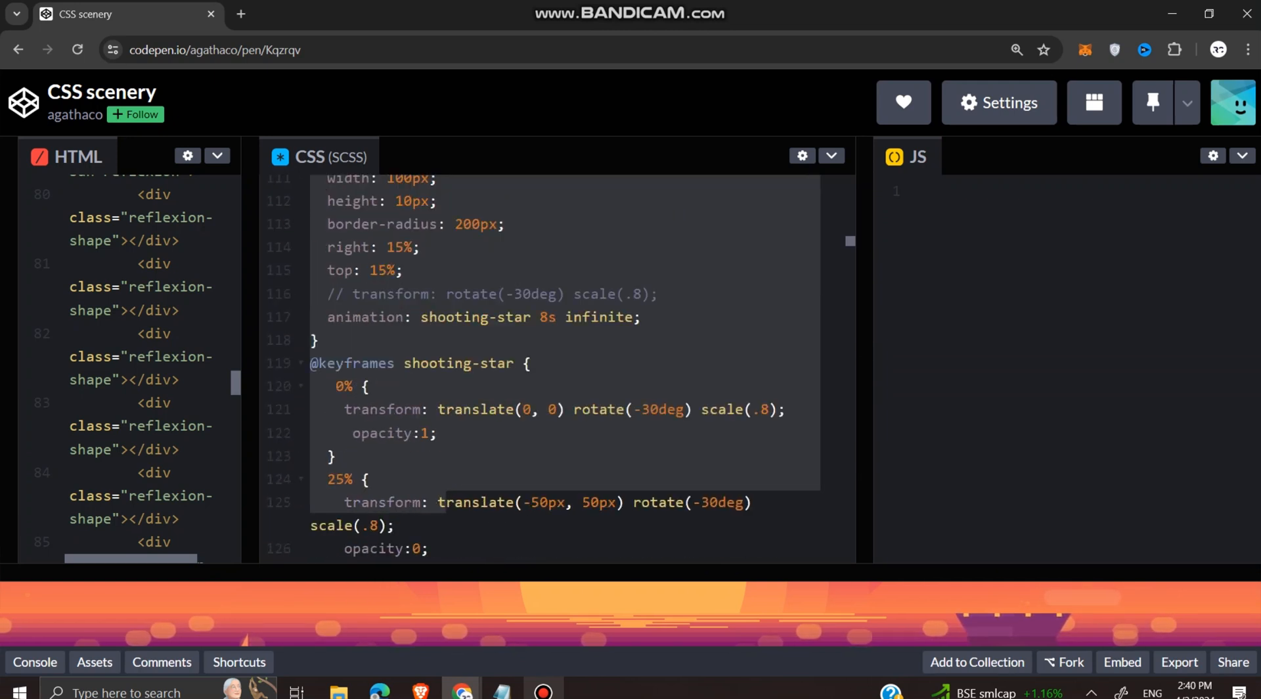
pyautogui.scroll(-3)
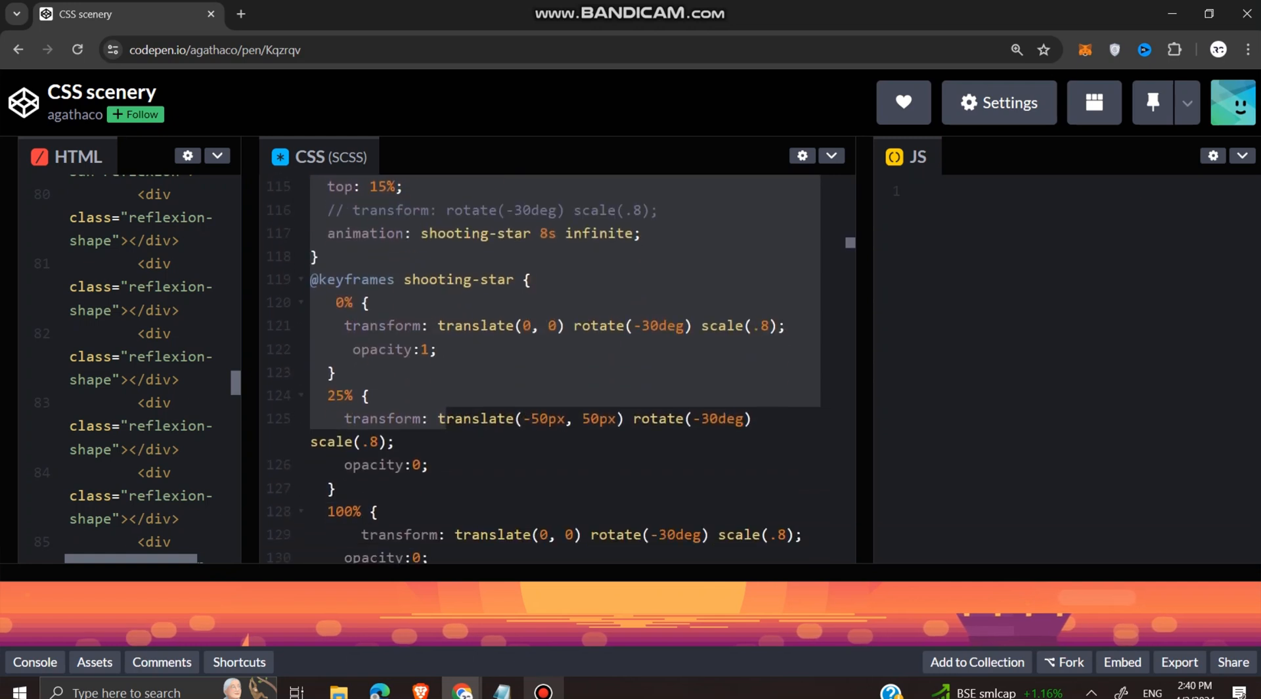
pyautogui.scroll(-3)
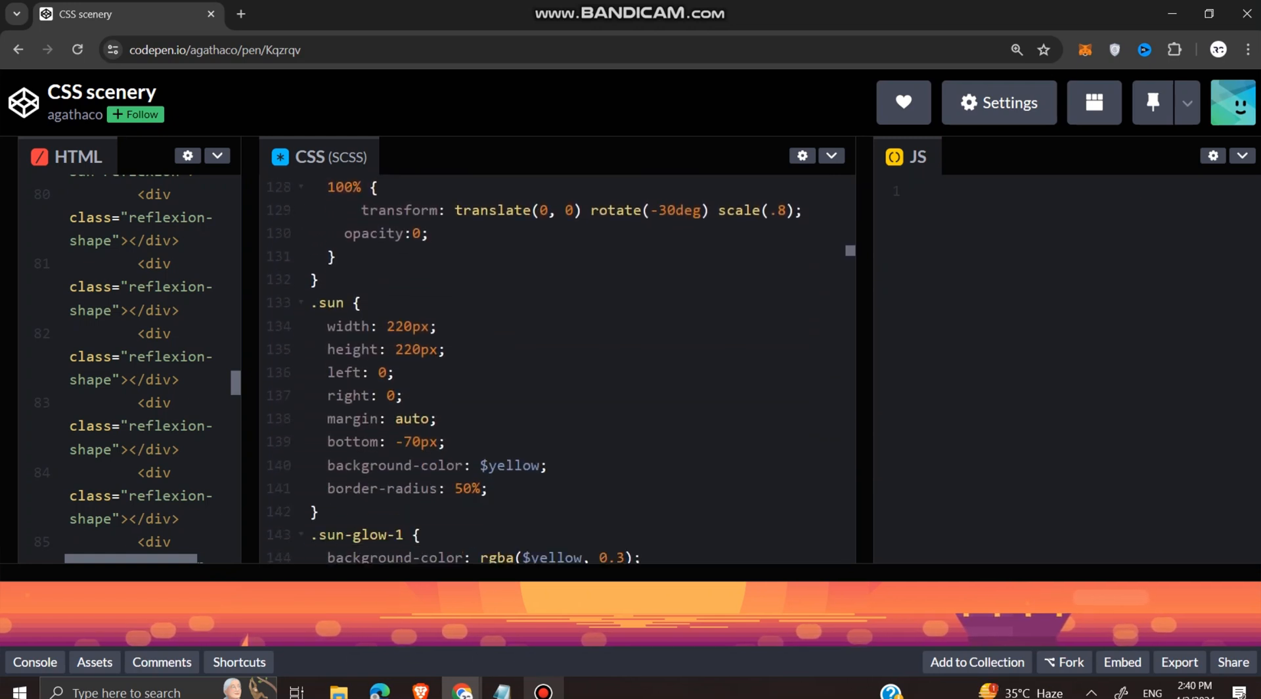
pyautogui.scroll(-3)
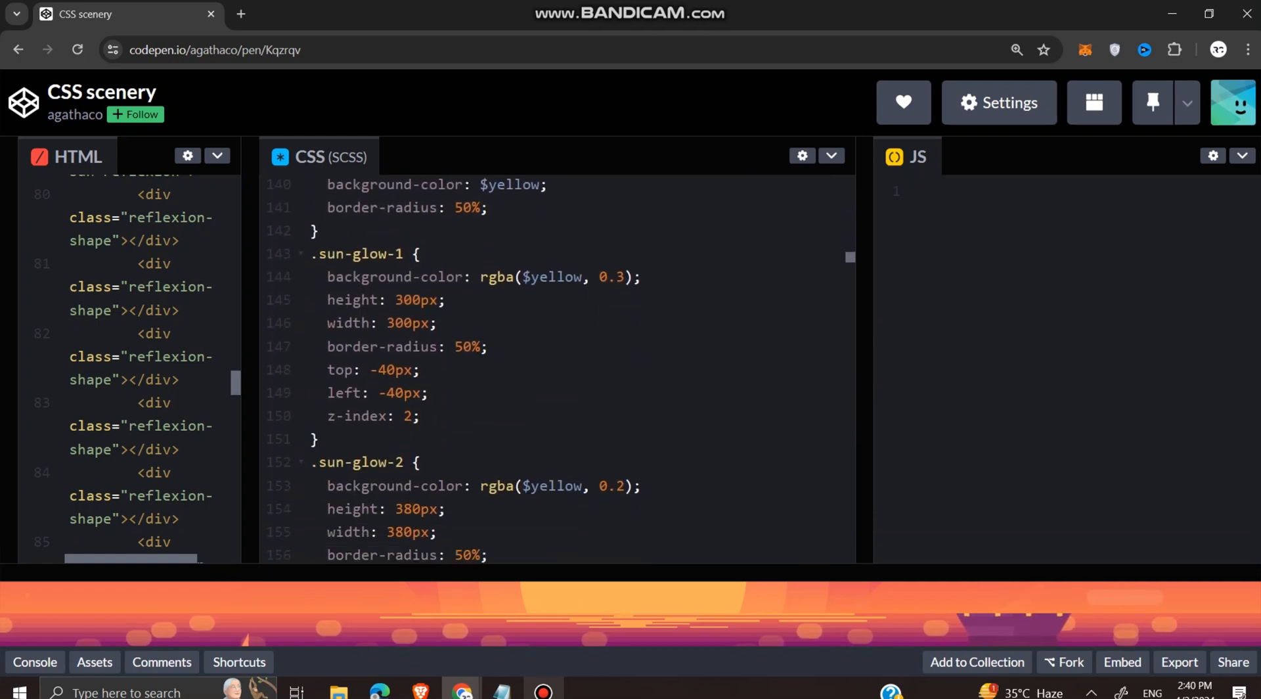
pyautogui.scroll(-3)
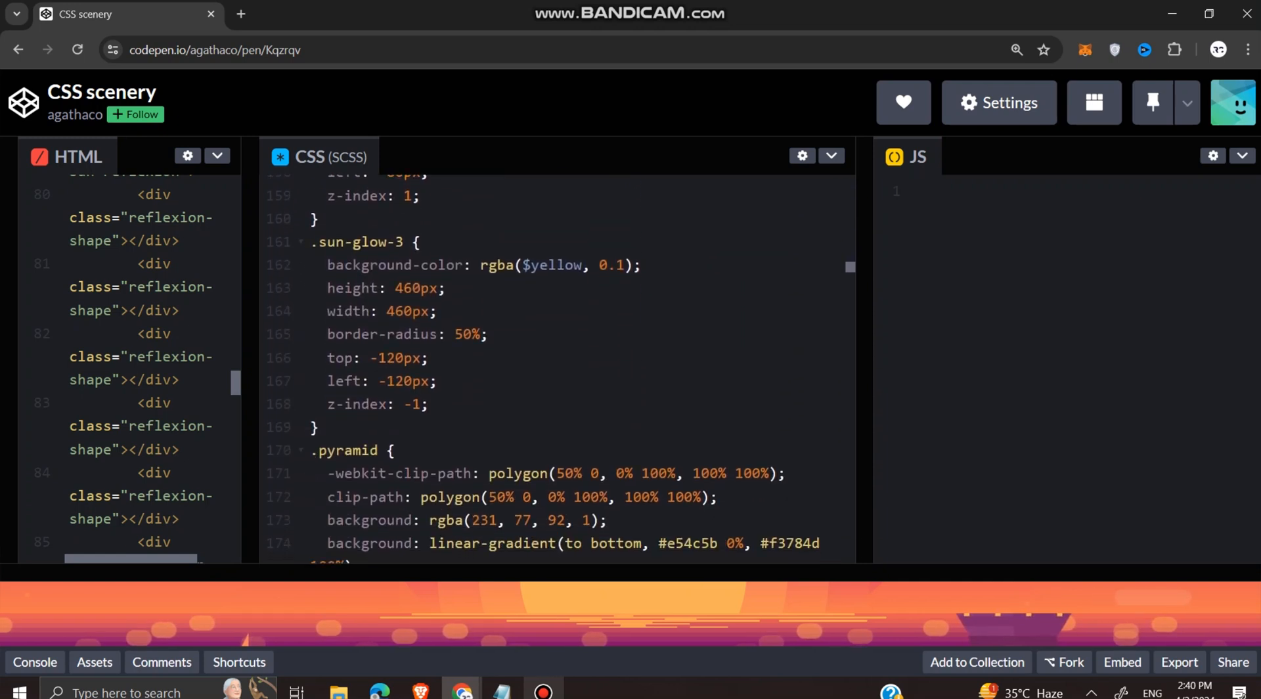
pyautogui.click(394, 450)
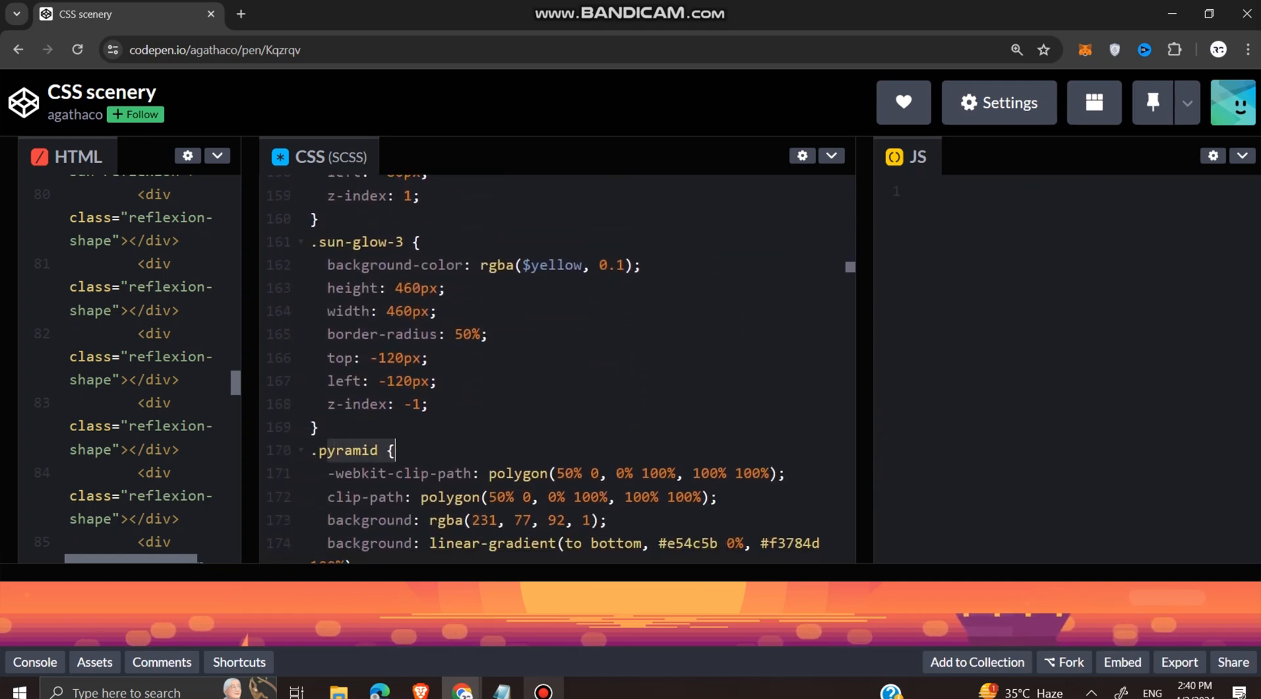
pyautogui.scroll(-3)
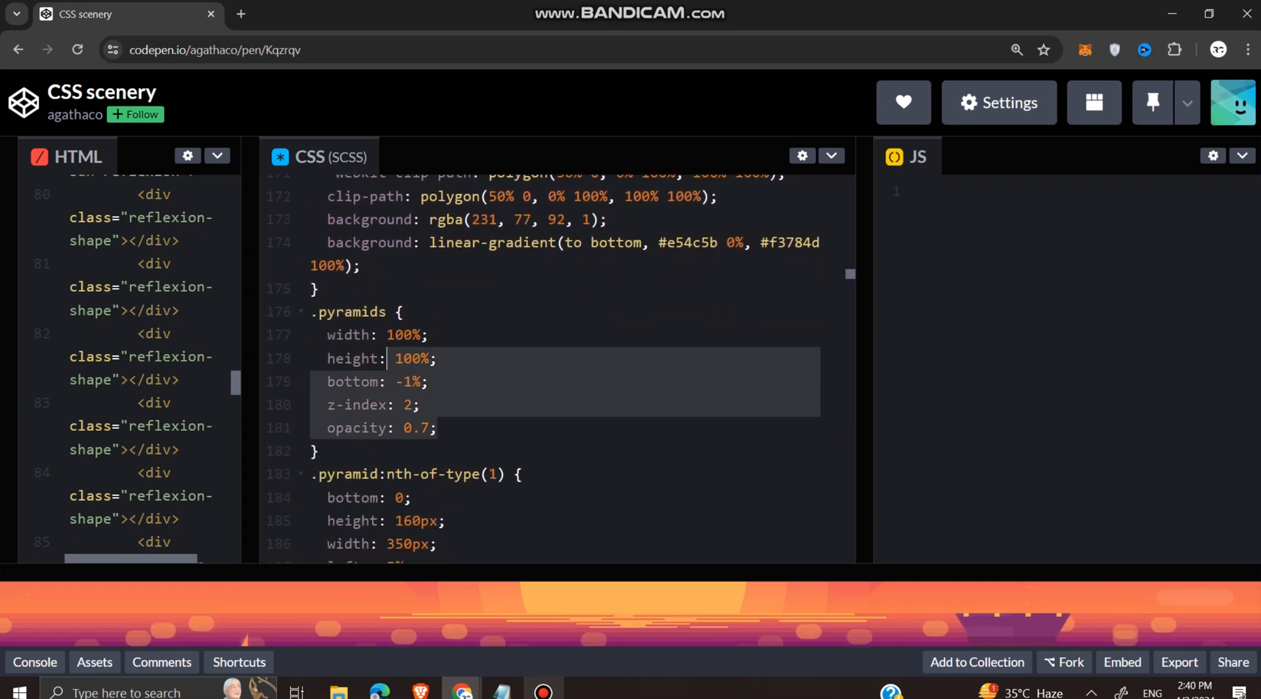
pyautogui.scroll(-3)
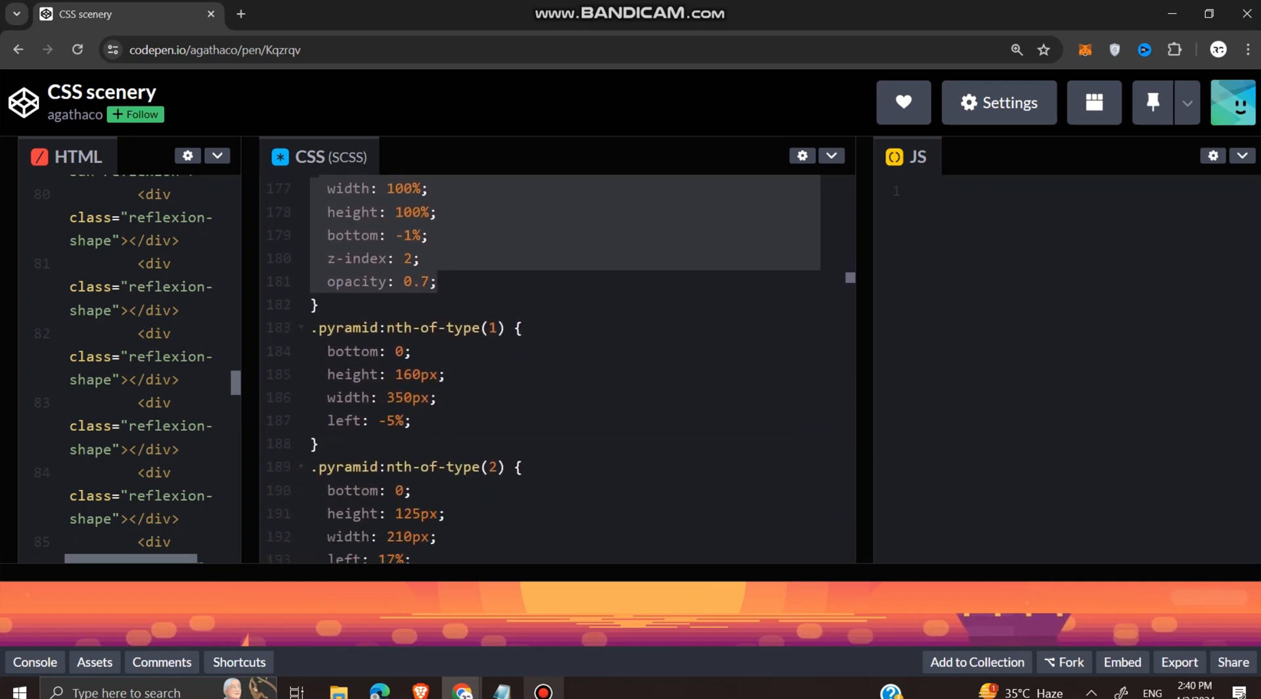
pyautogui.scroll(-3)
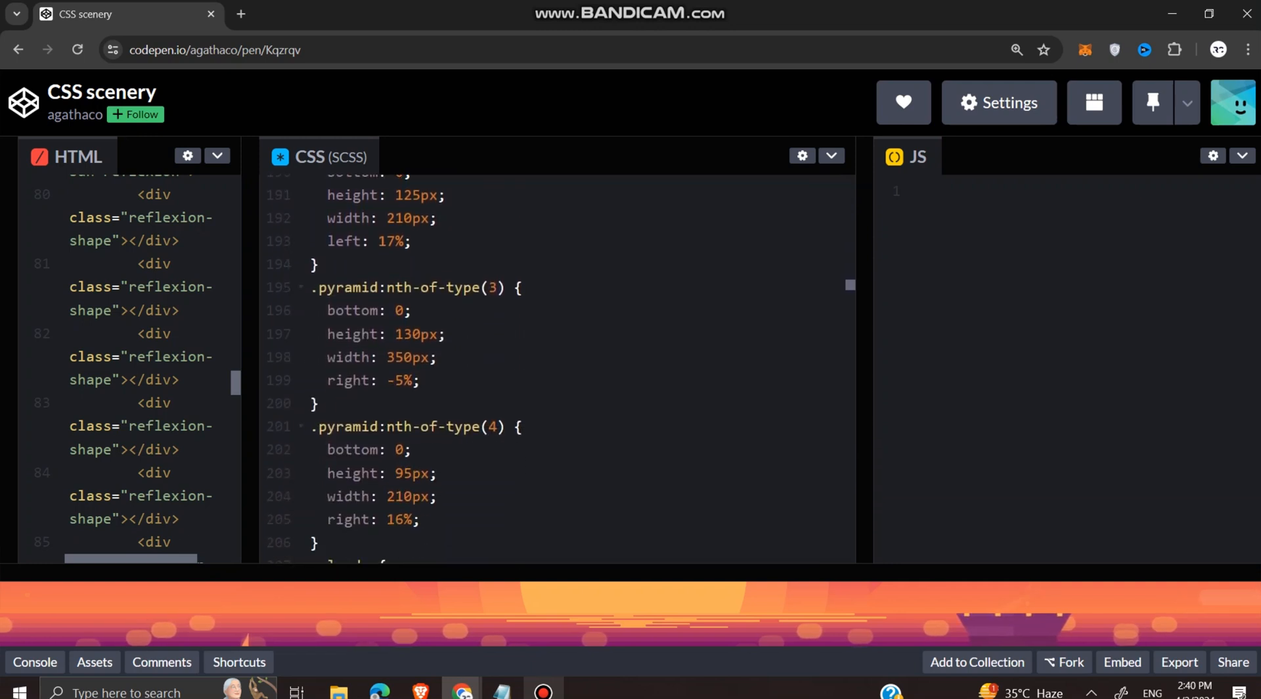
pyautogui.scroll(-3)
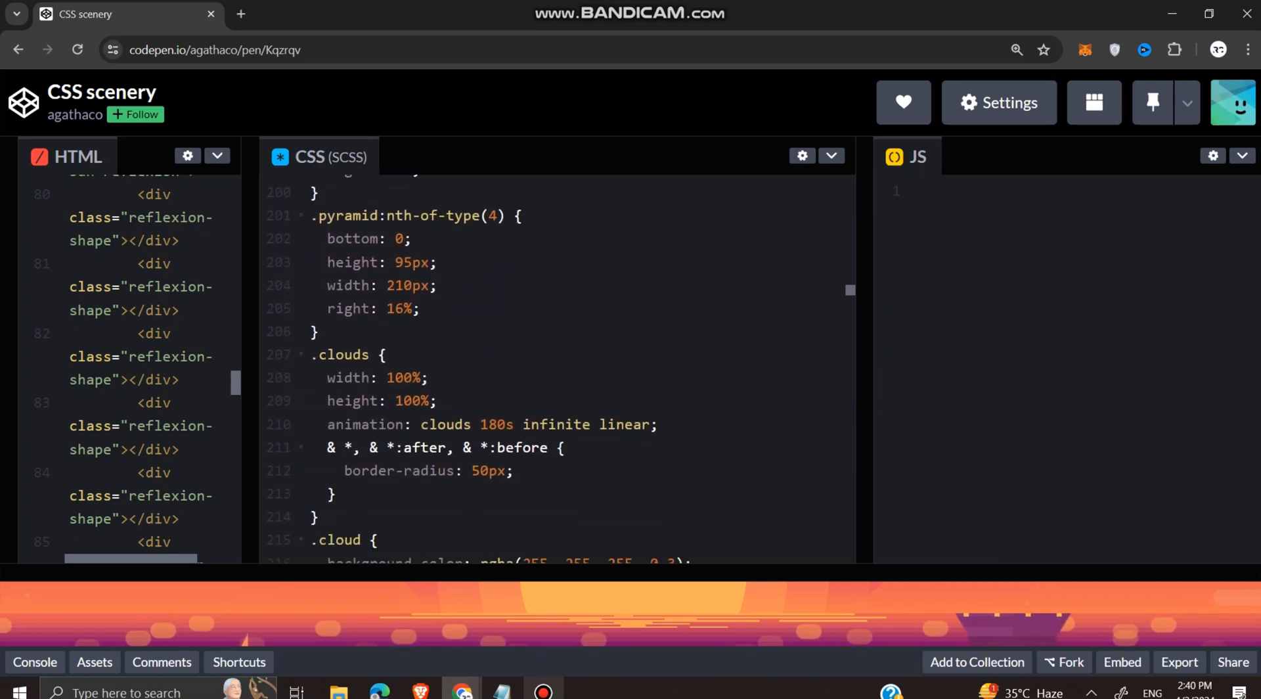
pyautogui.scroll(-3)
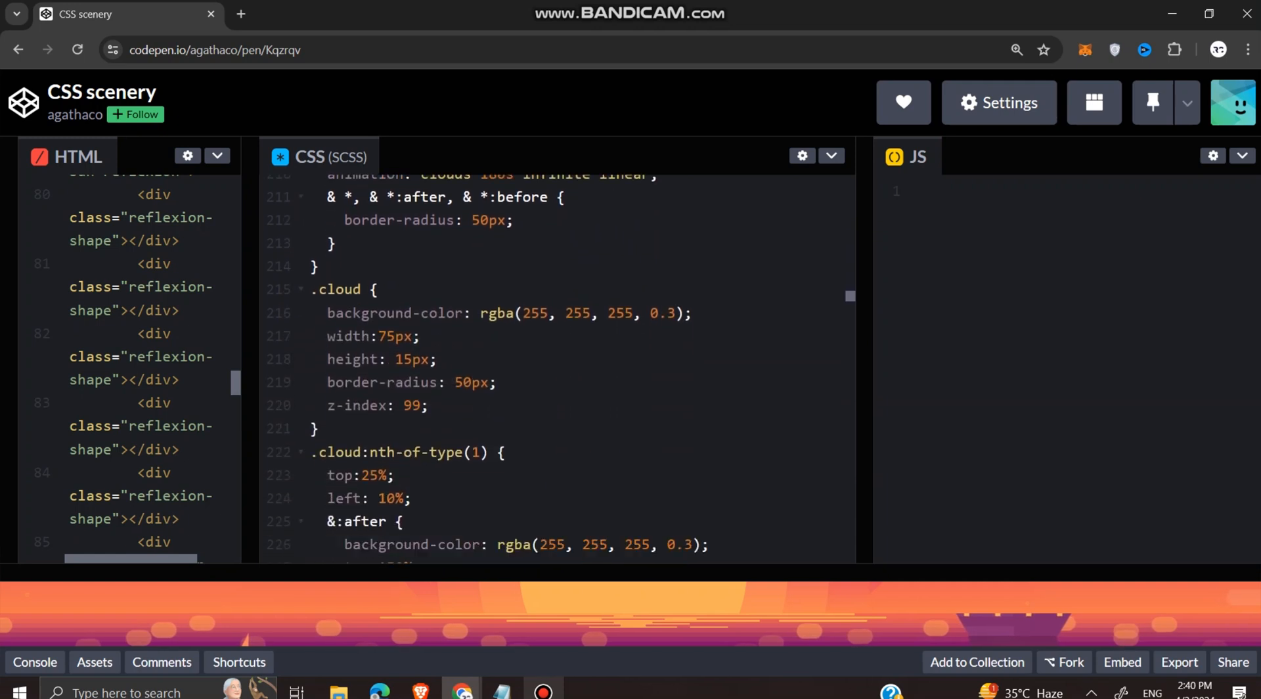
pyautogui.scroll(-3)
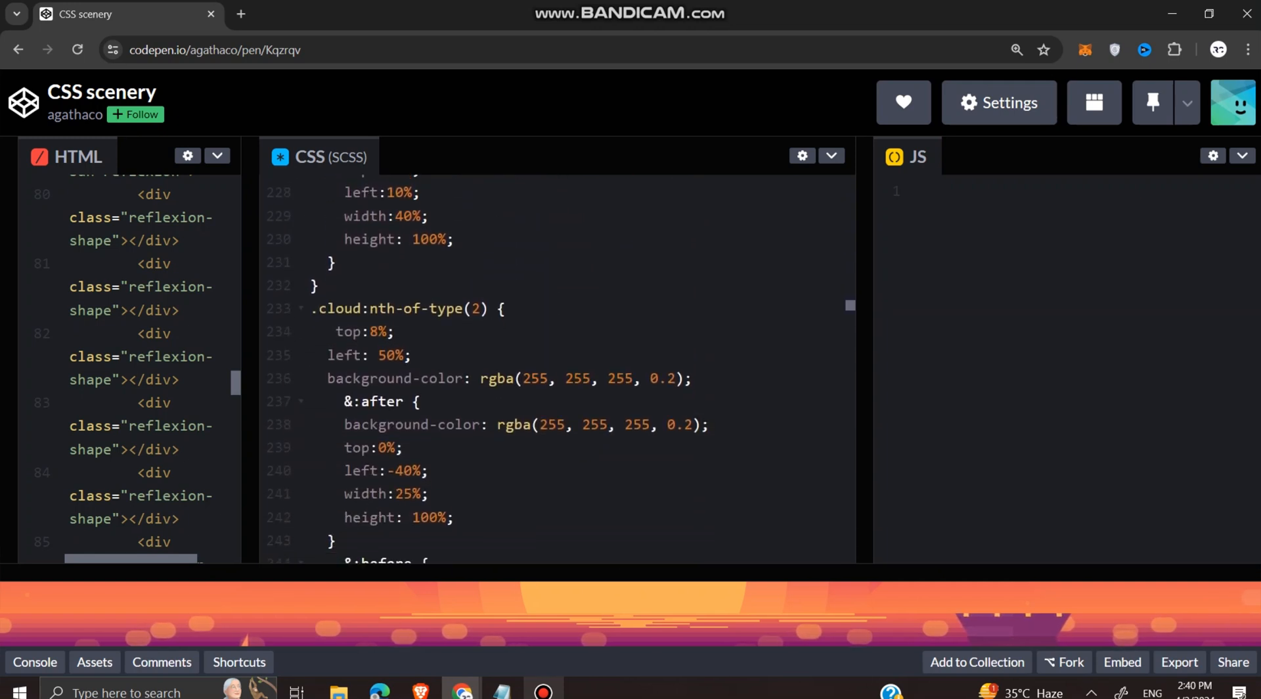
pyautogui.scroll(-3)
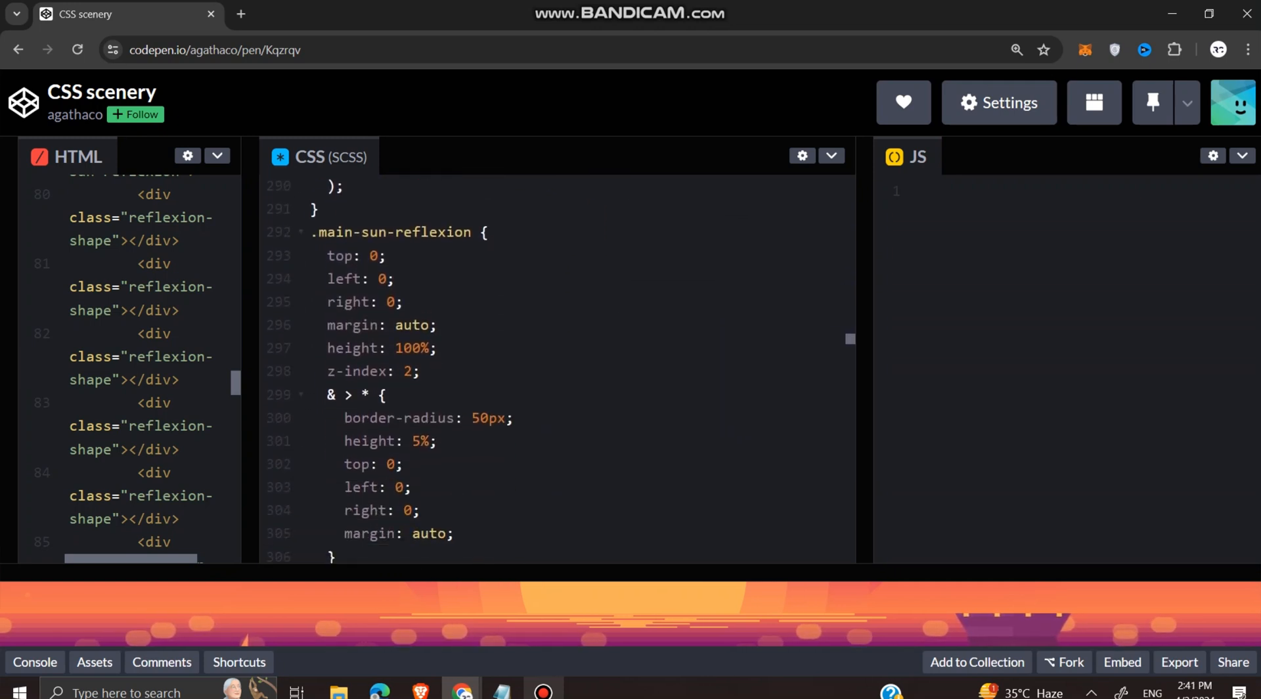
pyautogui.scroll(-3)
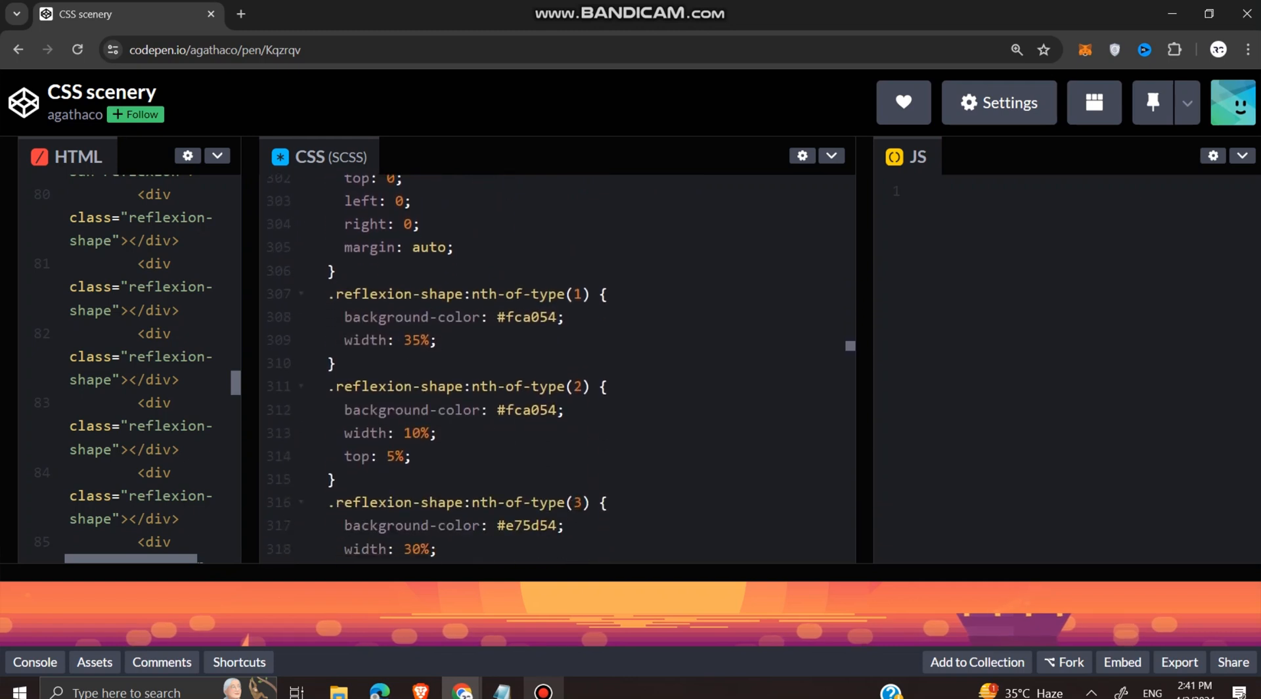
pyautogui.scroll(-3)
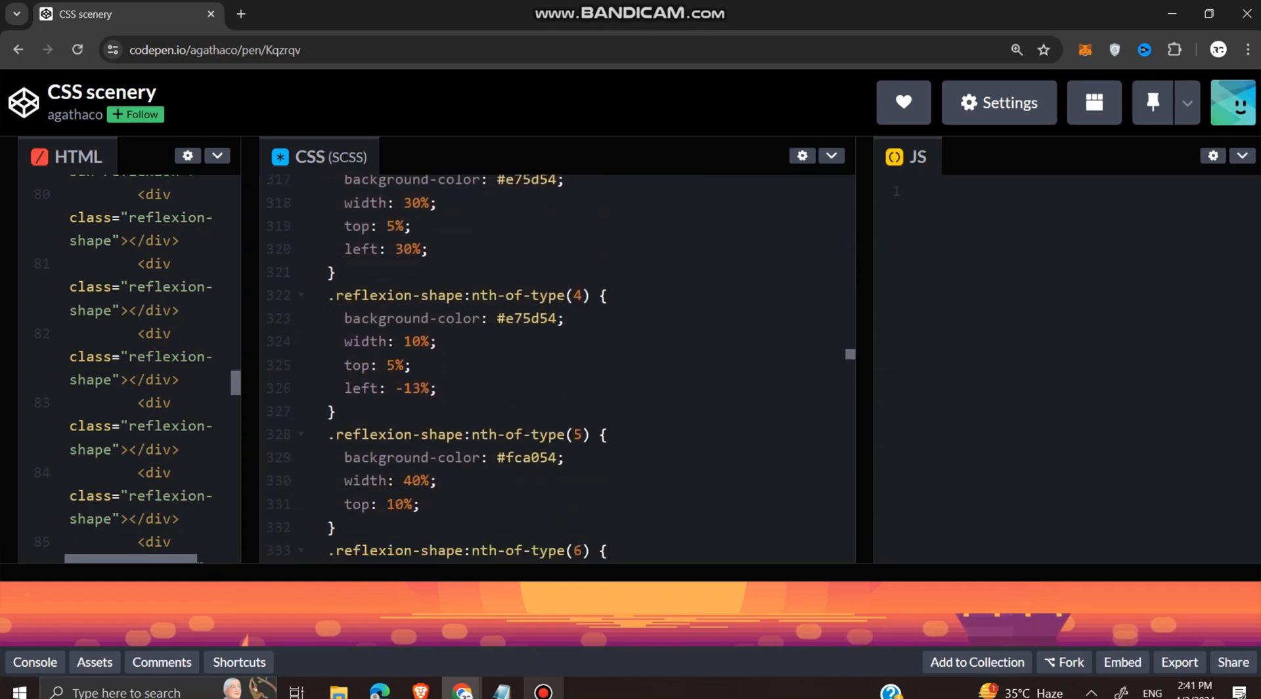
pyautogui.scroll(-3)
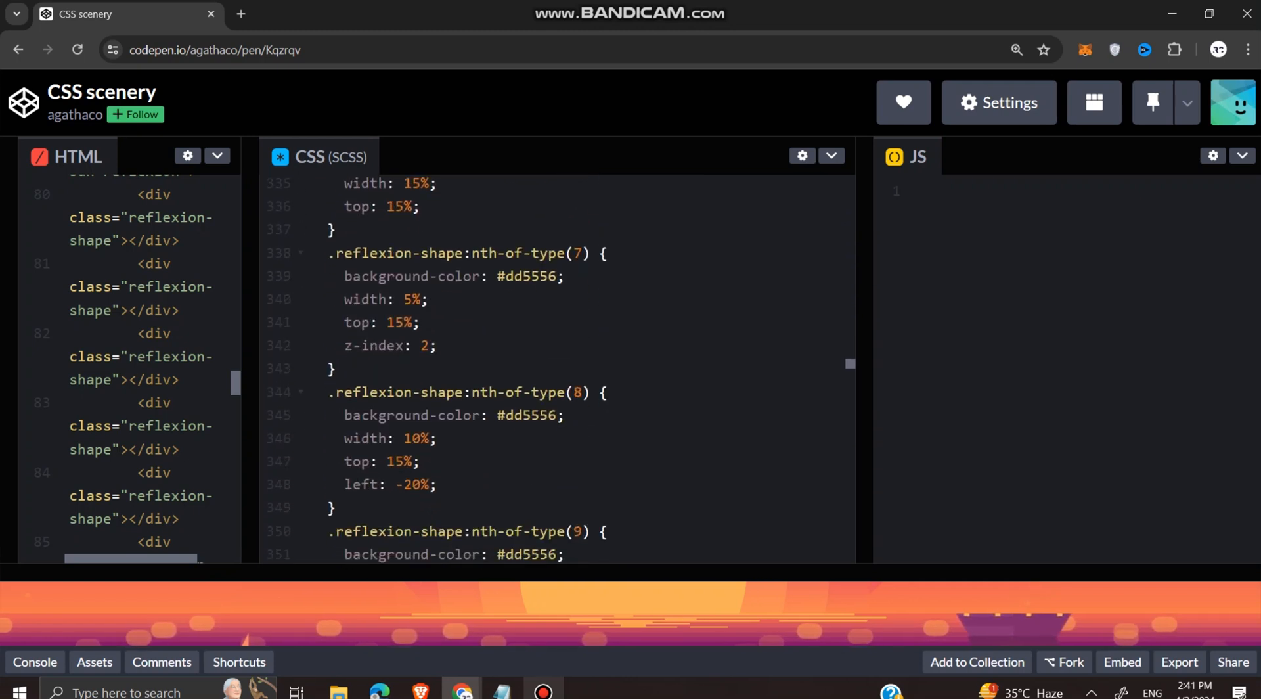
pyautogui.scroll(-3)
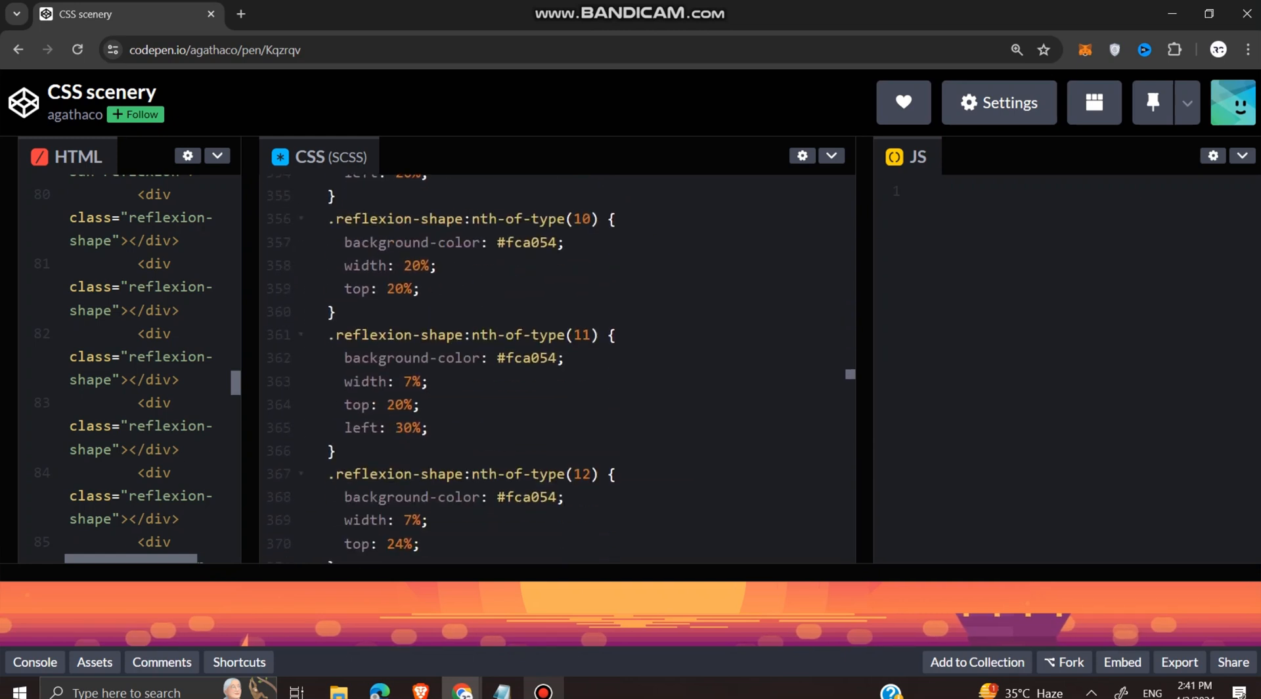
pyautogui.scroll(-3)
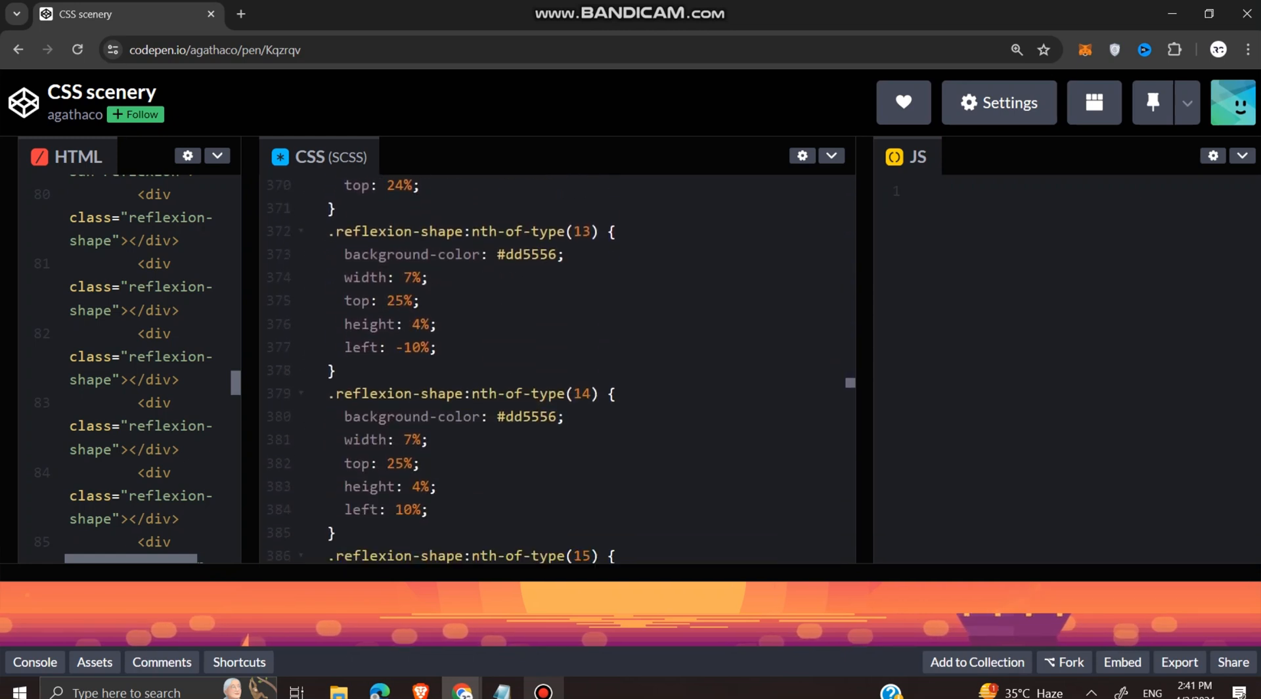
pyautogui.scroll(-3)
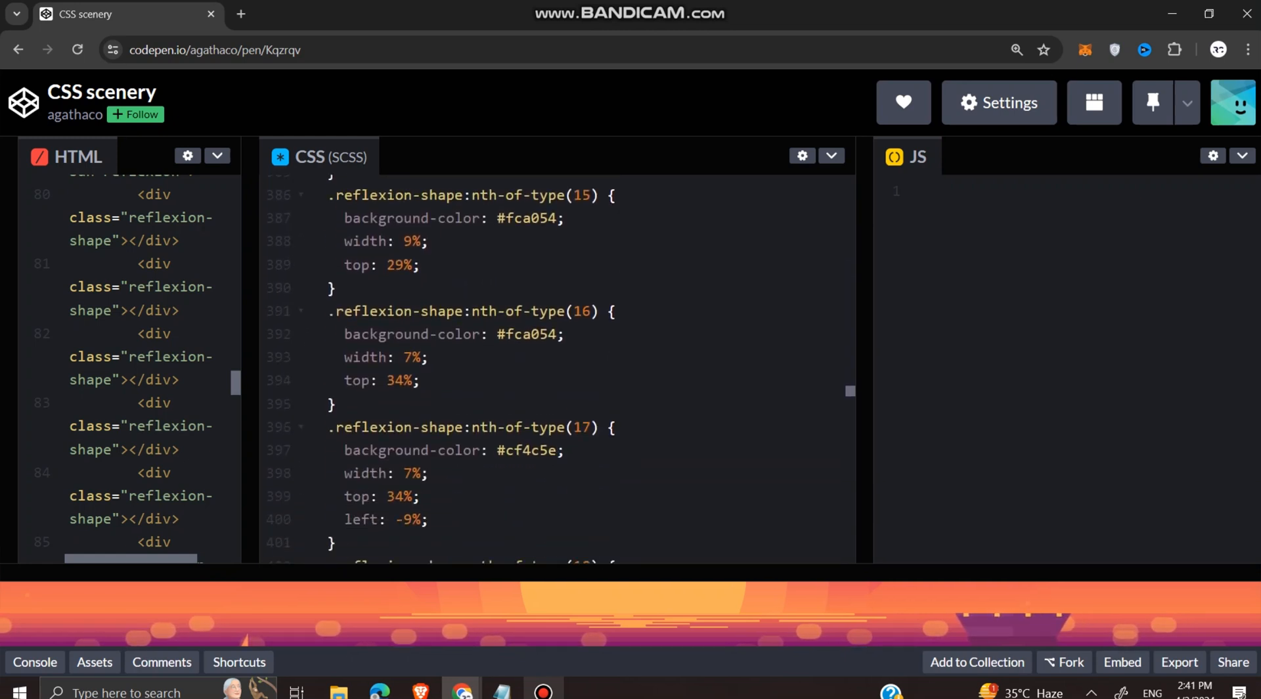
pyautogui.scroll(-3)
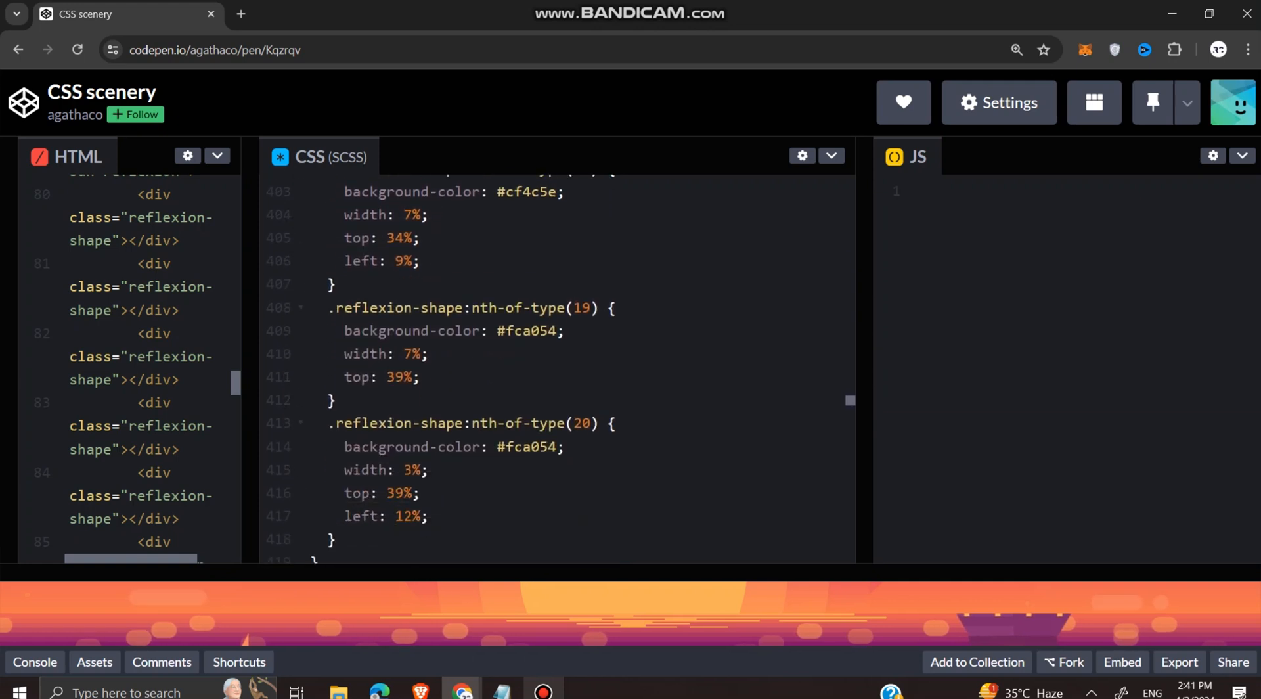
pyautogui.scroll(-3)
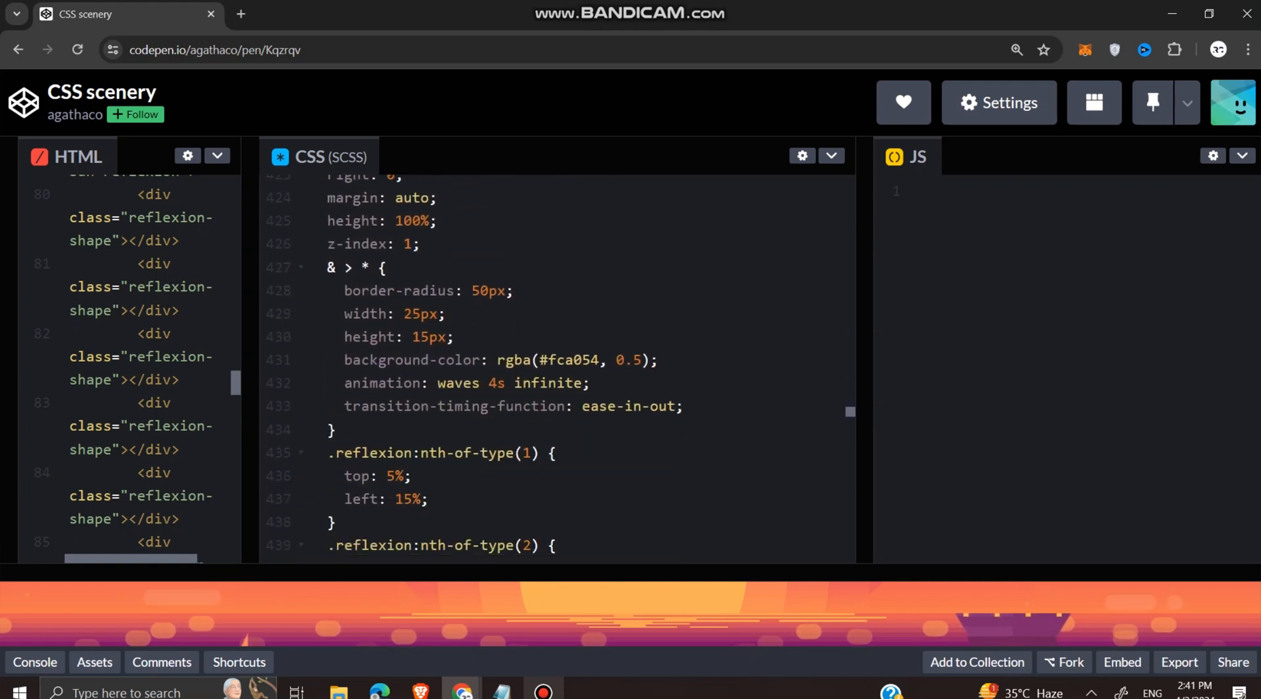
pyautogui.scroll(-3)
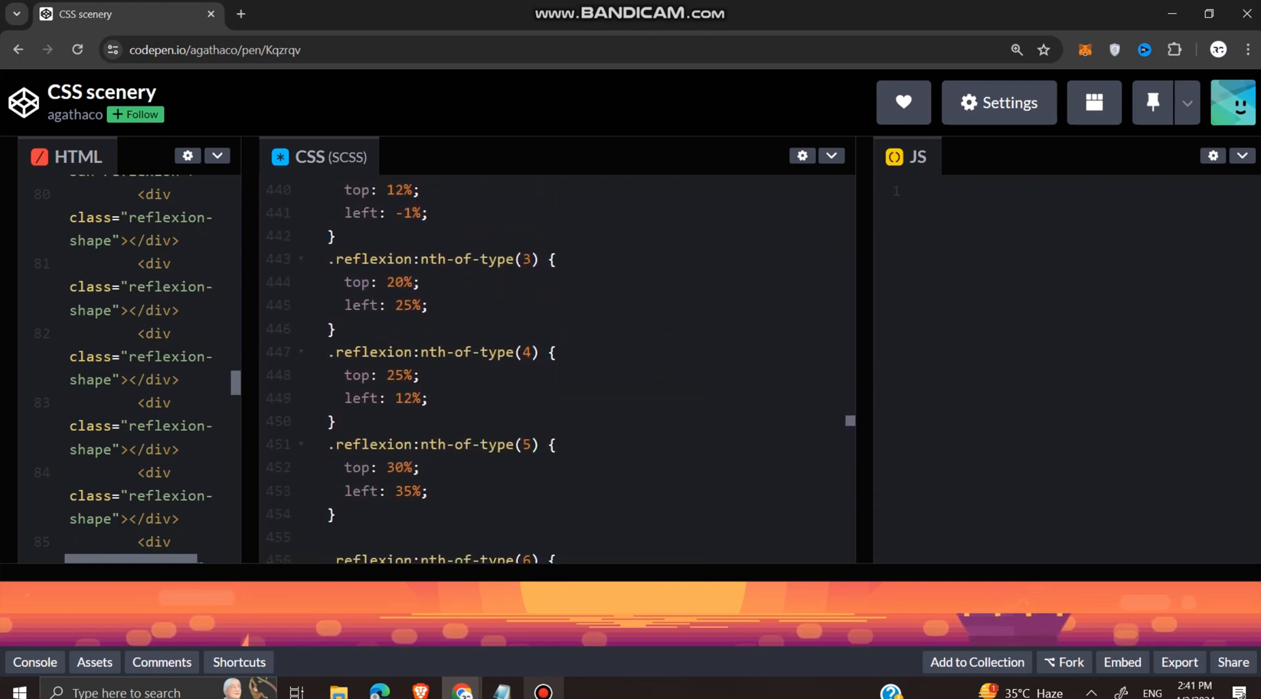
pyautogui.scroll(-3)
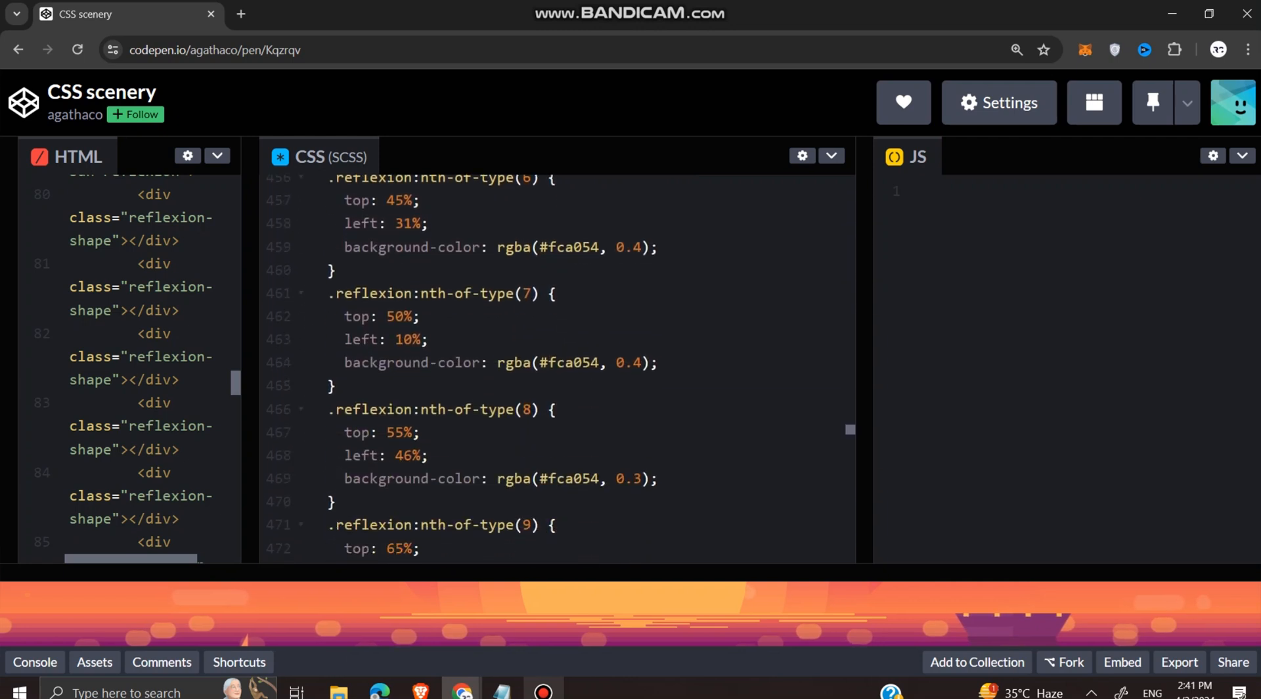
pyautogui.scroll(-3)
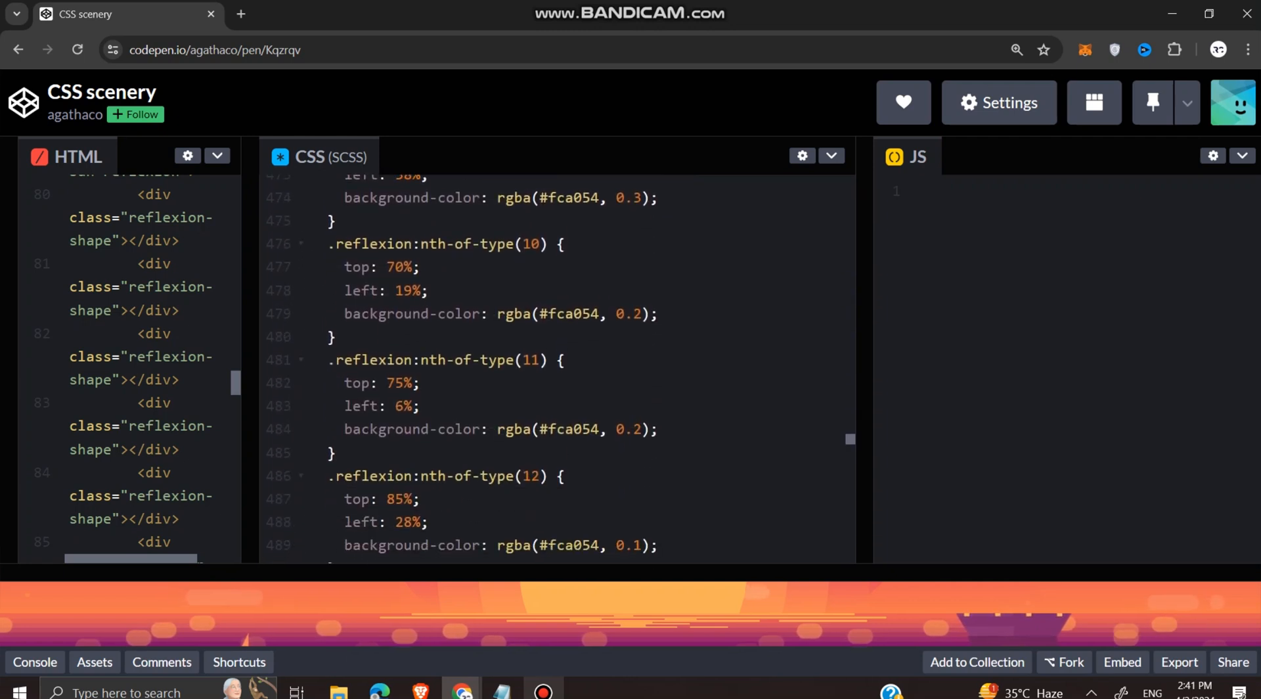
pyautogui.scroll(-3)
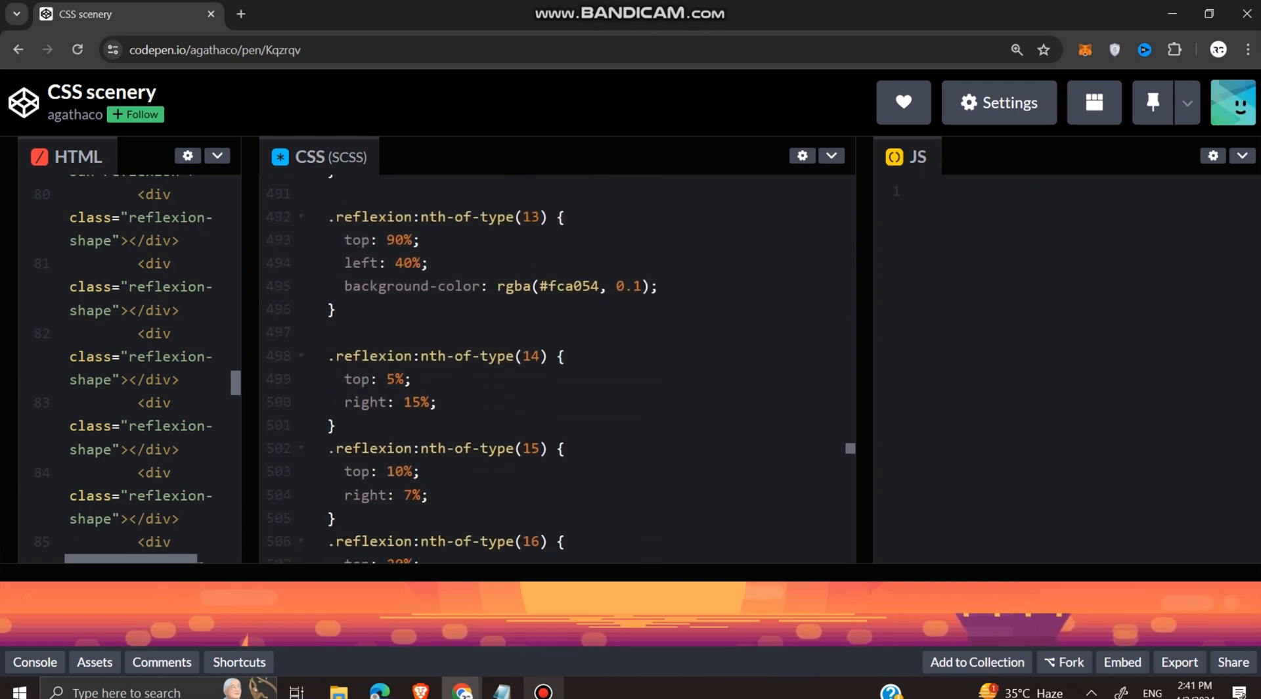
pyautogui.scroll(-3)
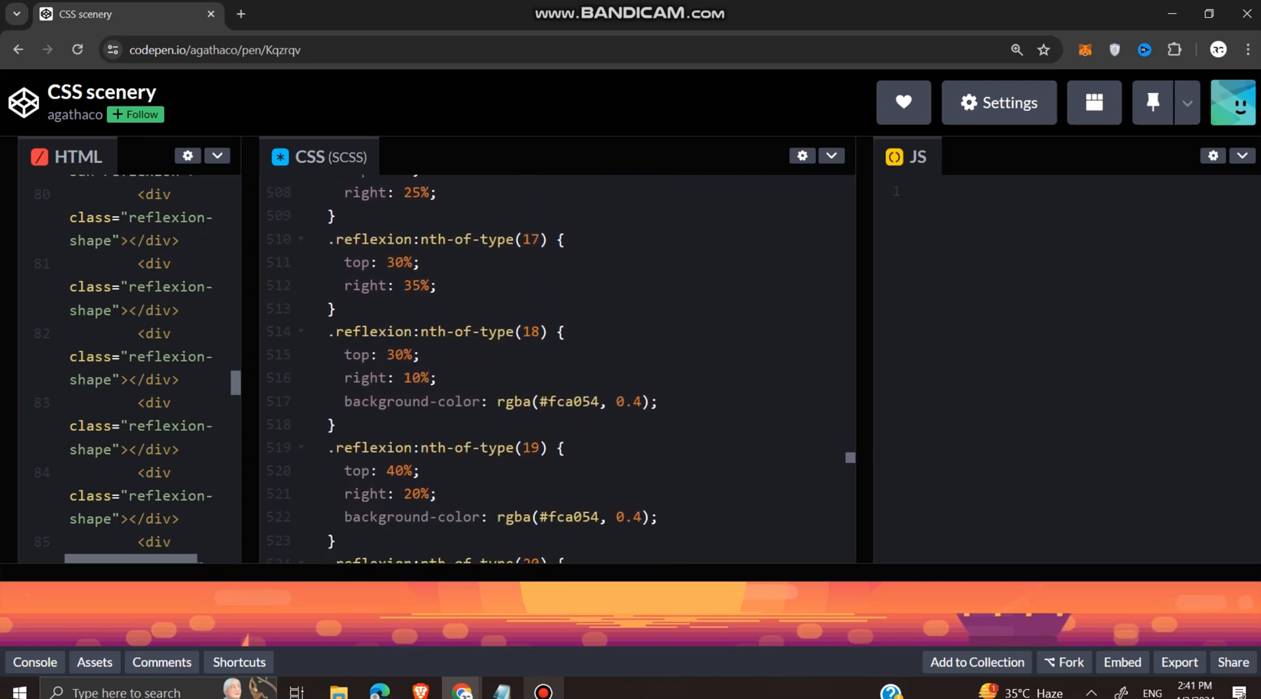
pyautogui.scroll(-3)
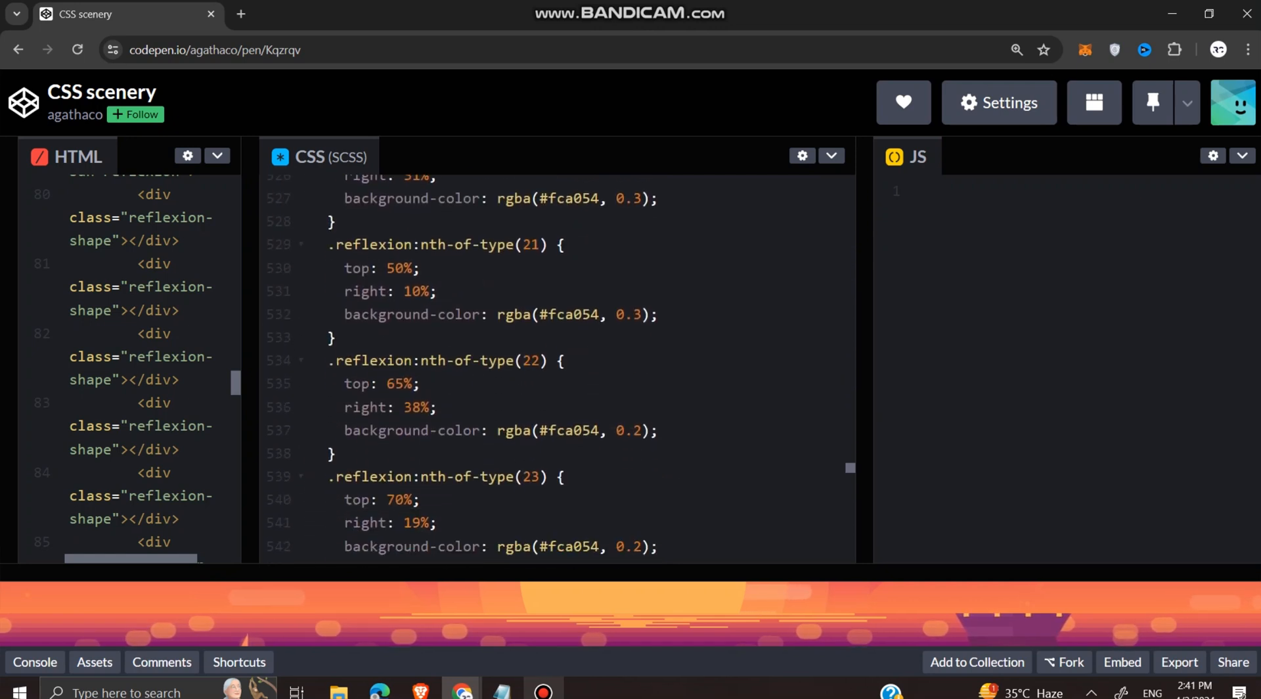
pyautogui.scroll(-3)
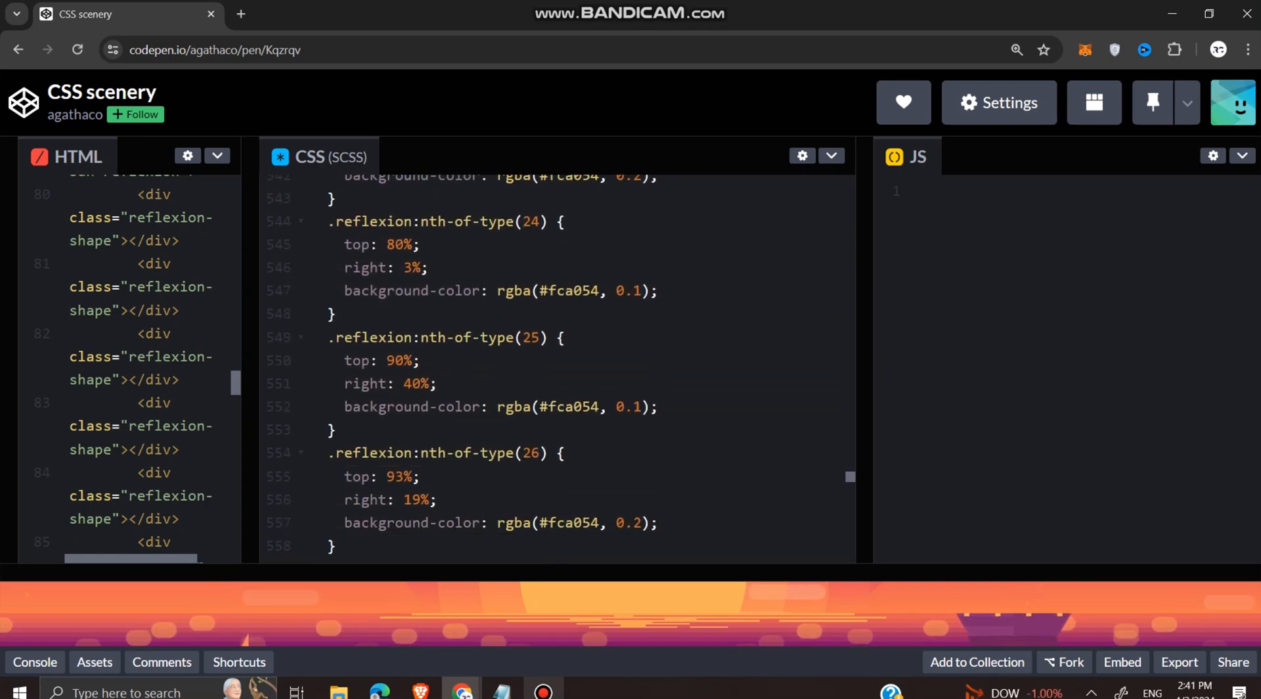
pyautogui.scroll(-3)
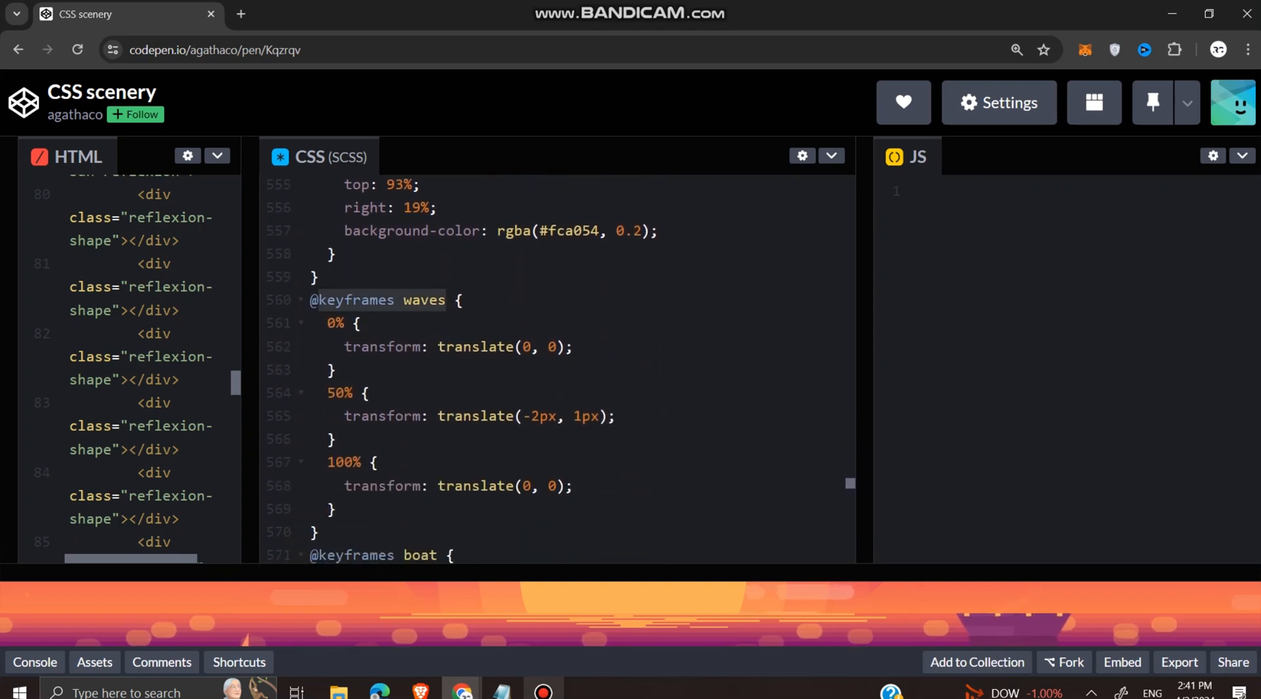
pyautogui.scroll(-3)
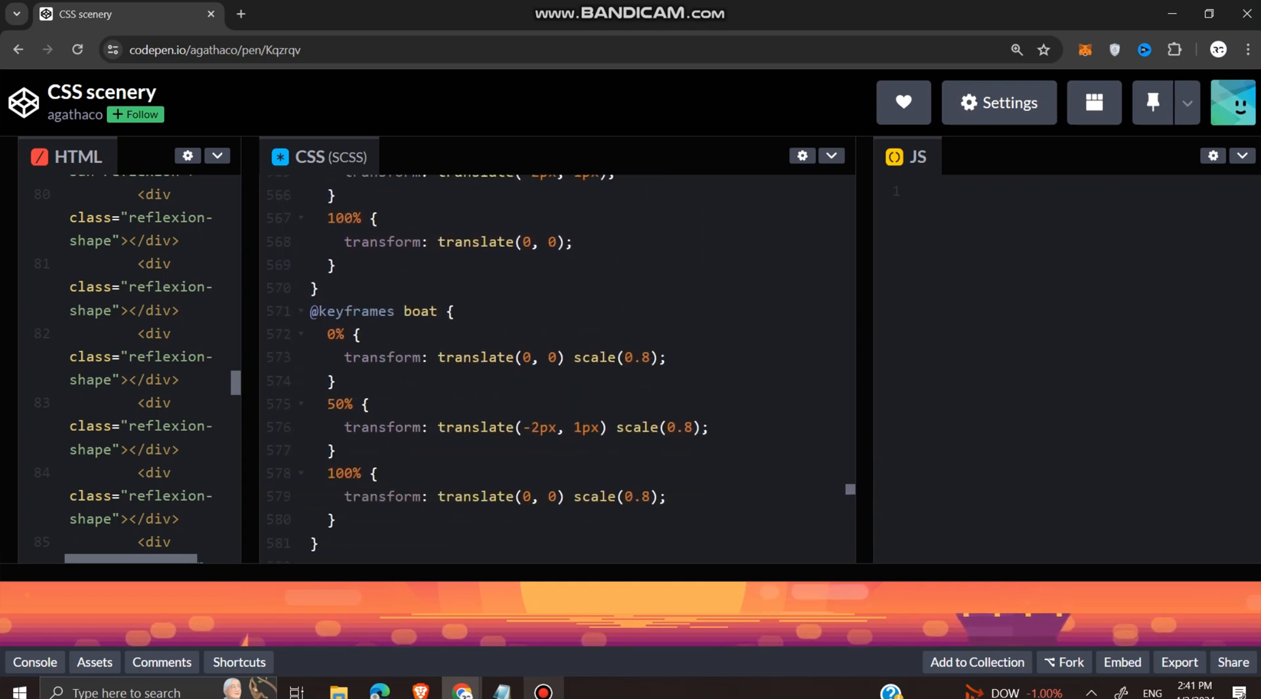
pyautogui.scroll(-3)
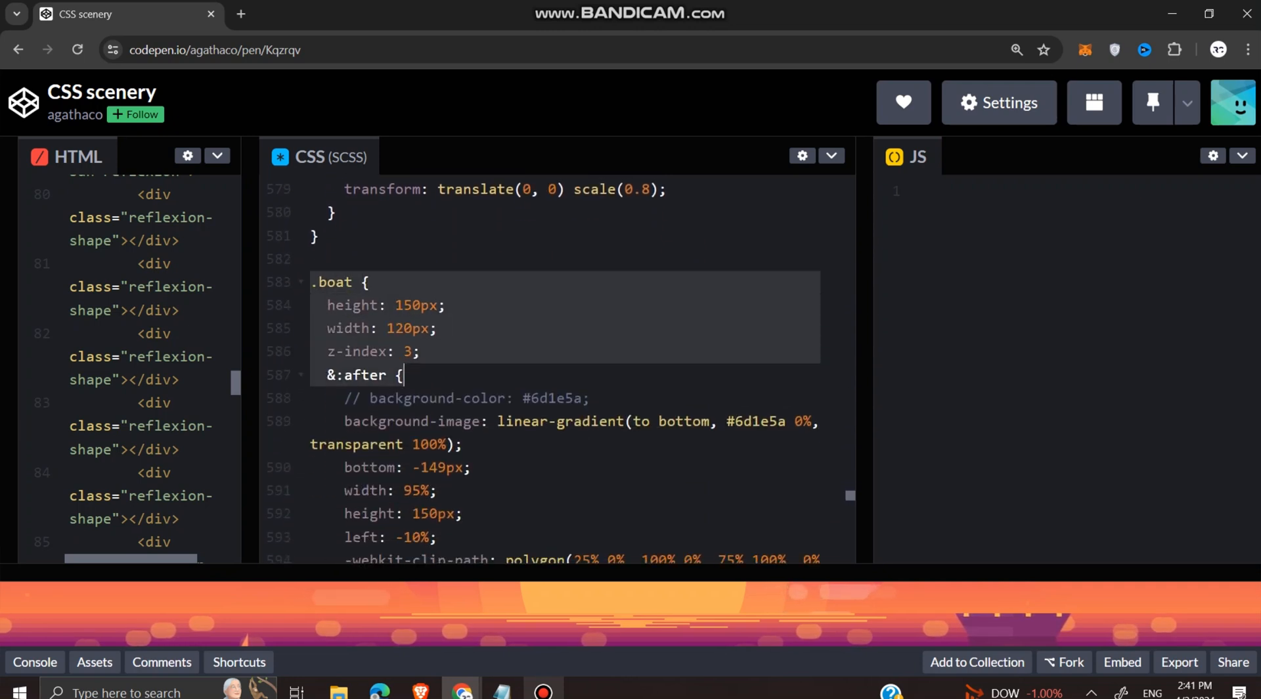
pyautogui.scroll(-3)
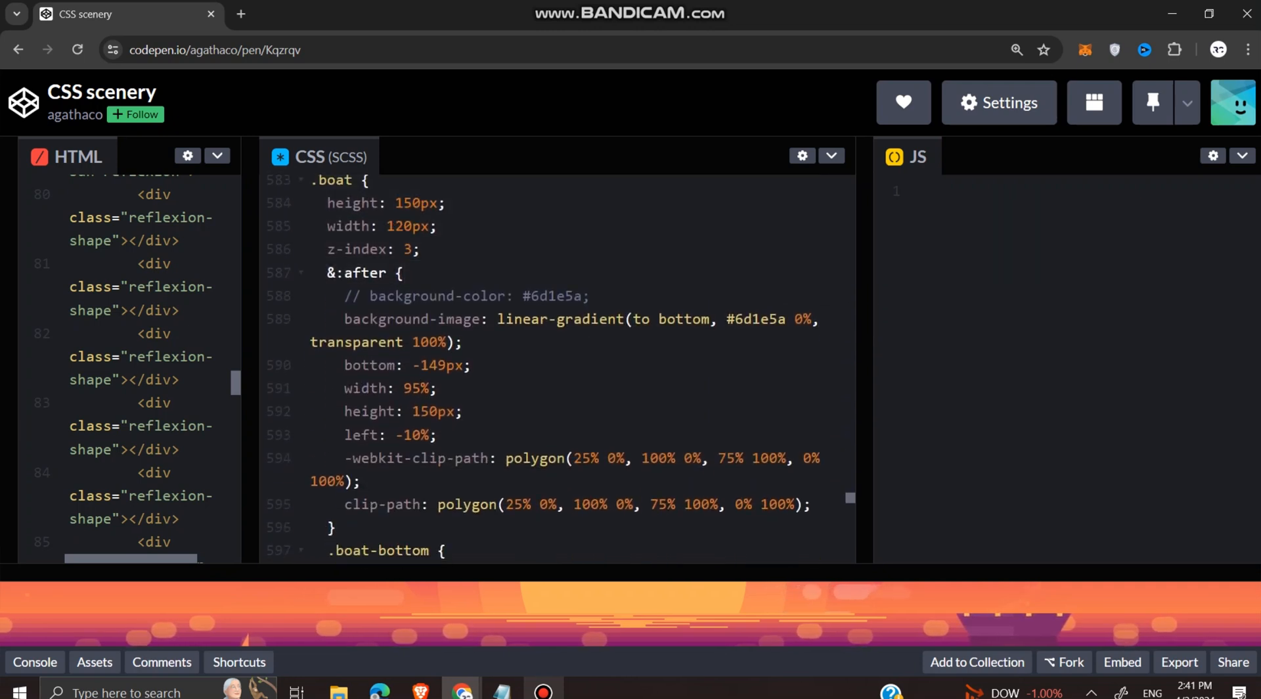
pyautogui.scroll(-3)
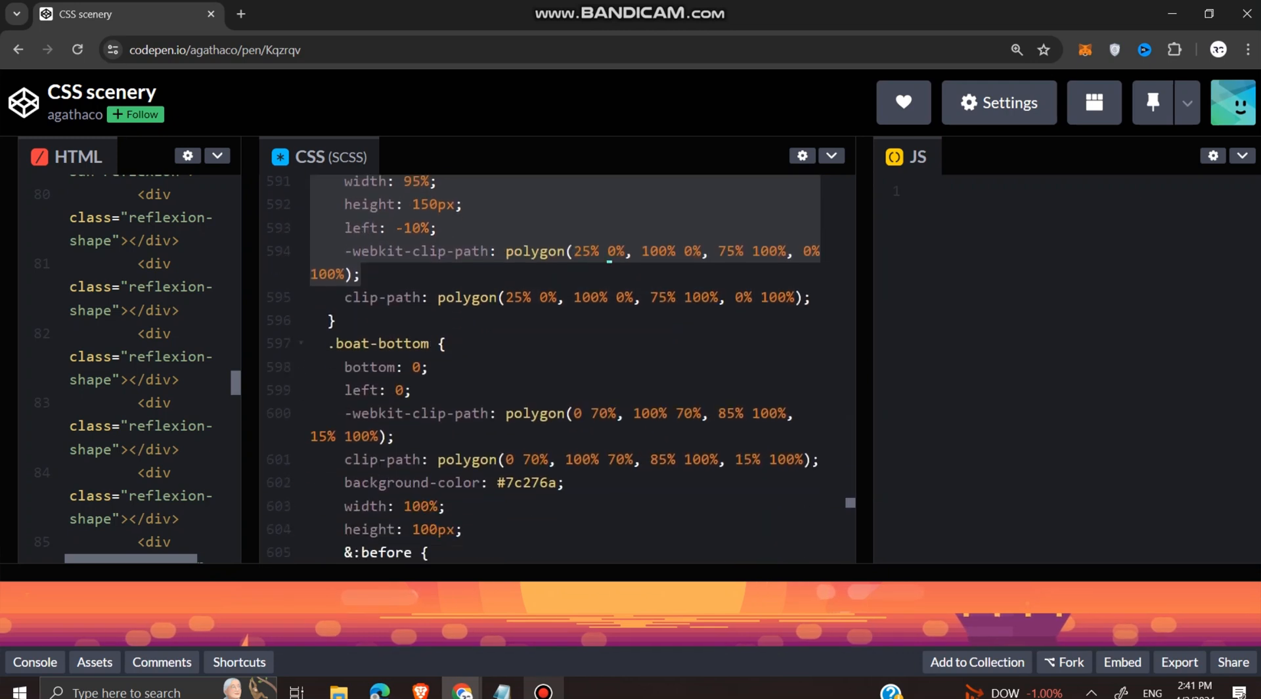
pyautogui.scroll(-3)
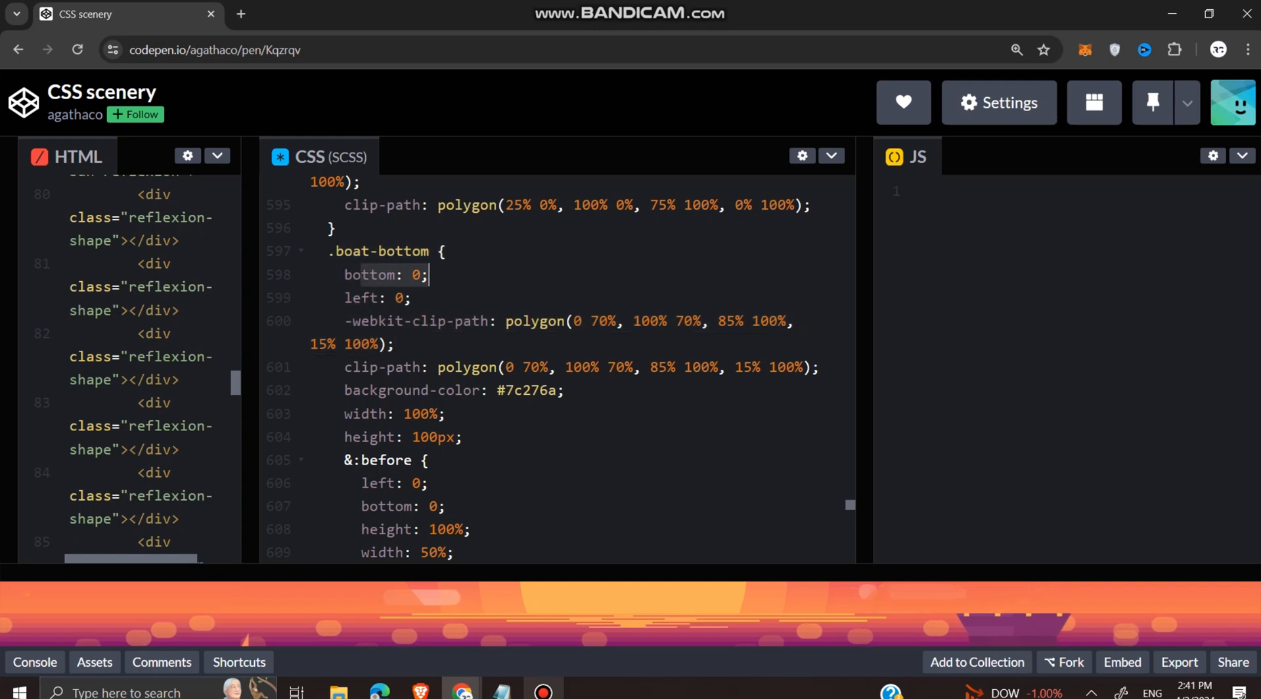
pyautogui.scroll(-3)
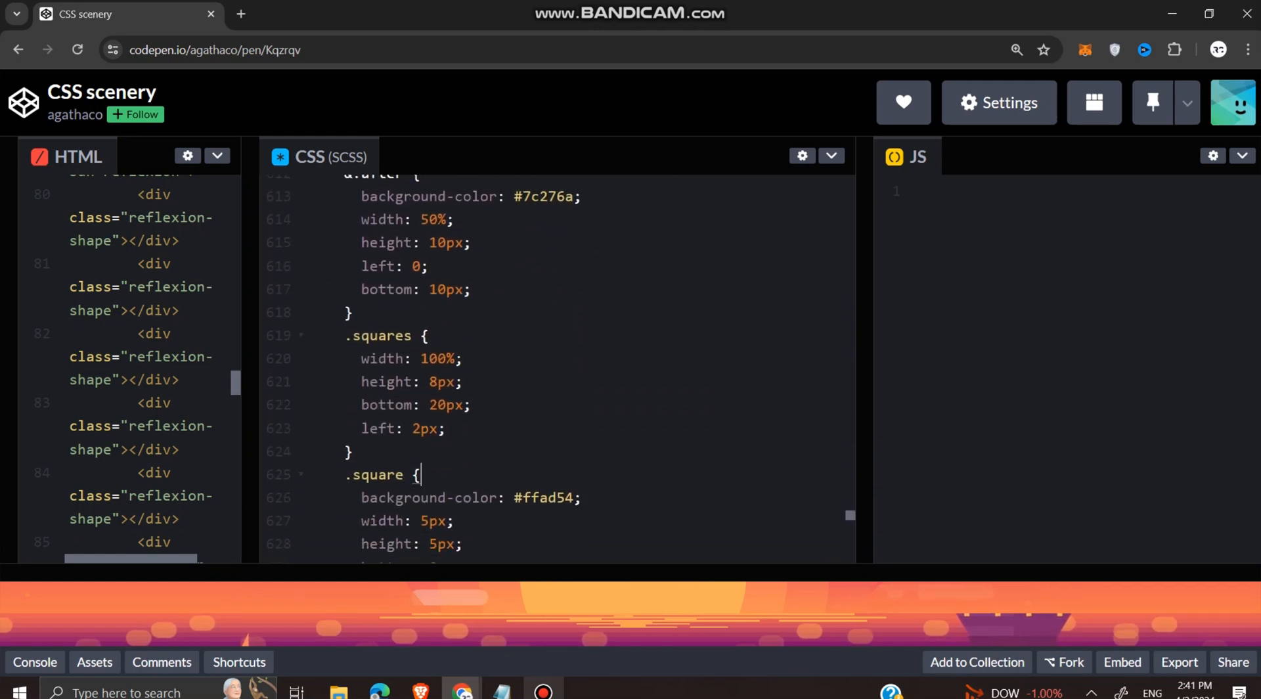
pyautogui.scroll(-3)
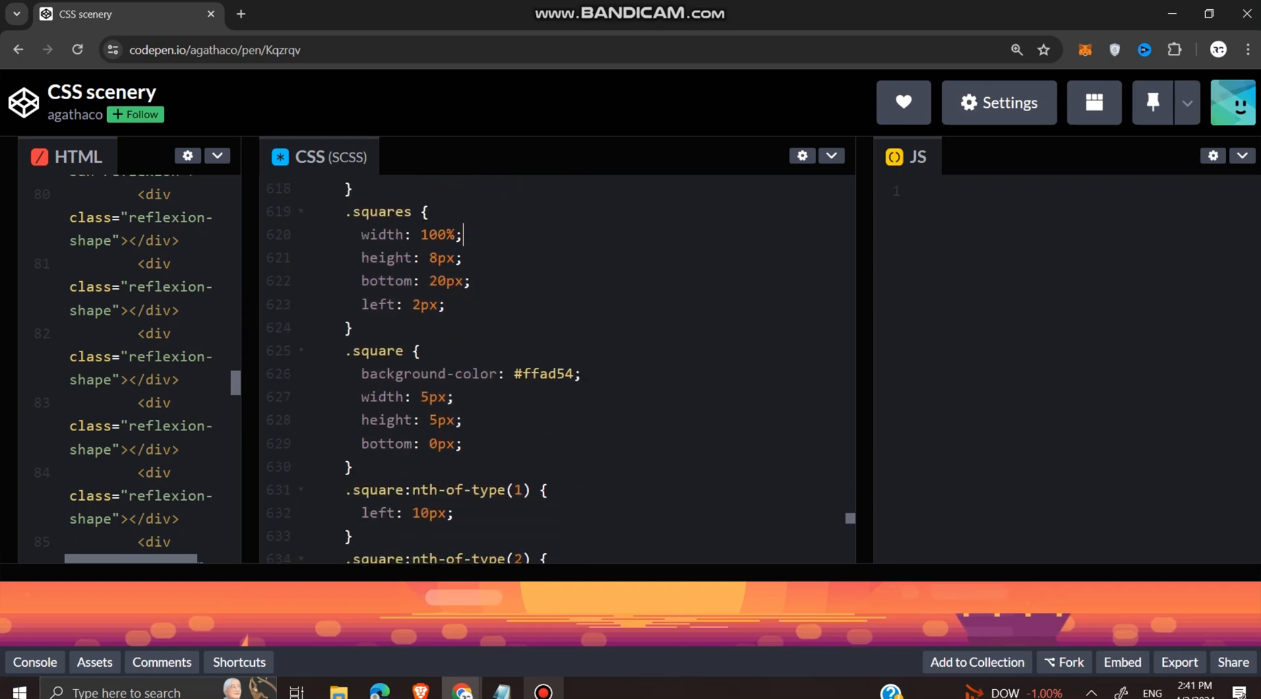
pyautogui.scroll(-3)
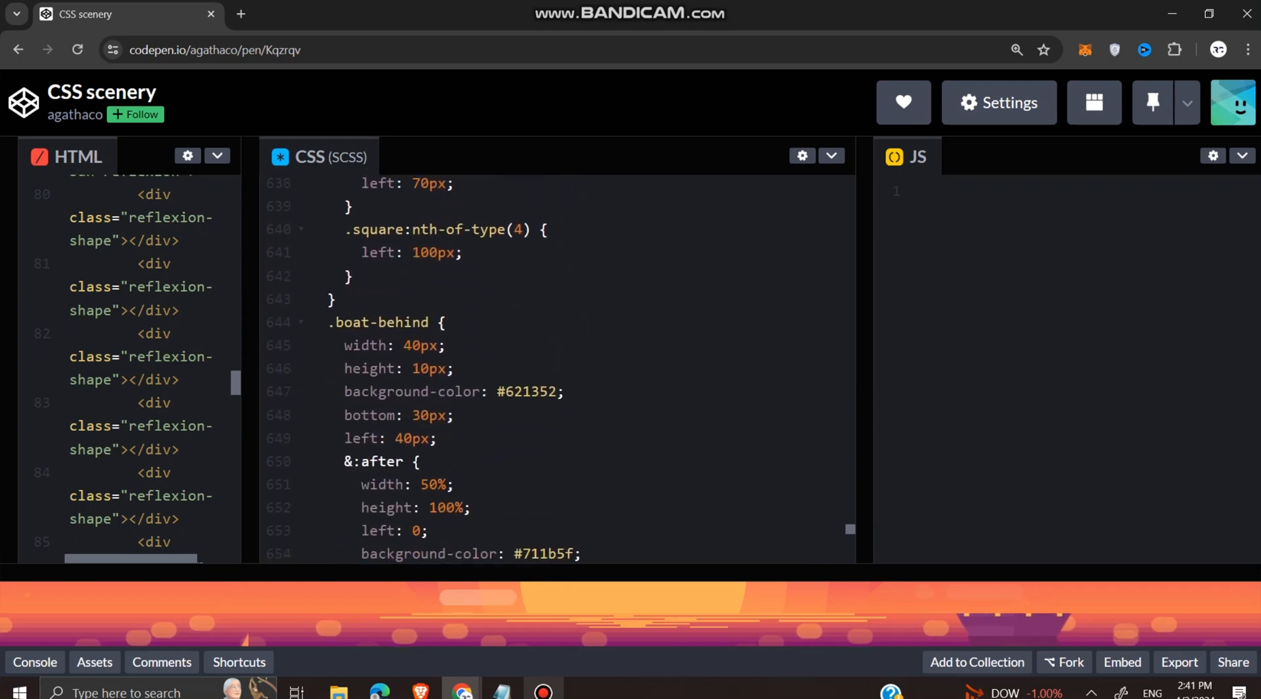
pyautogui.scroll(-3)
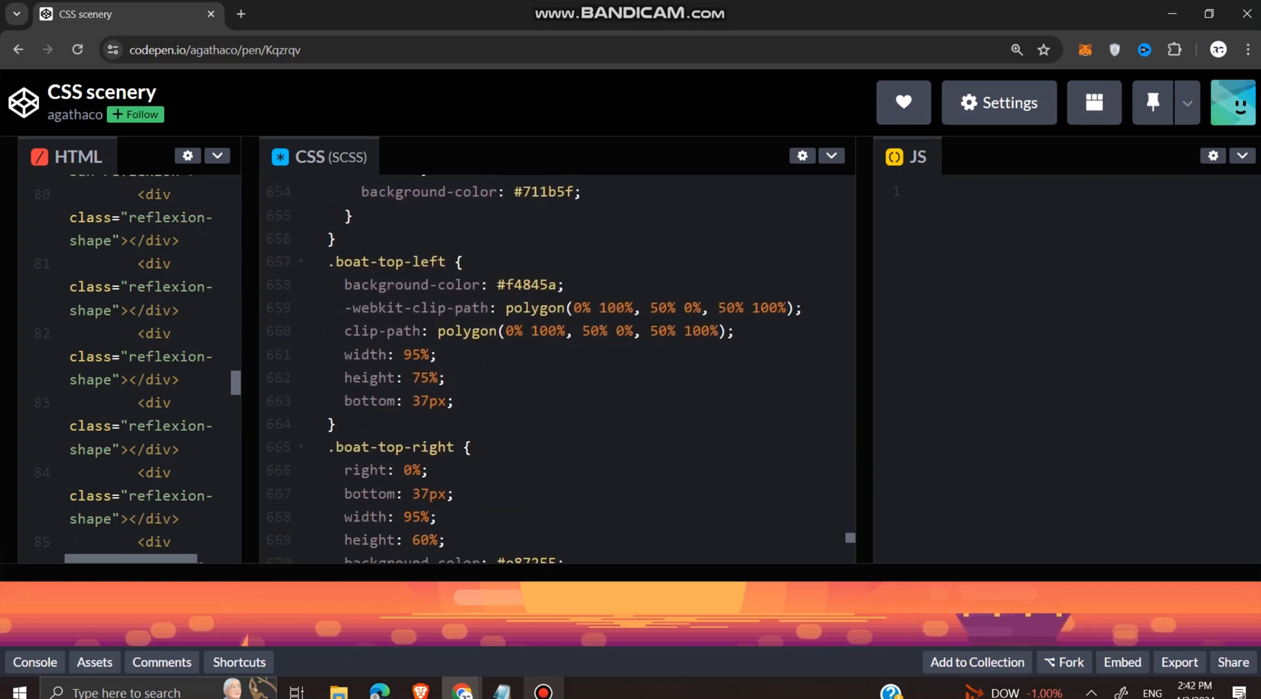
pyautogui.scroll(-3)
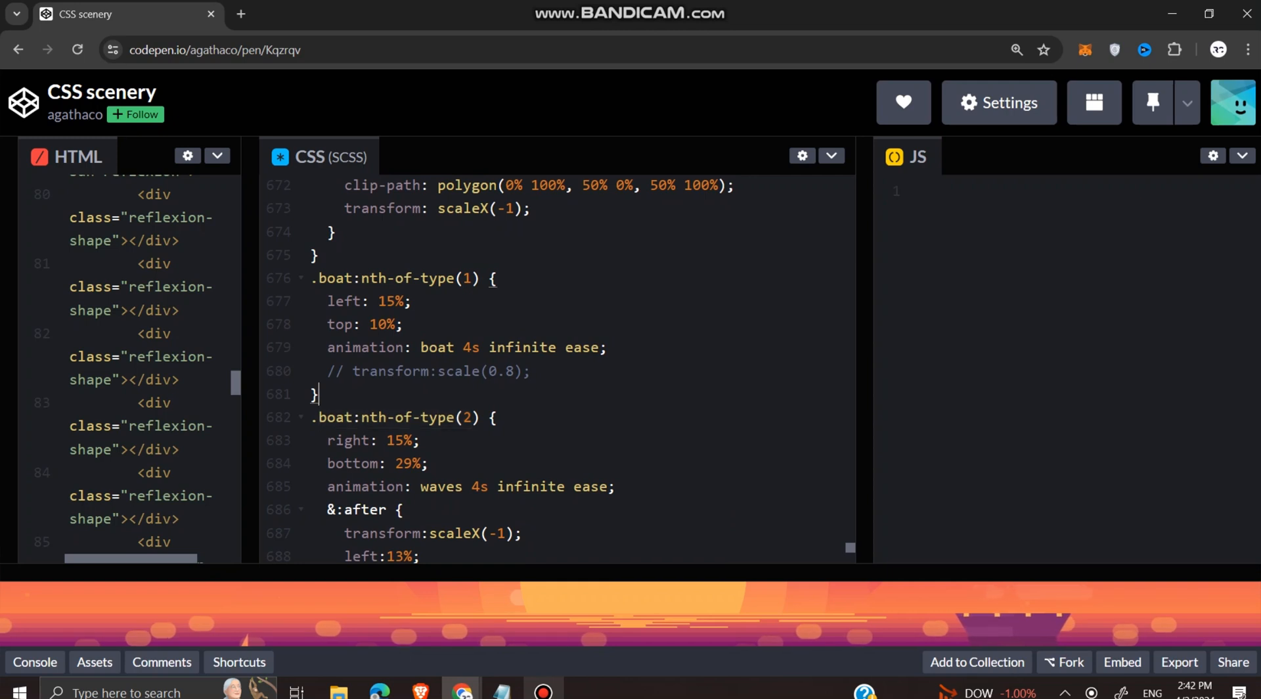
pyautogui.scroll(-3)
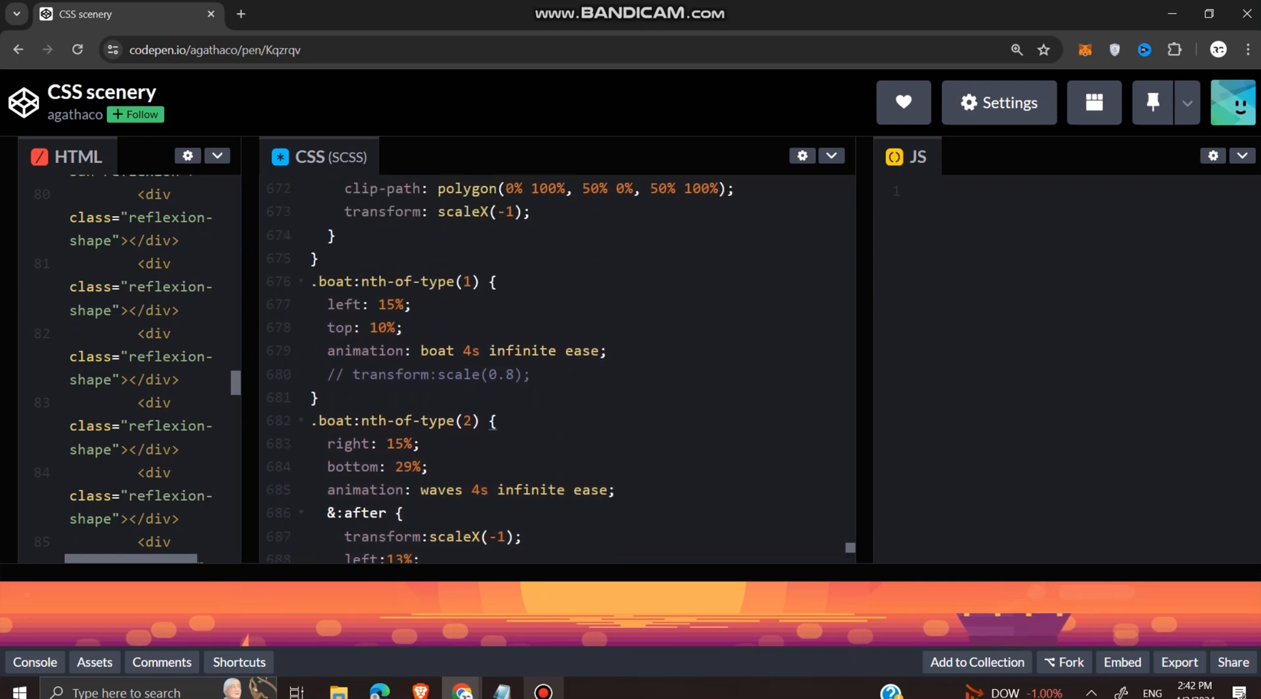
pyautogui.click(395, 282)
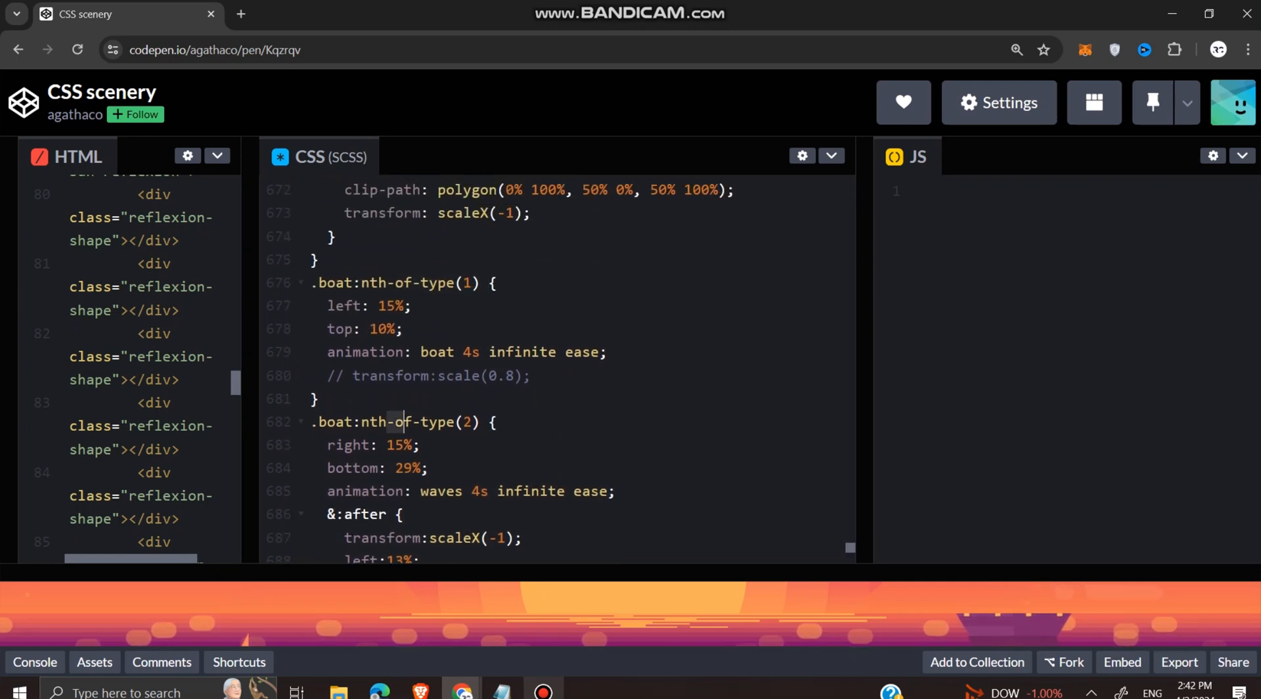
pyautogui.scroll(-3)
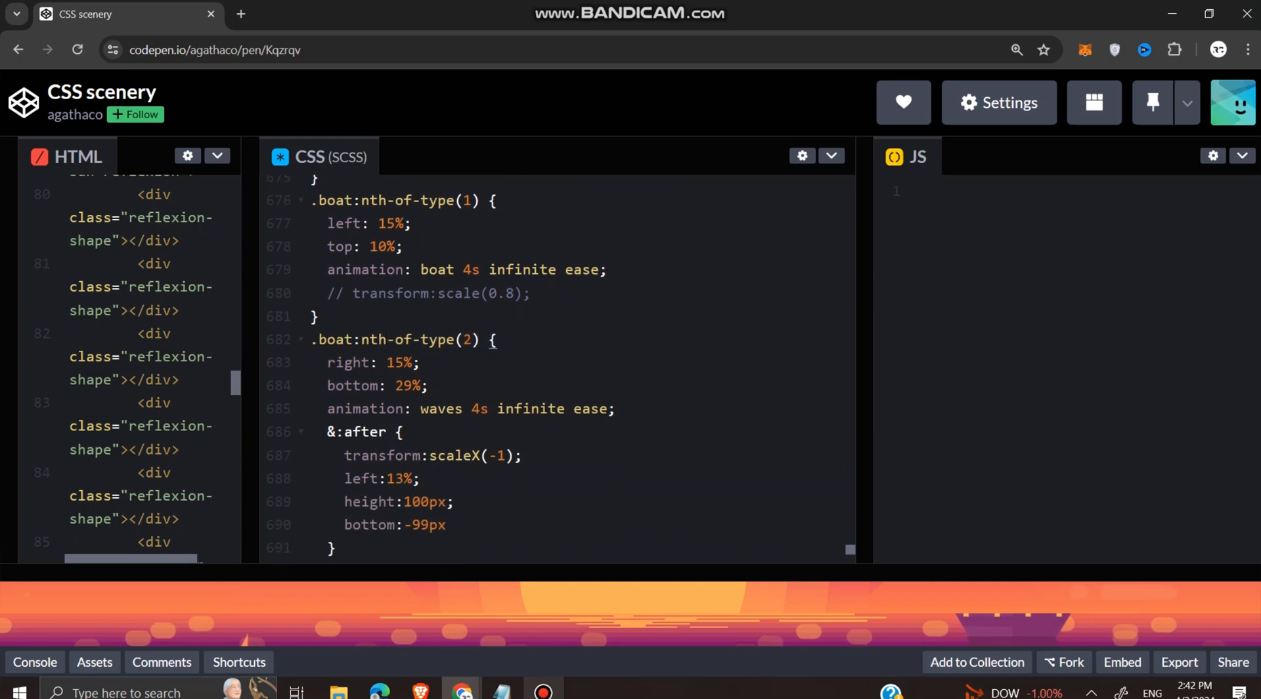
pyautogui.scroll(-3)
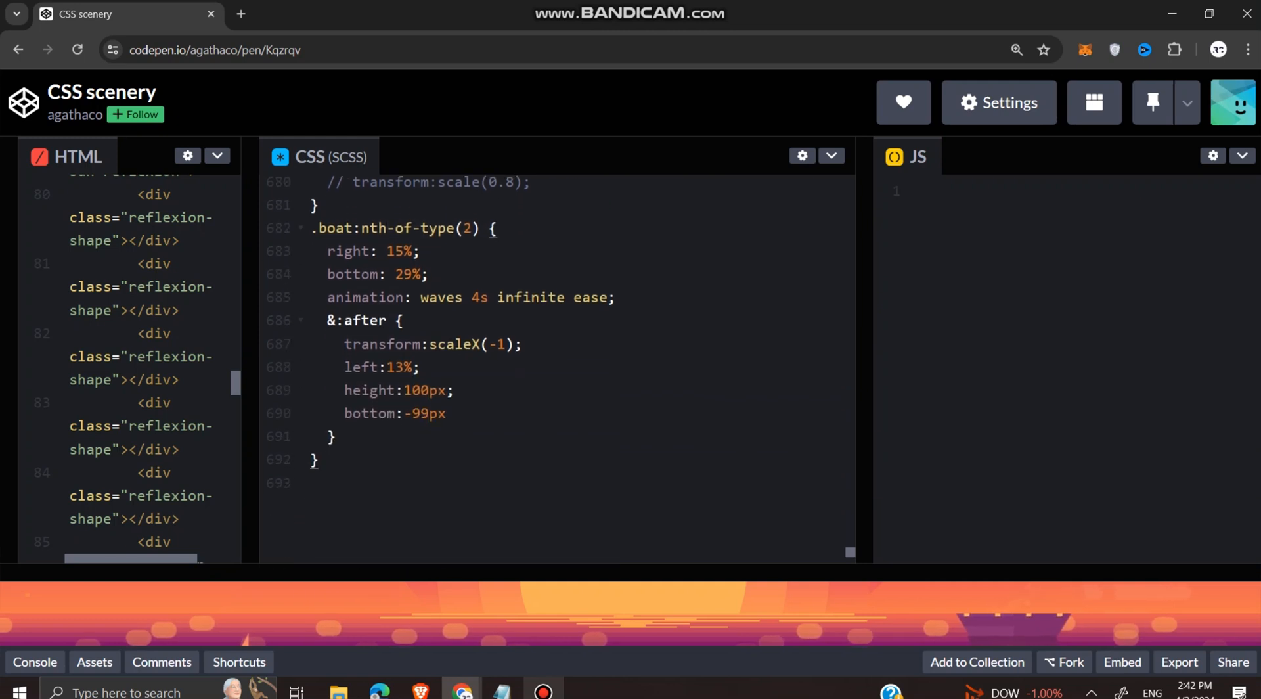